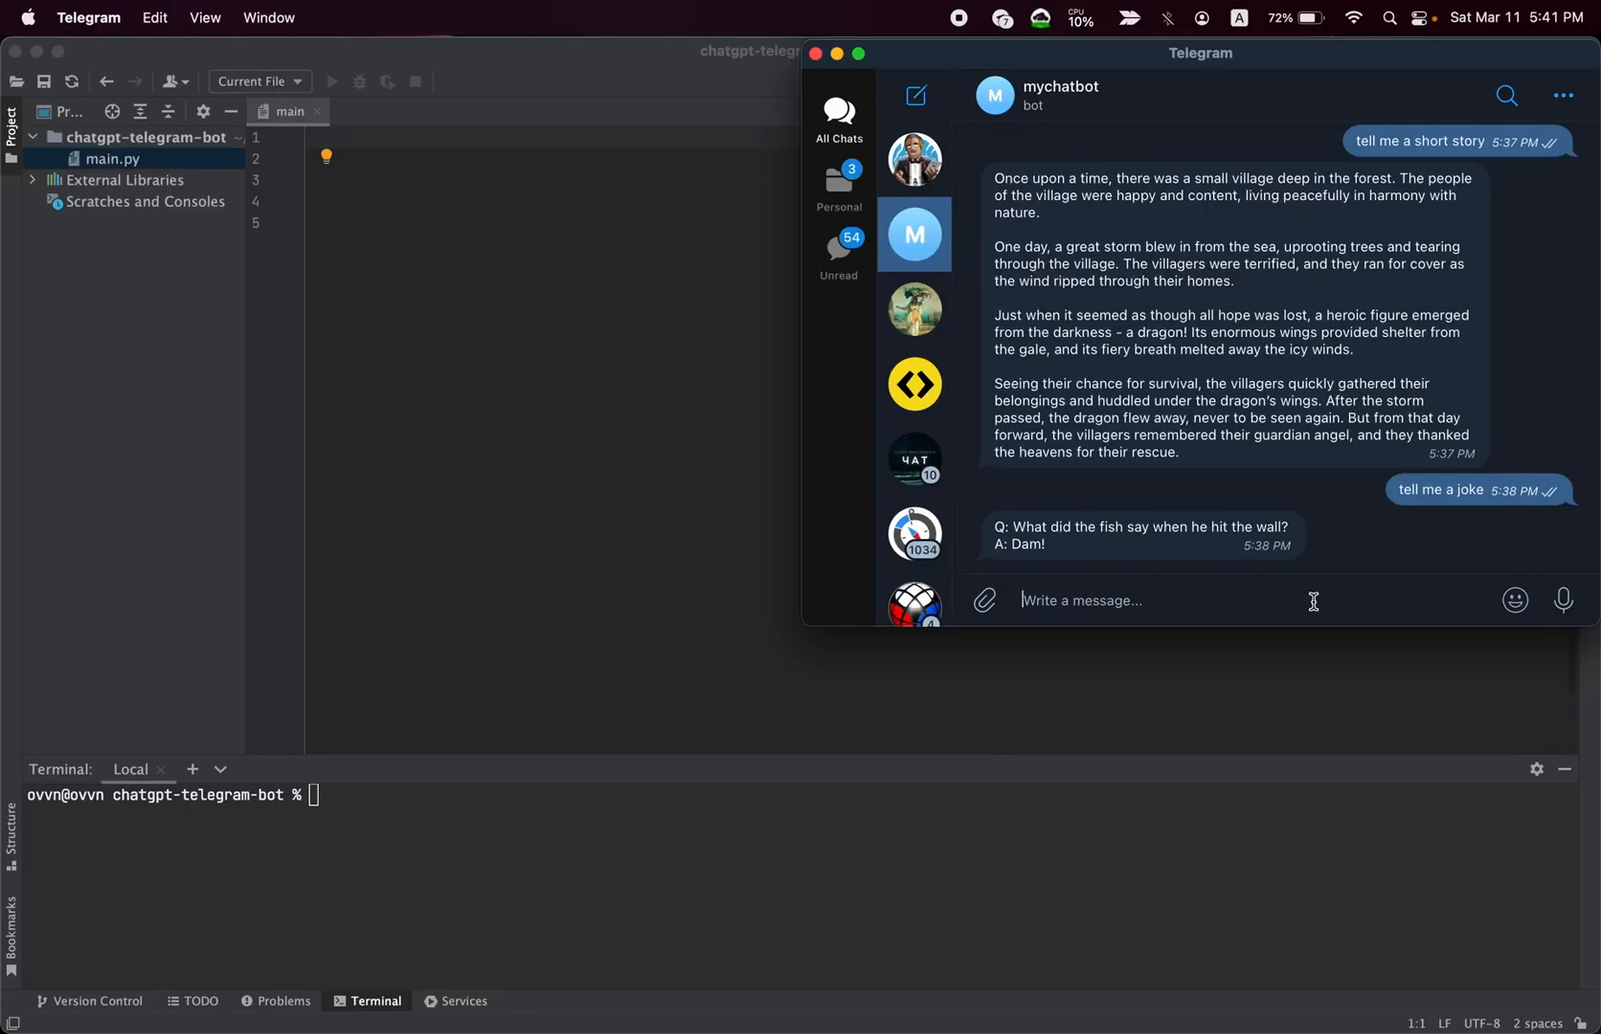
- Send 'tell me another joke' to mychatbot in Telegram and get its reply
text(tell me ano)
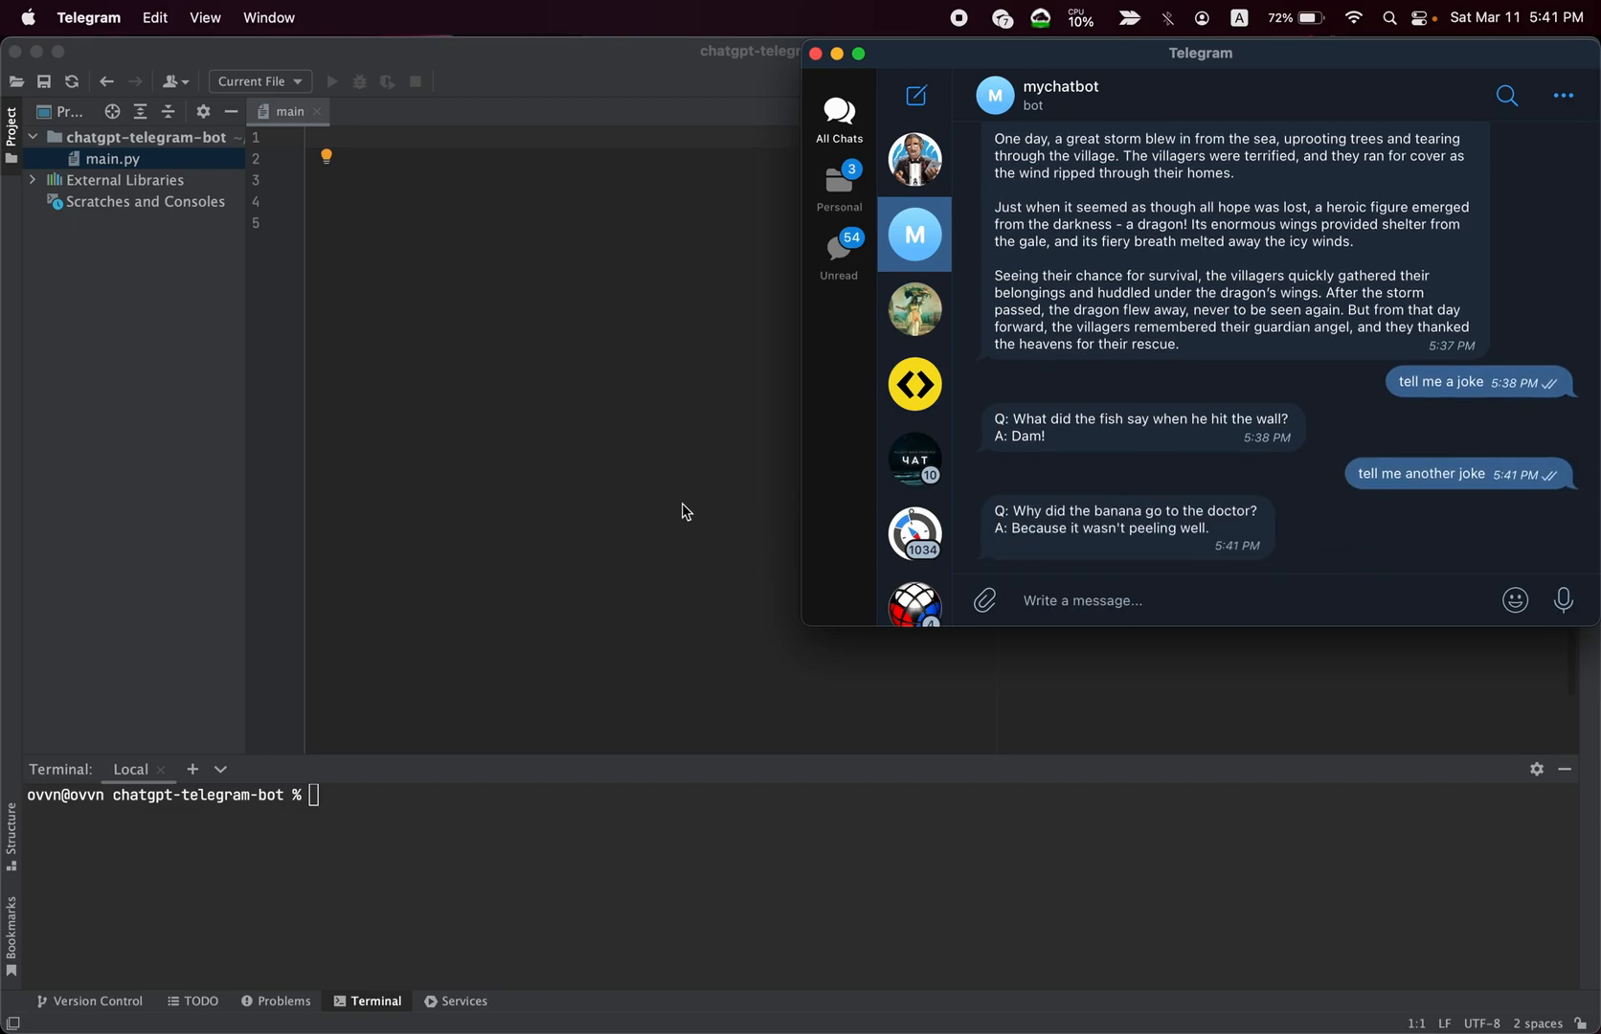
click(1116, 599)
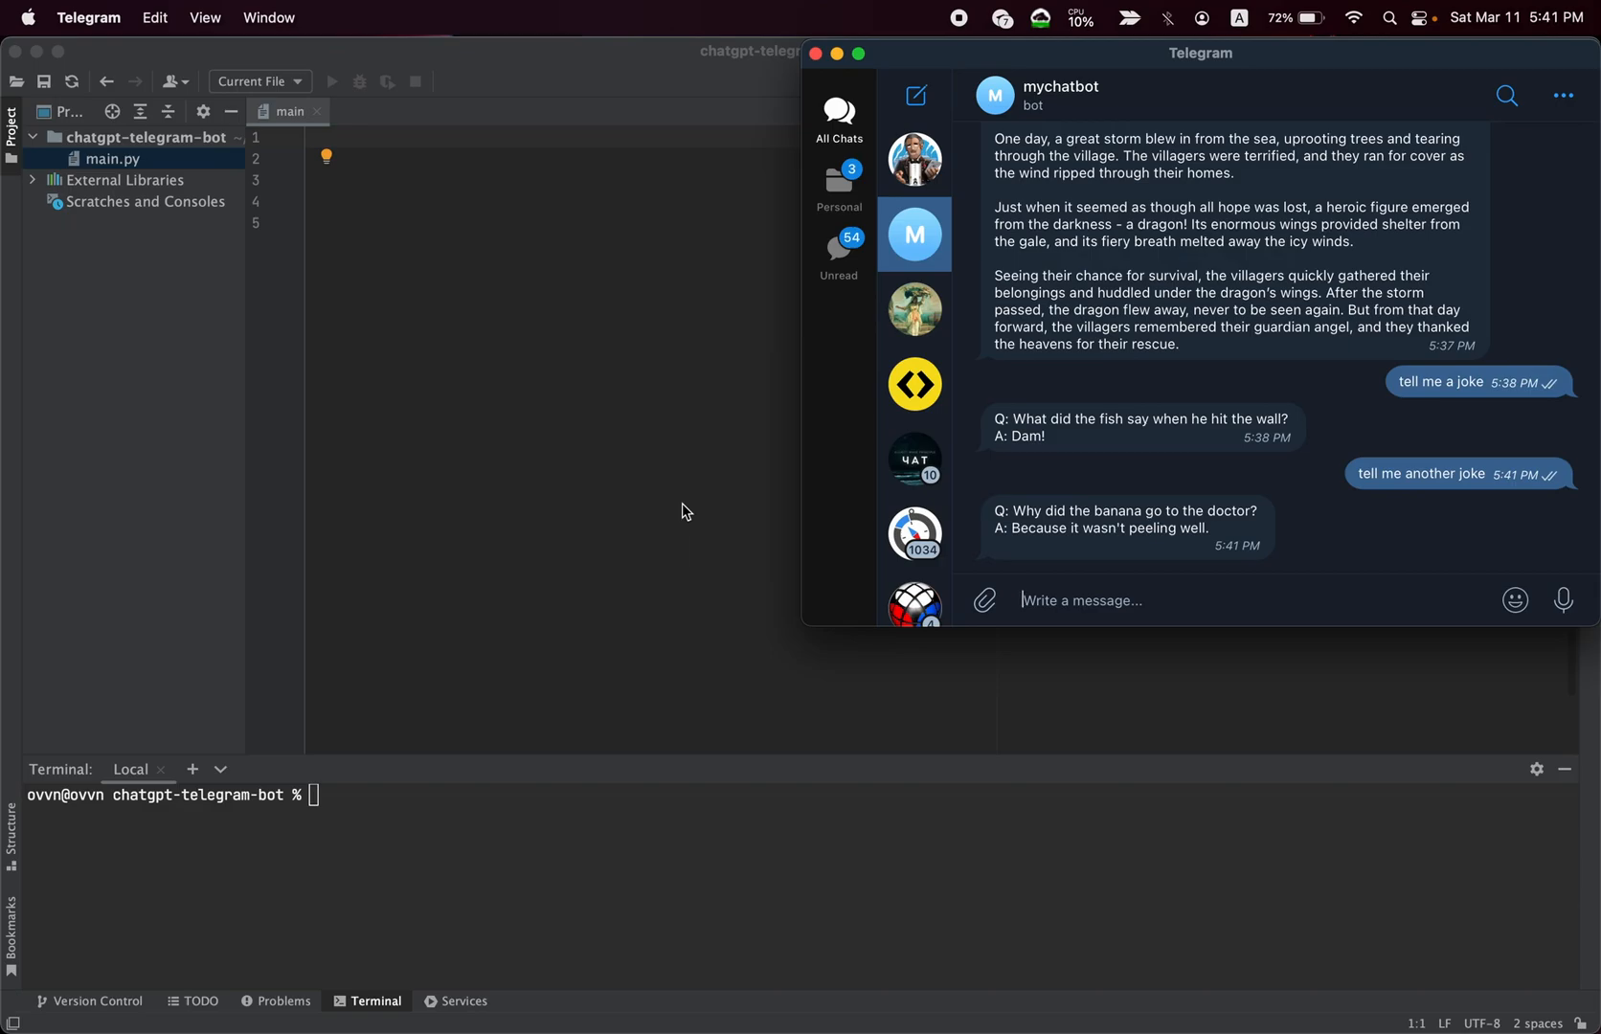
key(f3)
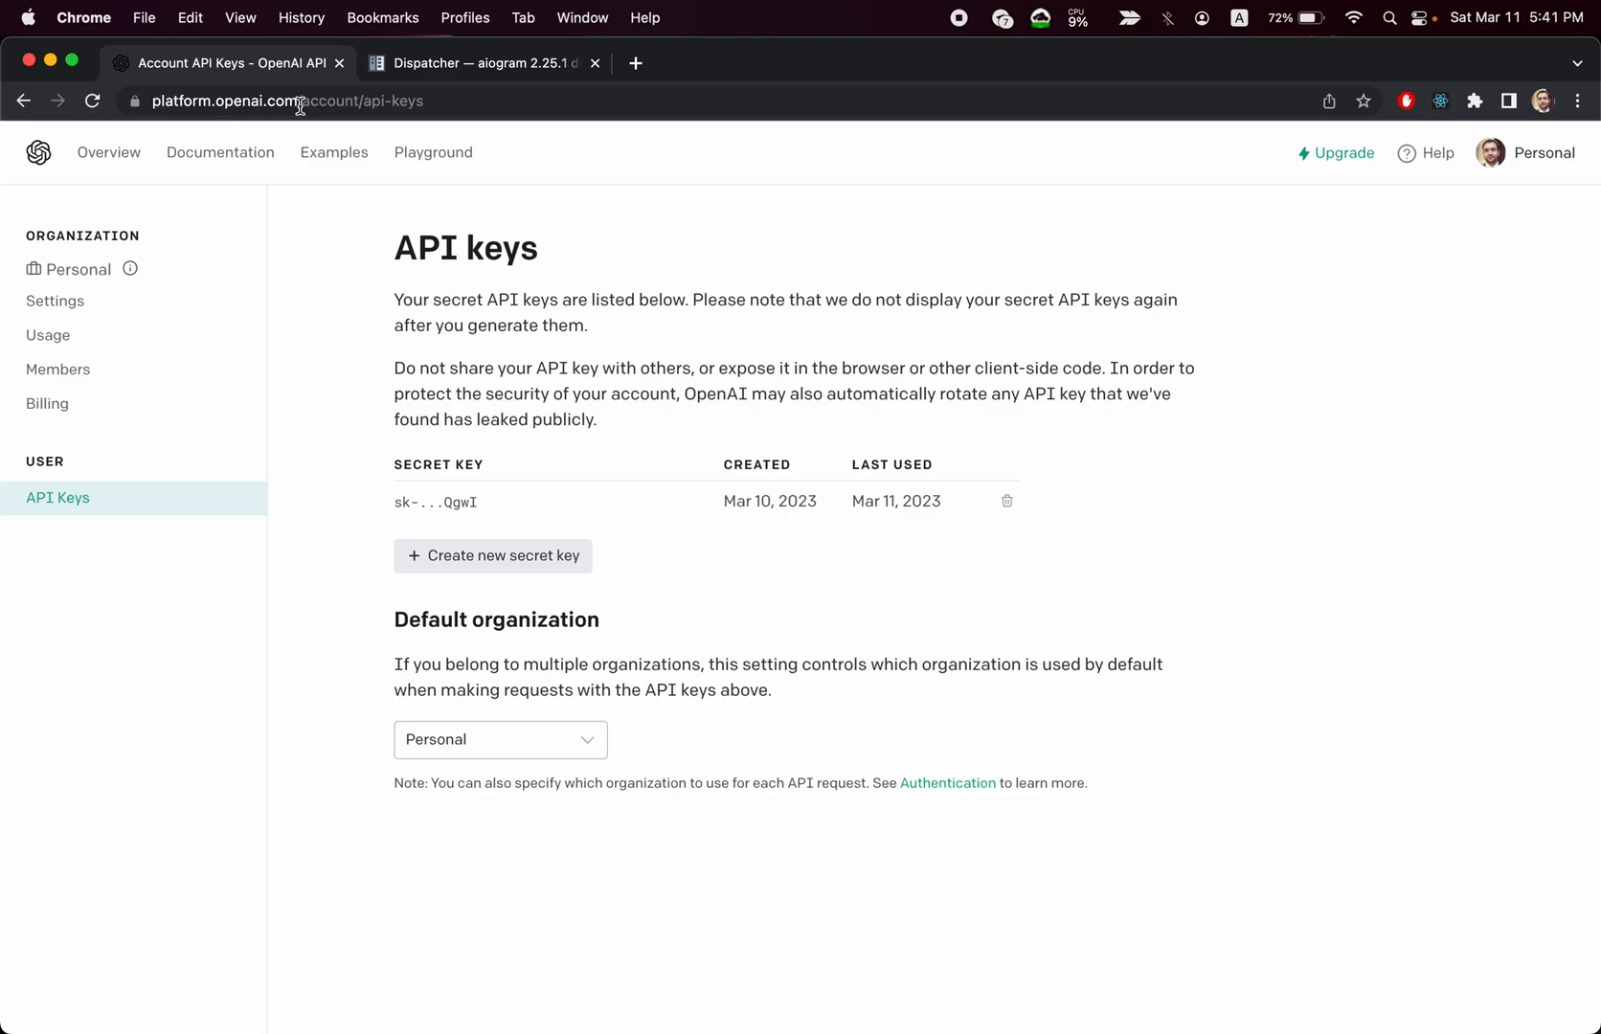
- View the API keys page from the OpenAI account menu in Chrome
click(1496, 151)
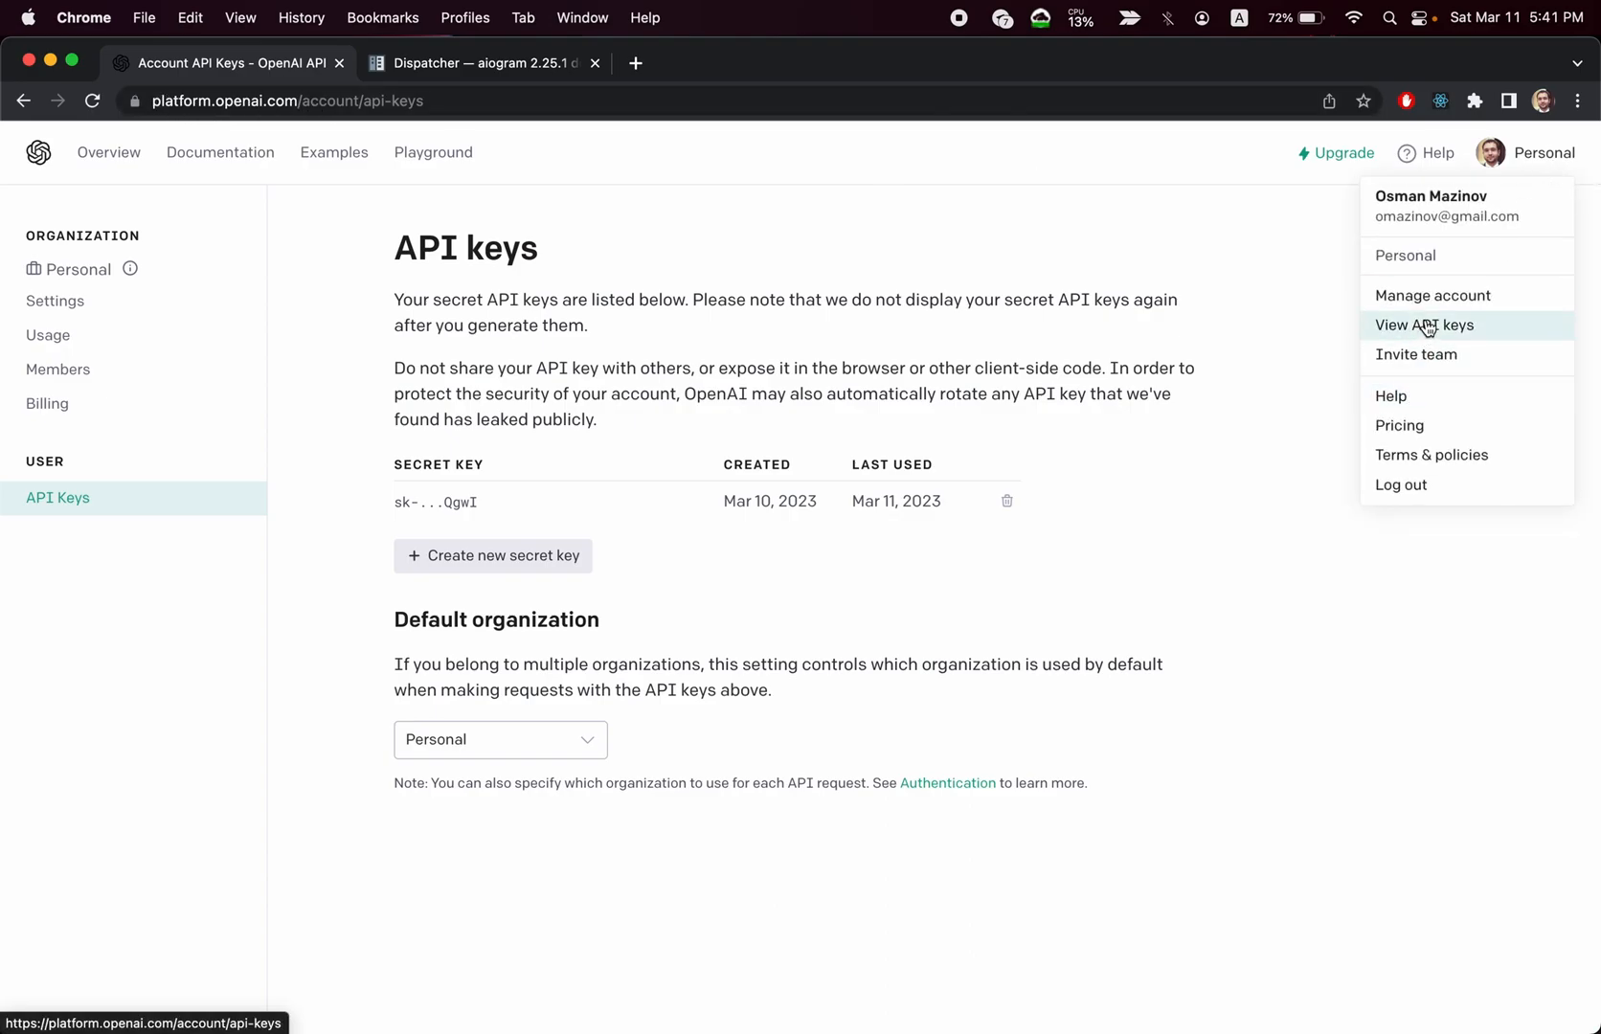
click(1424, 324)
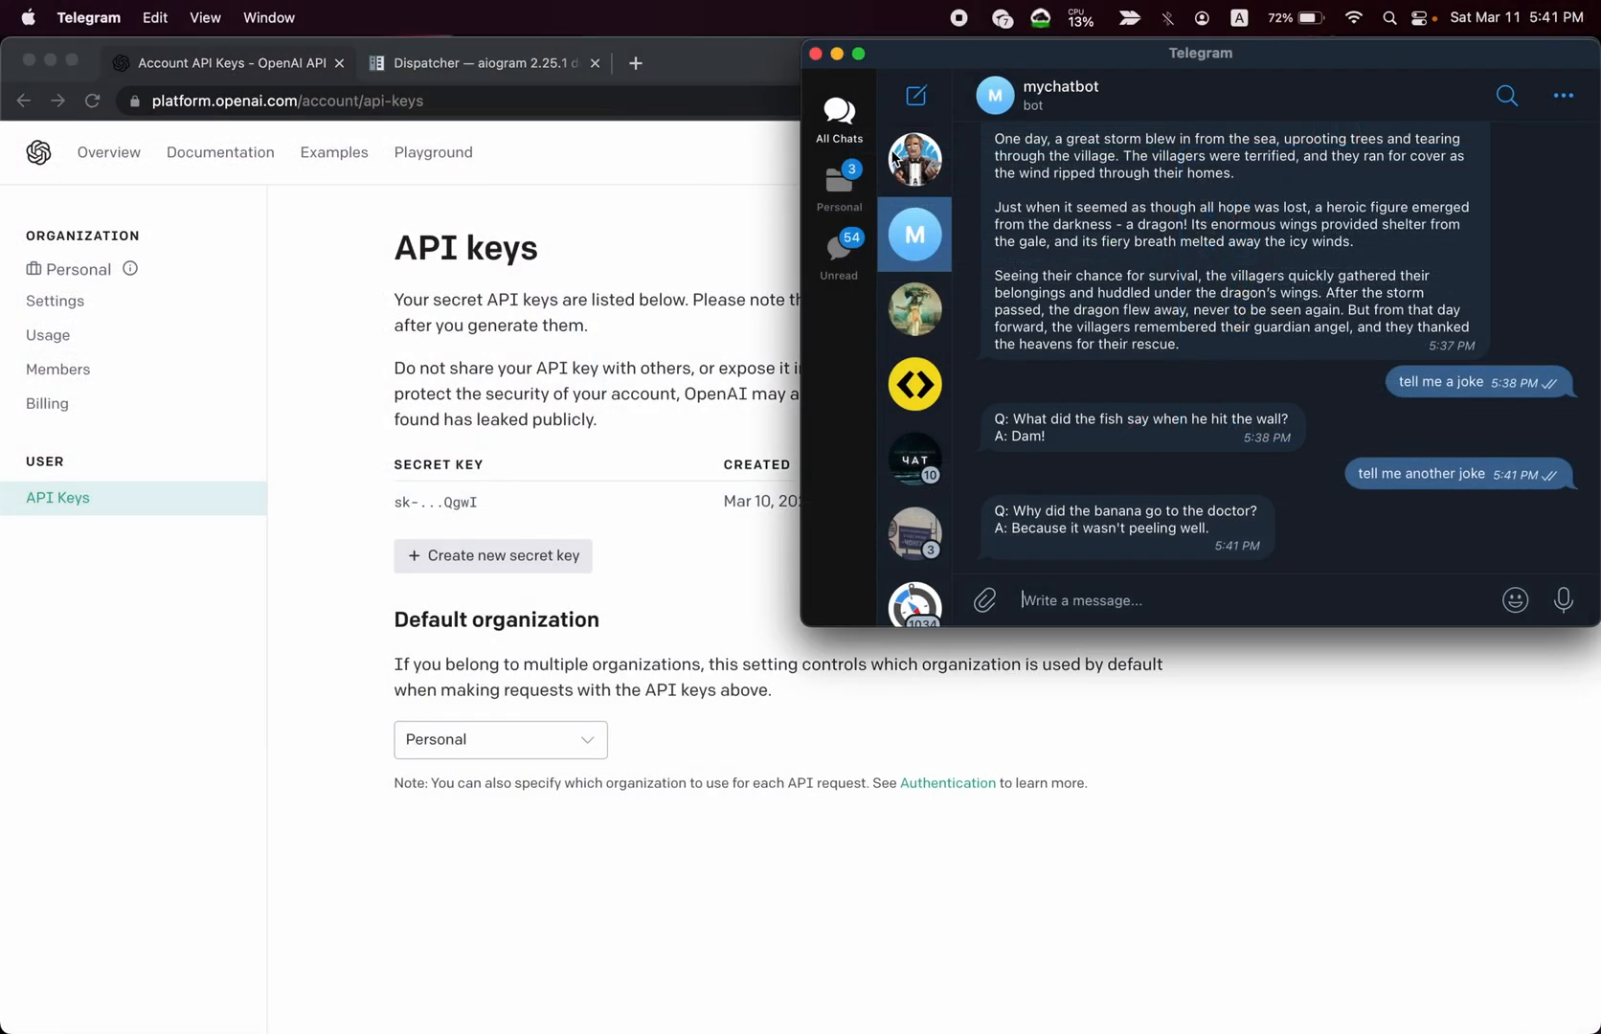
- In the BotFather chat, start typing the /newbot command without sending it
click(913, 159)
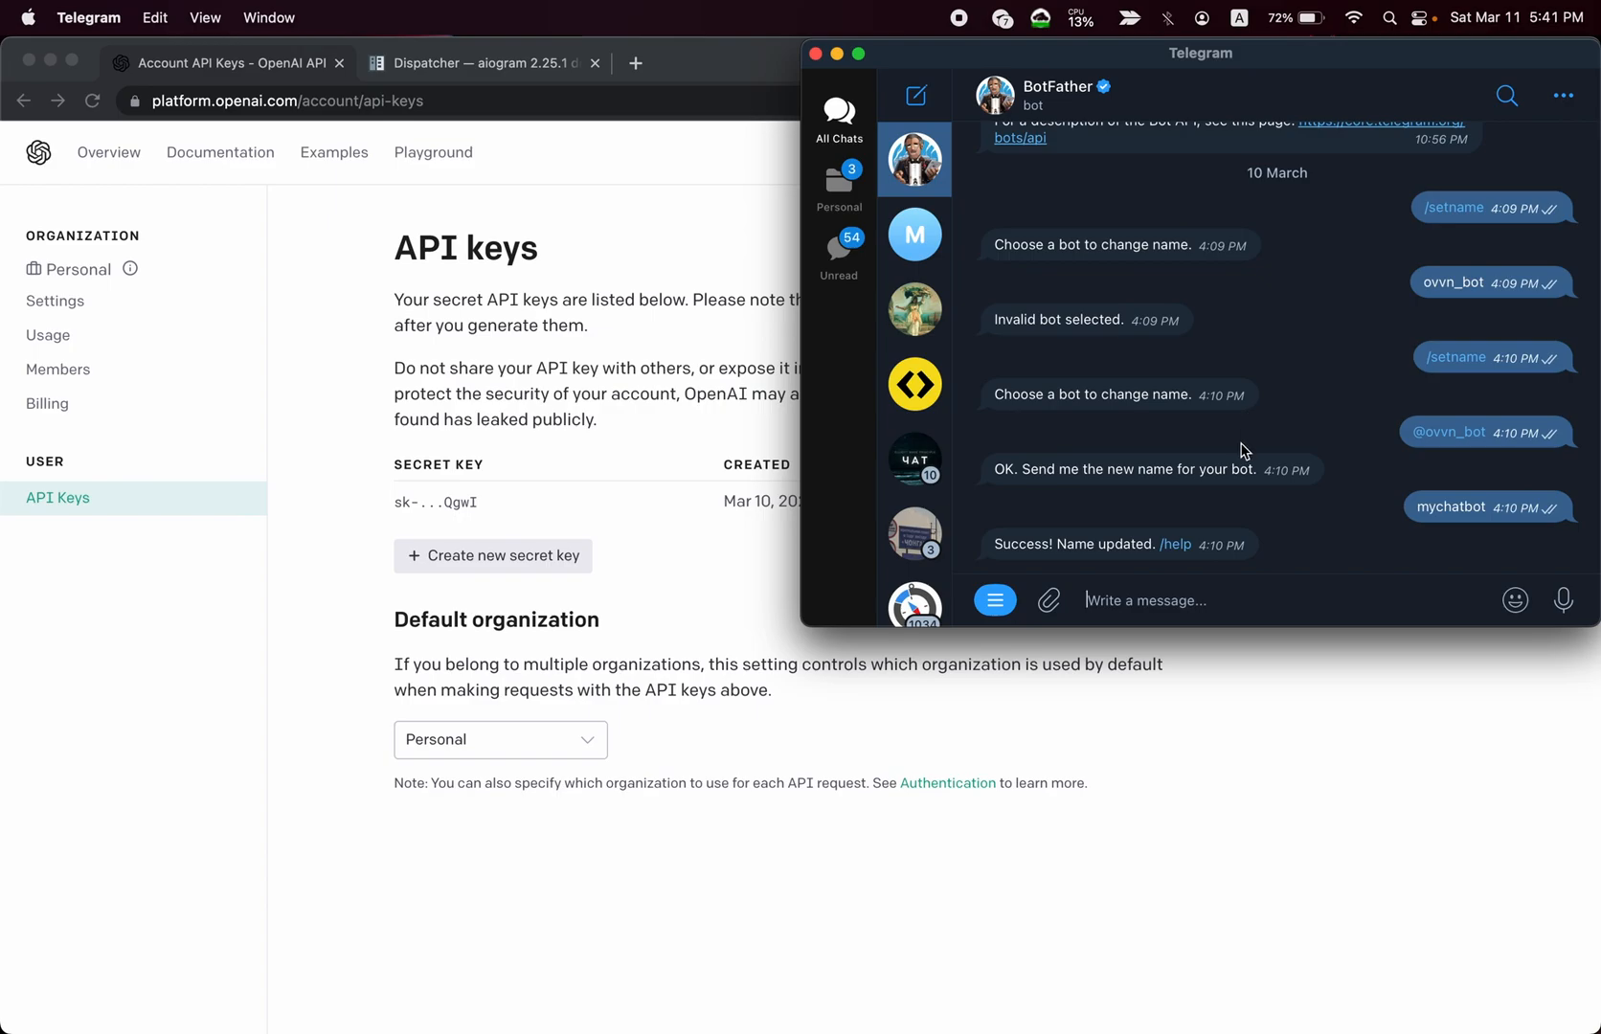
text(/newbot)
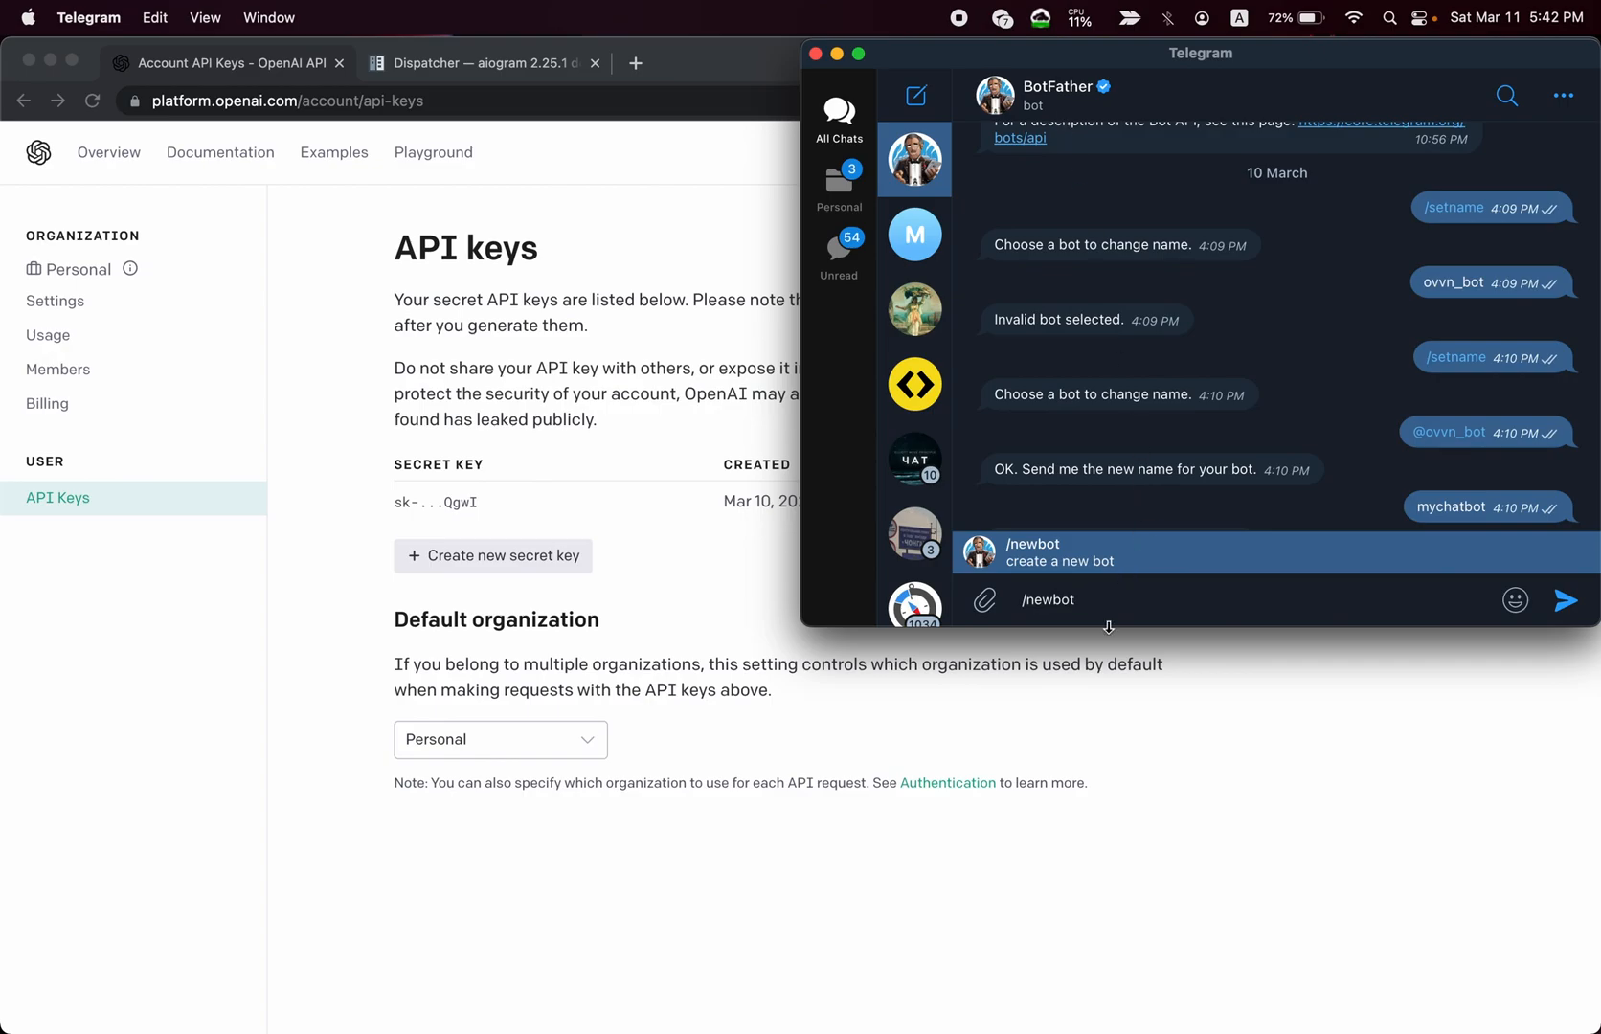
mouse_move(1201, 680)
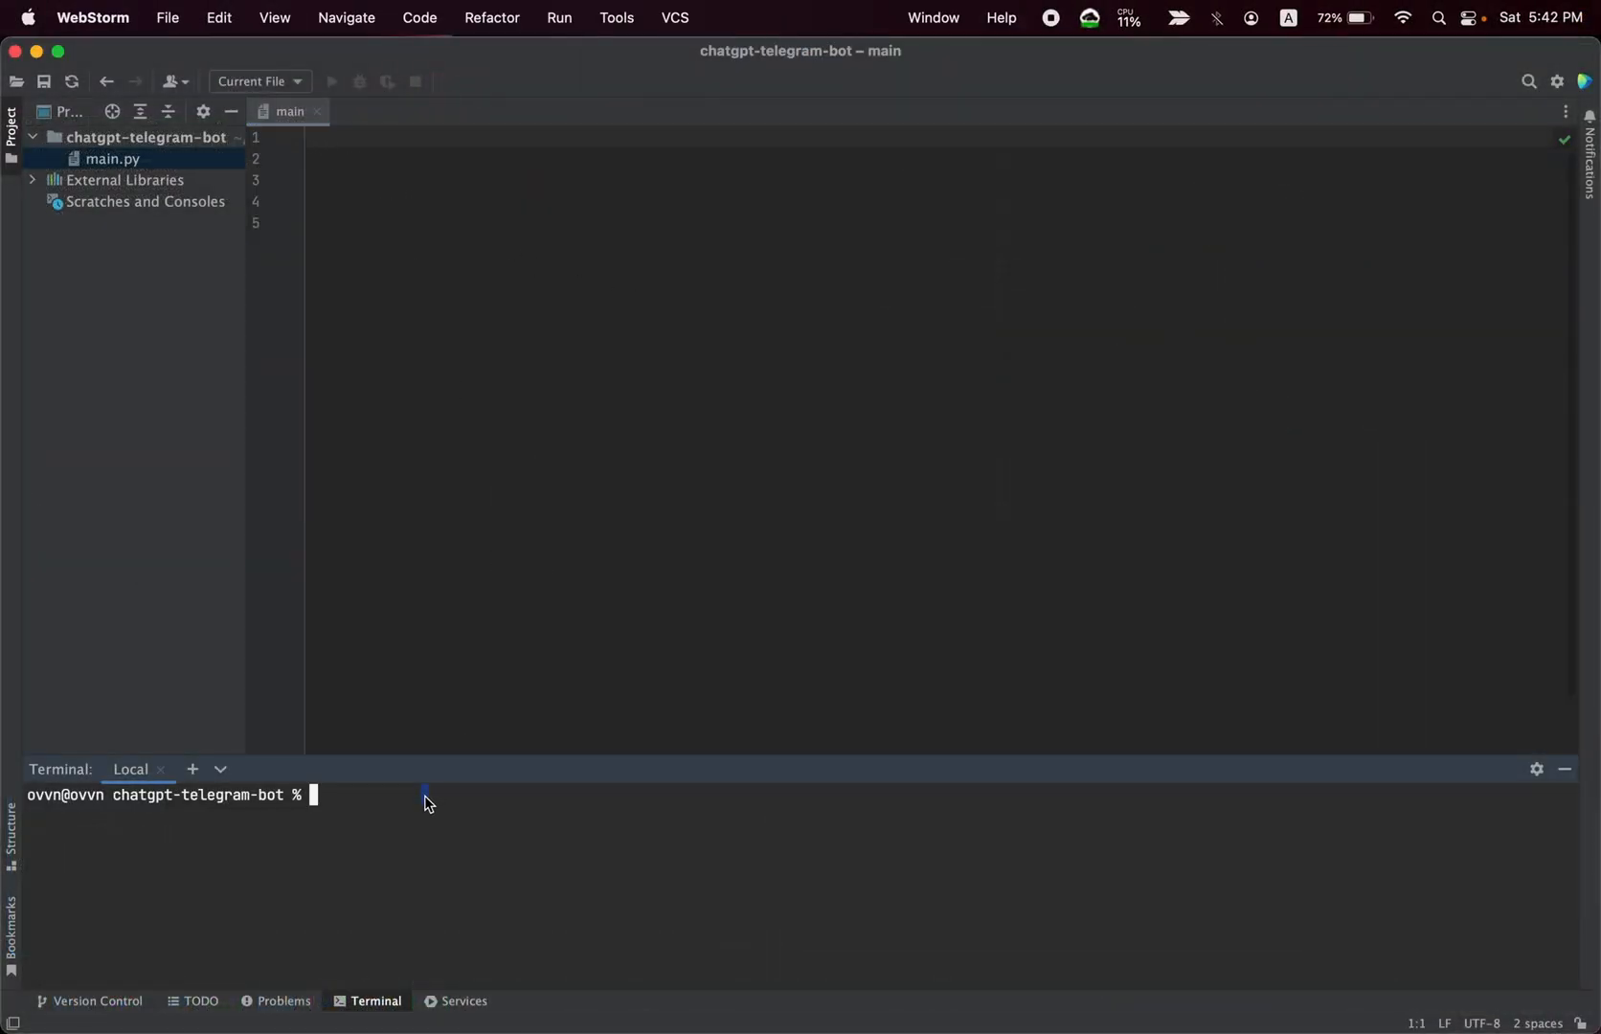
- Write 'pip install openai aiogram' in the terminal and add 'import openai' to main.py
text(pip)
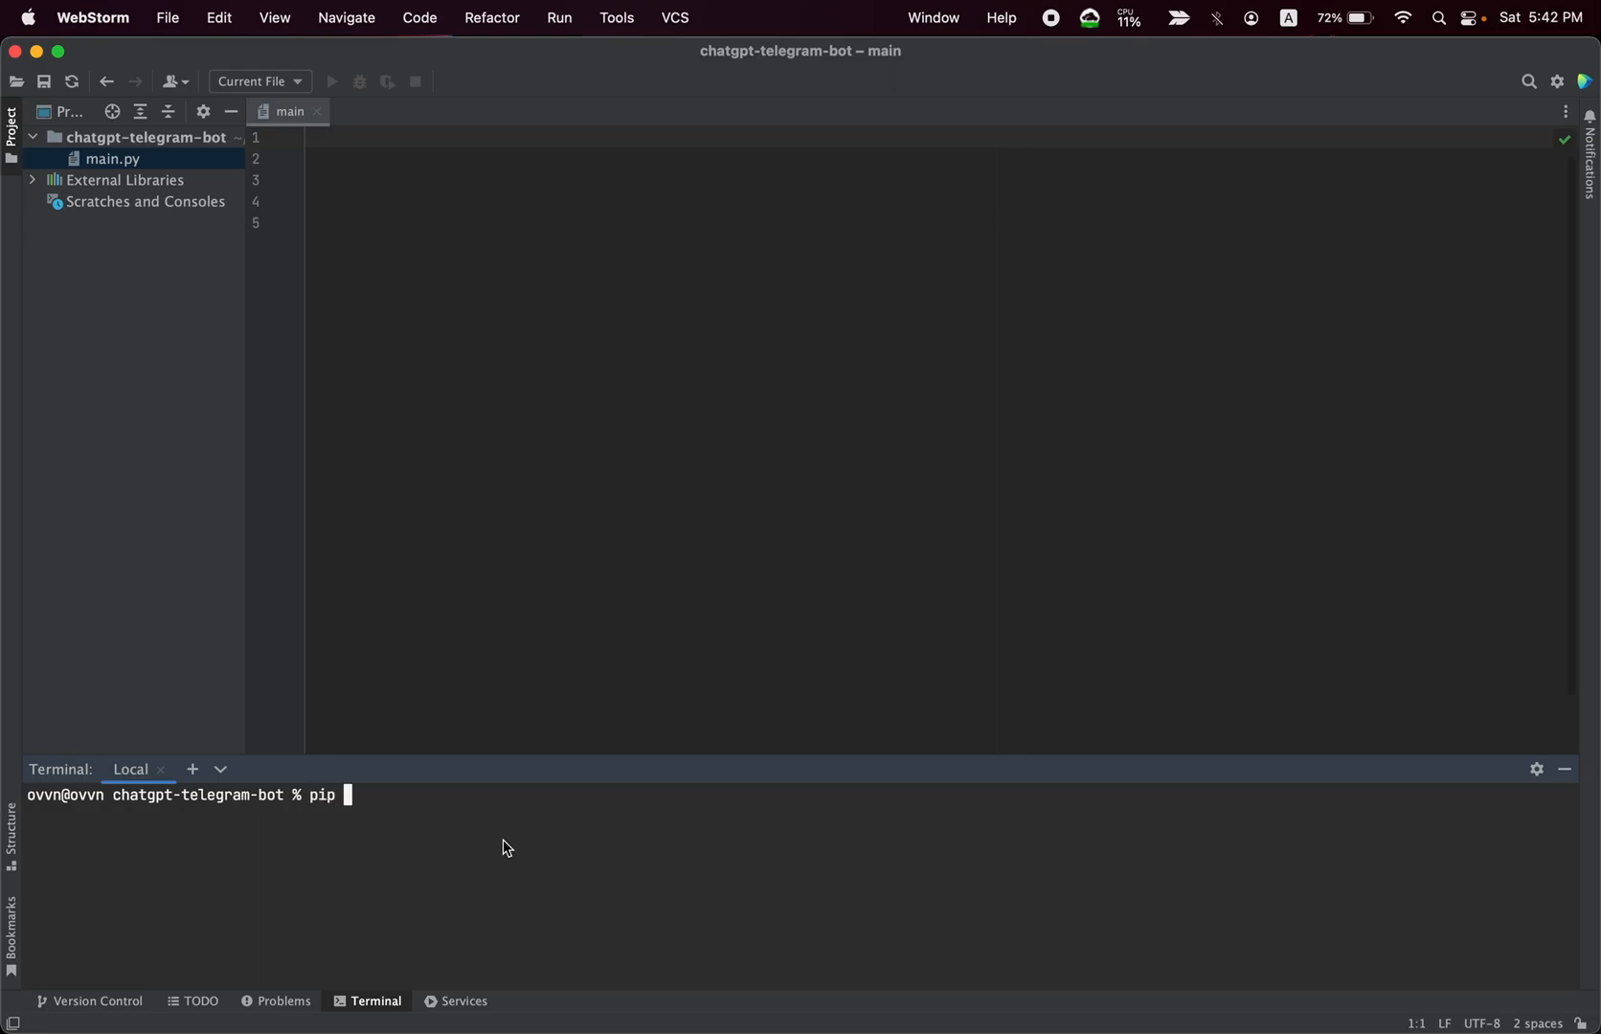
text(install openai)
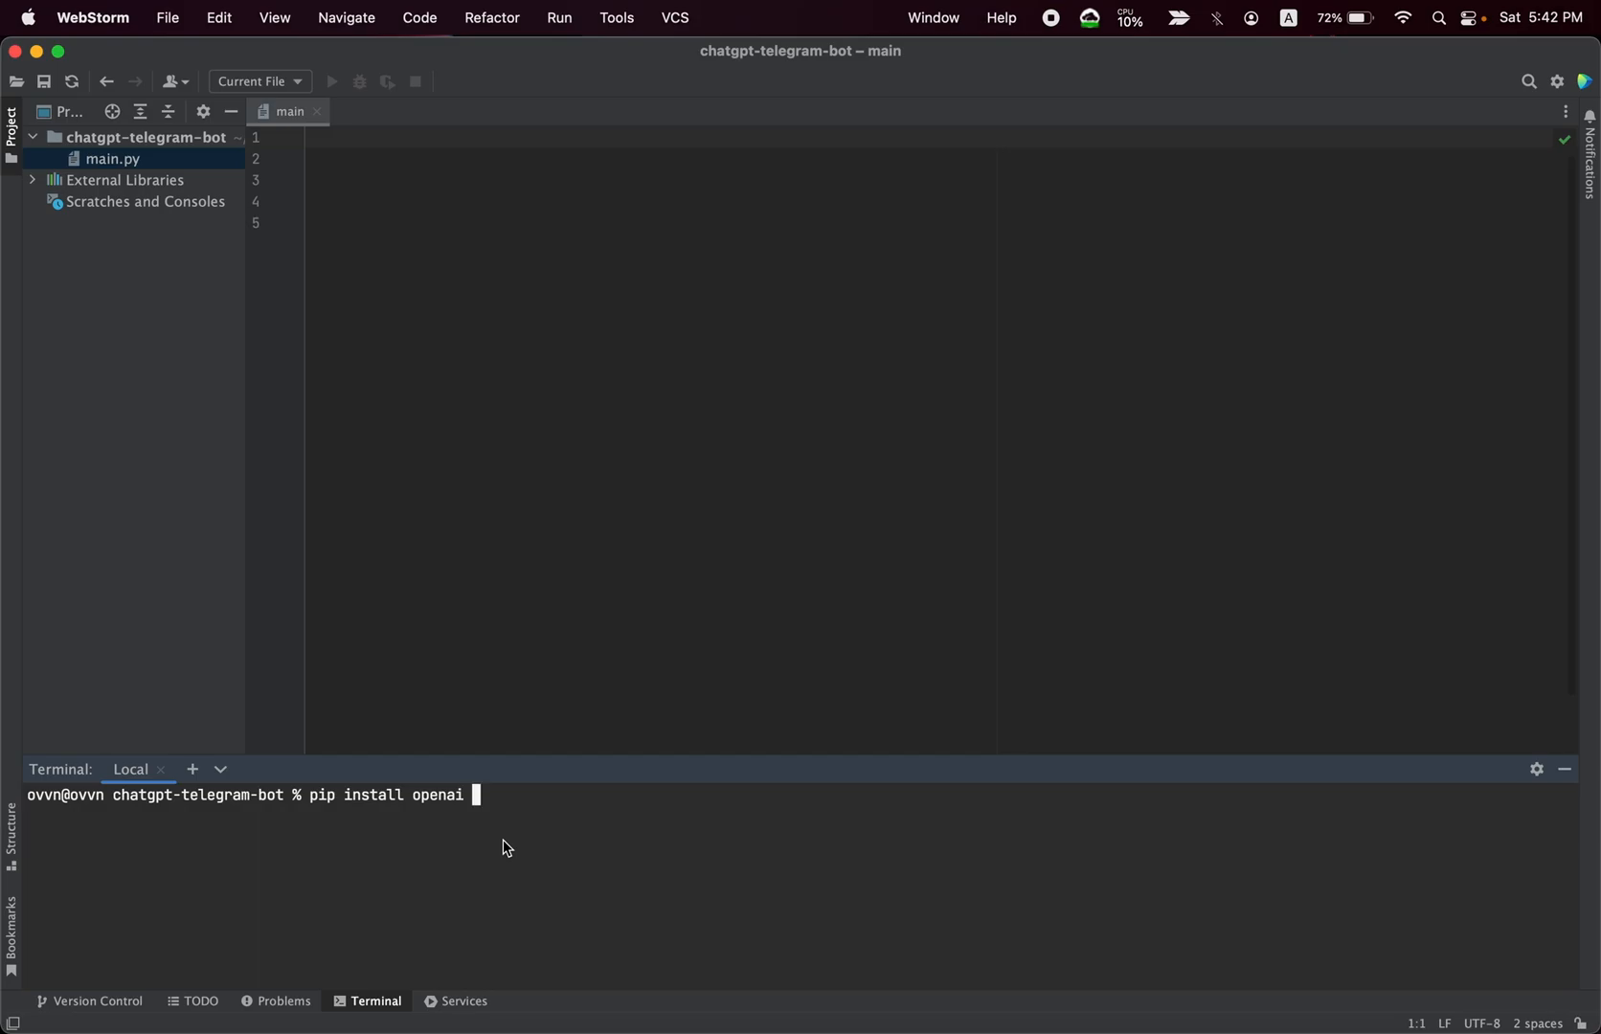
text(aiogram)
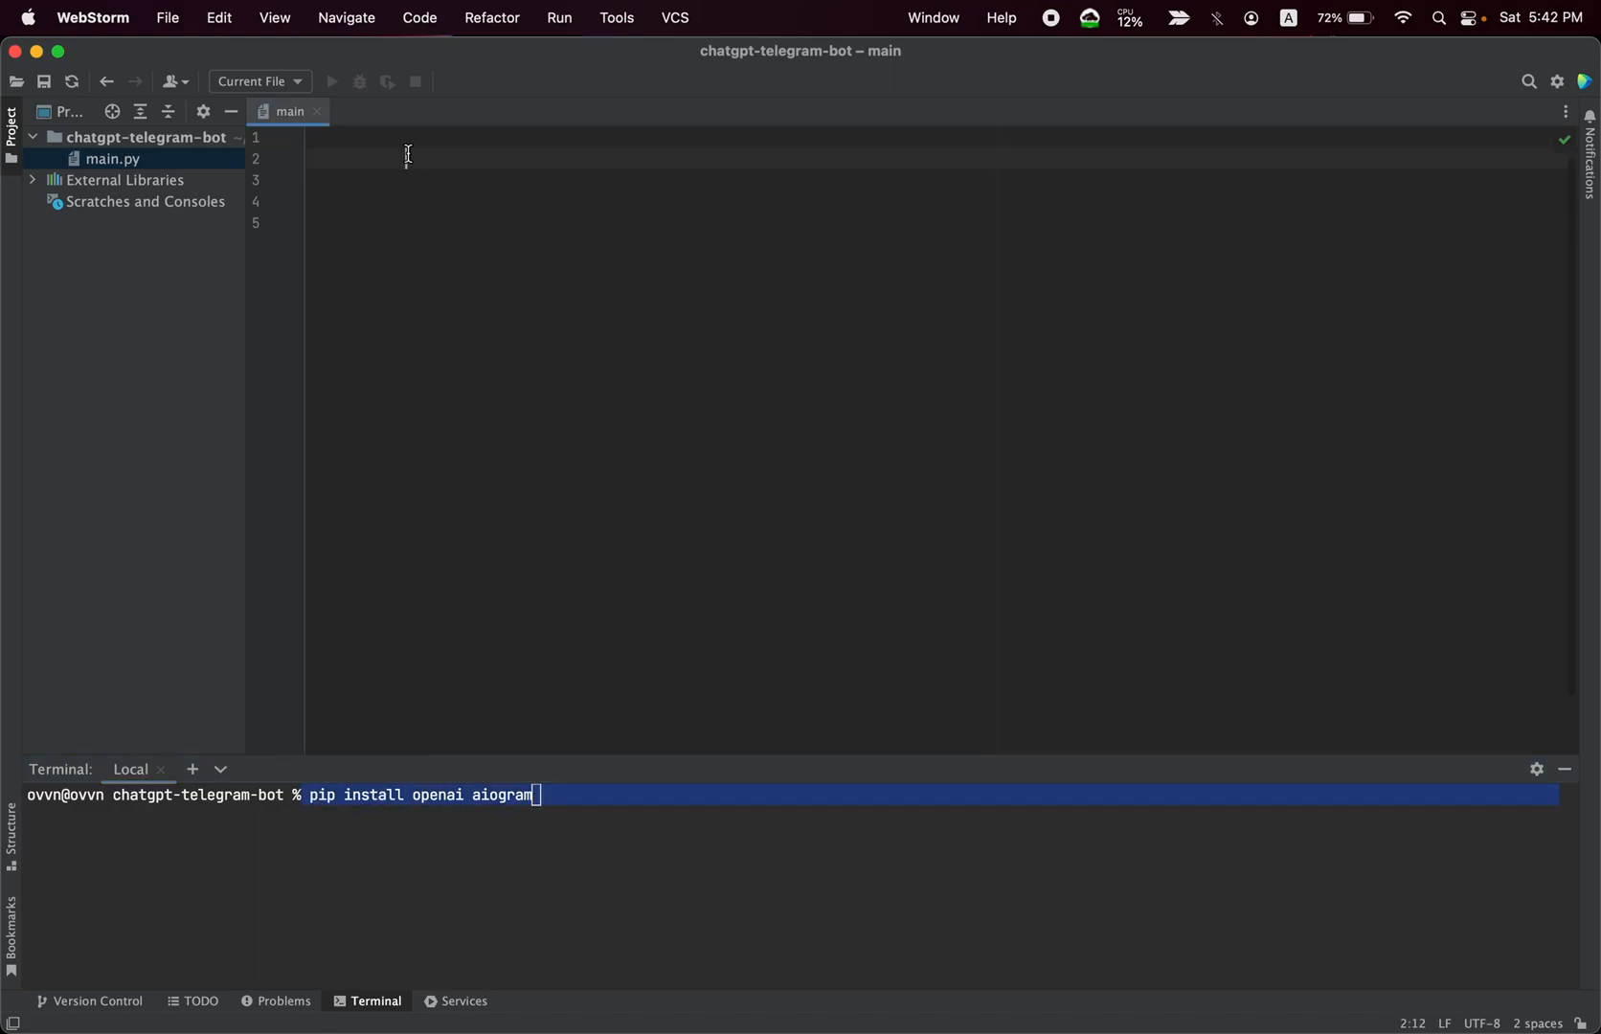
text(import openai)
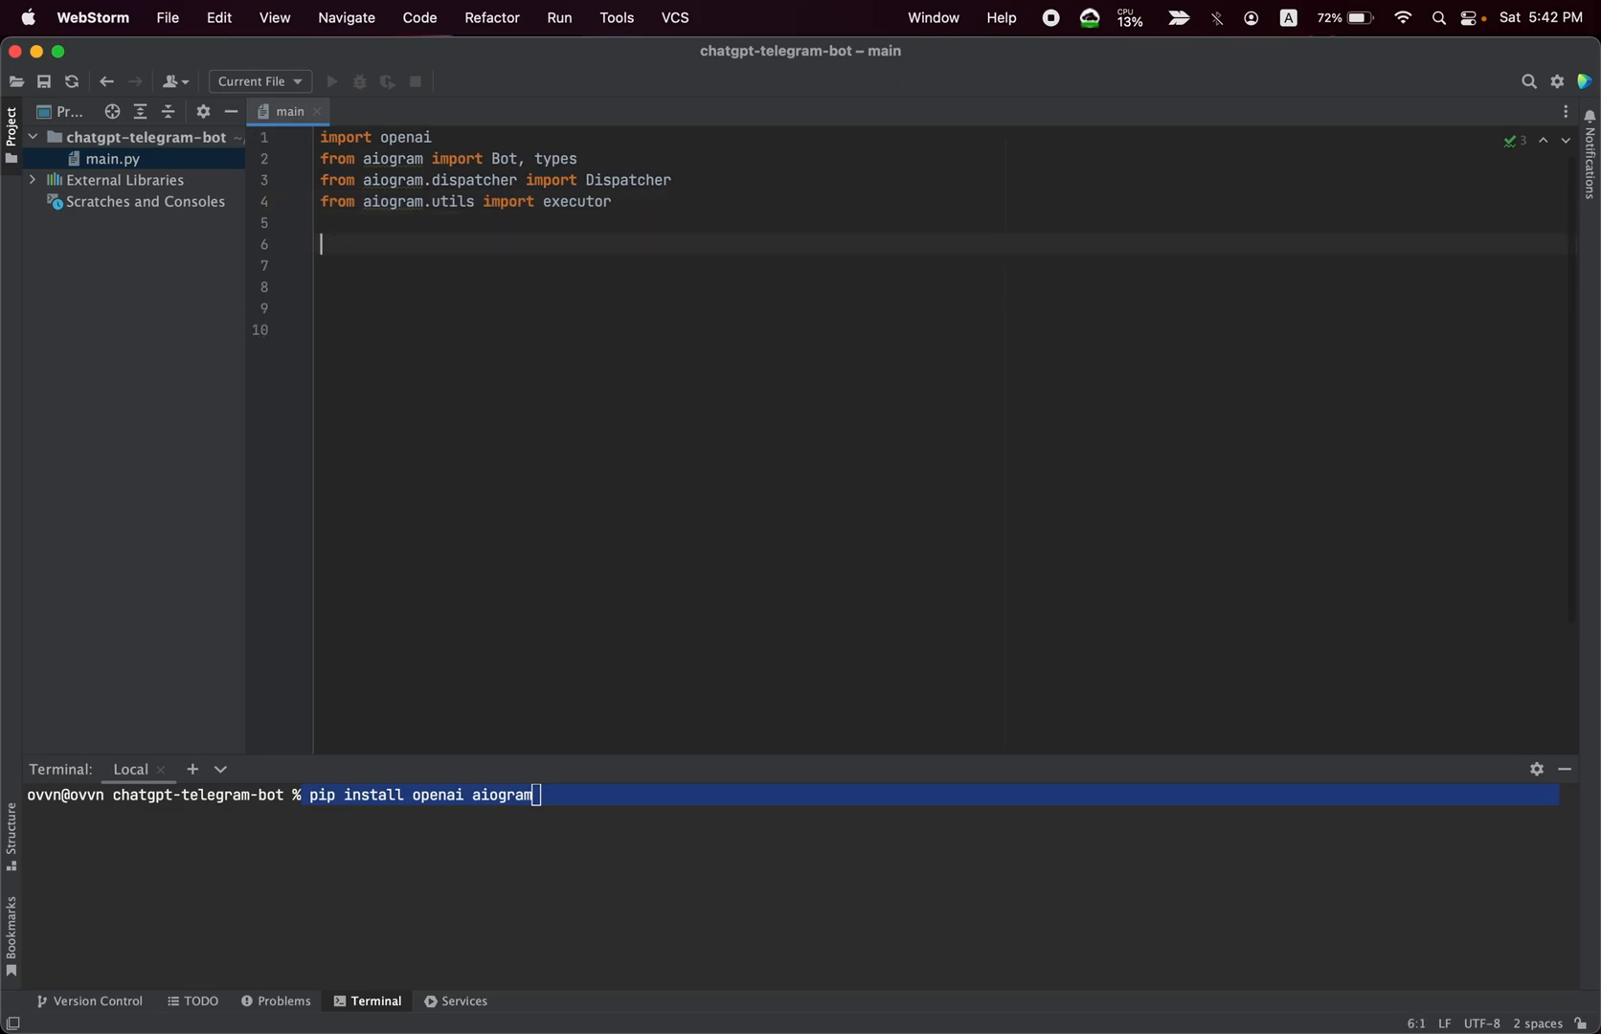
- Define empty api_token and telegram_token strings in main.py
double_click(623, 180)
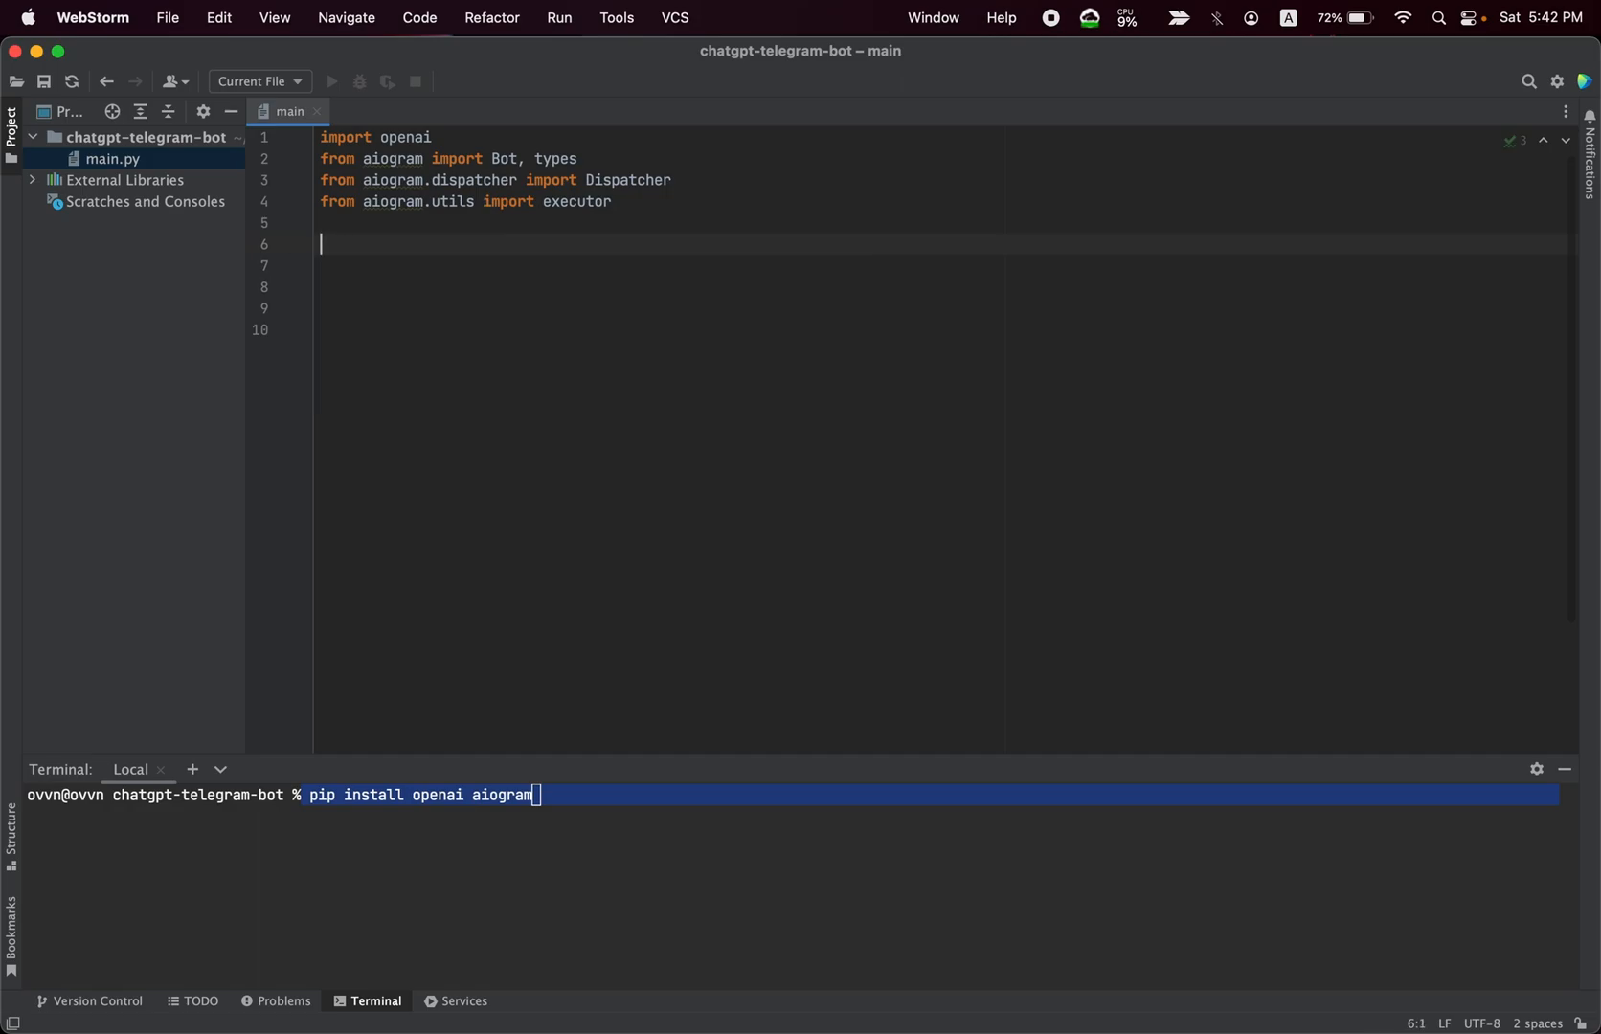
text(api_)
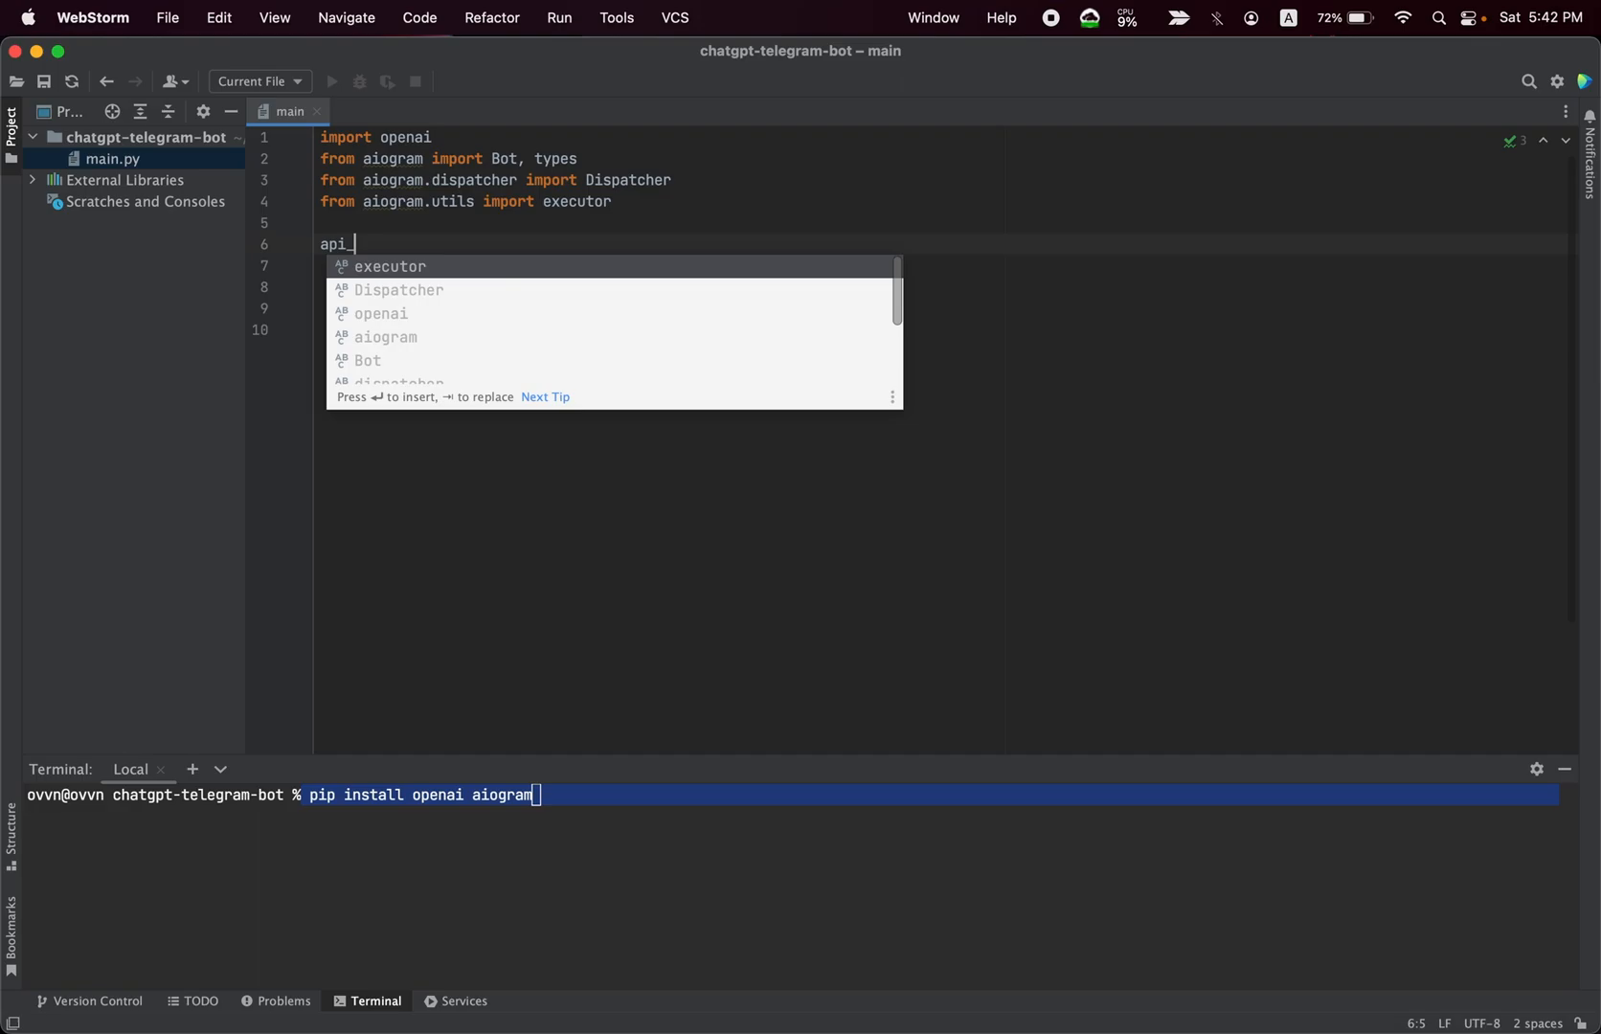
text(token = '')
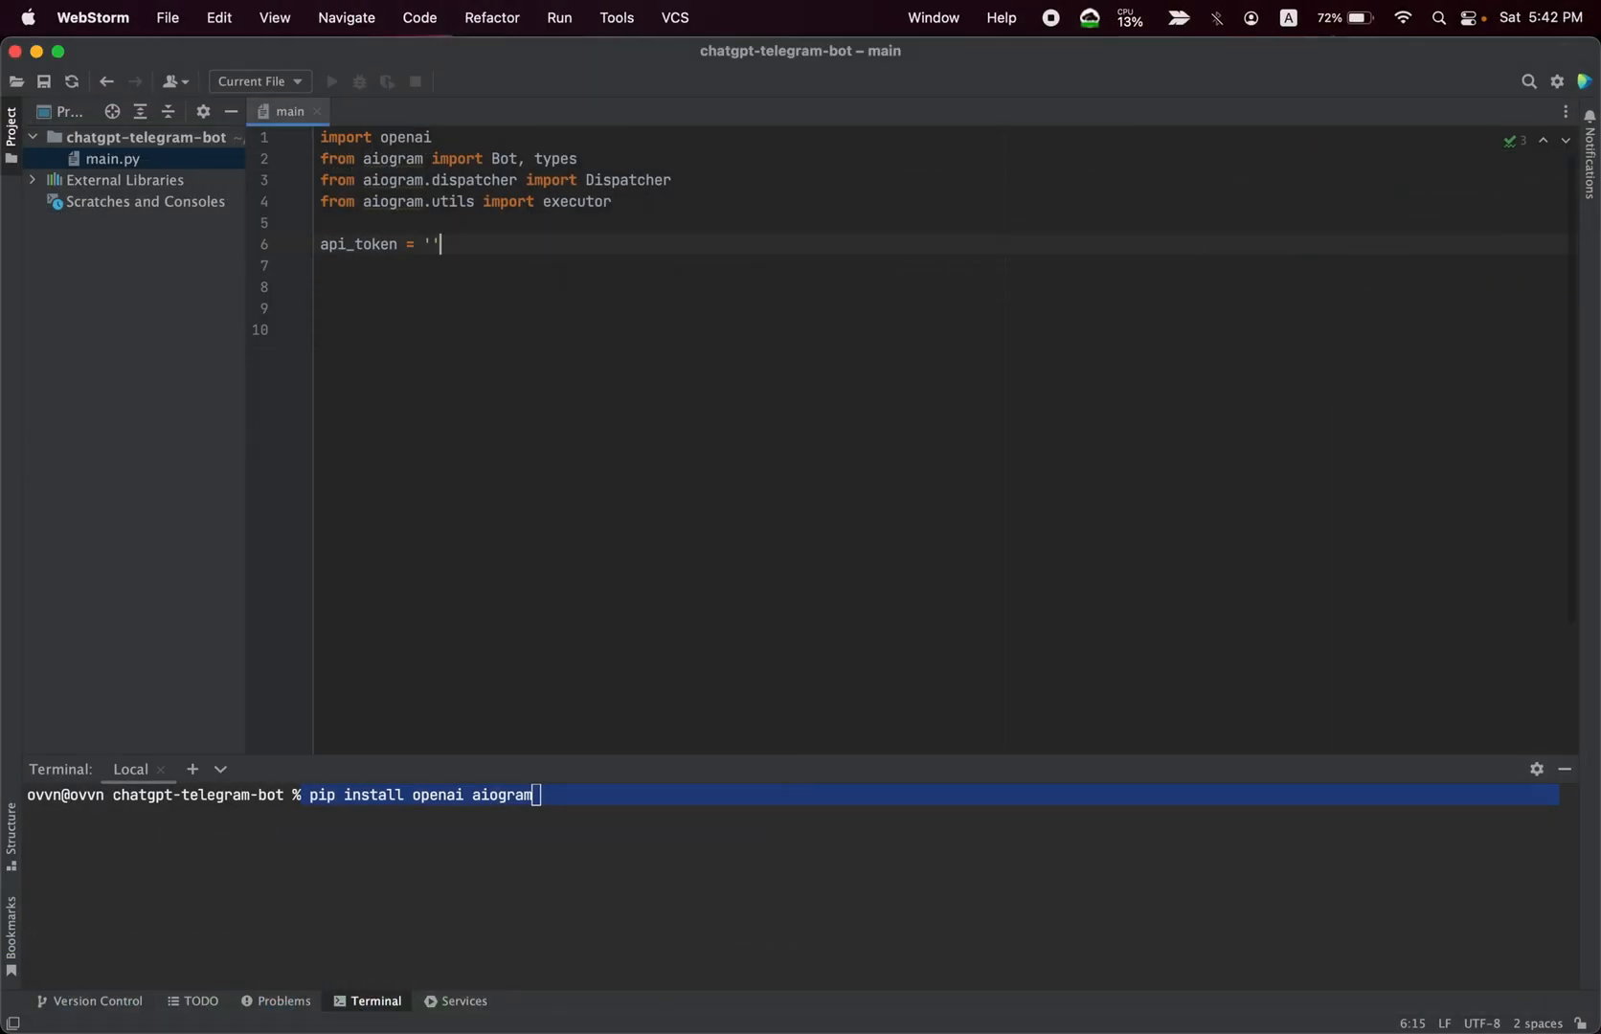
text(teleg)
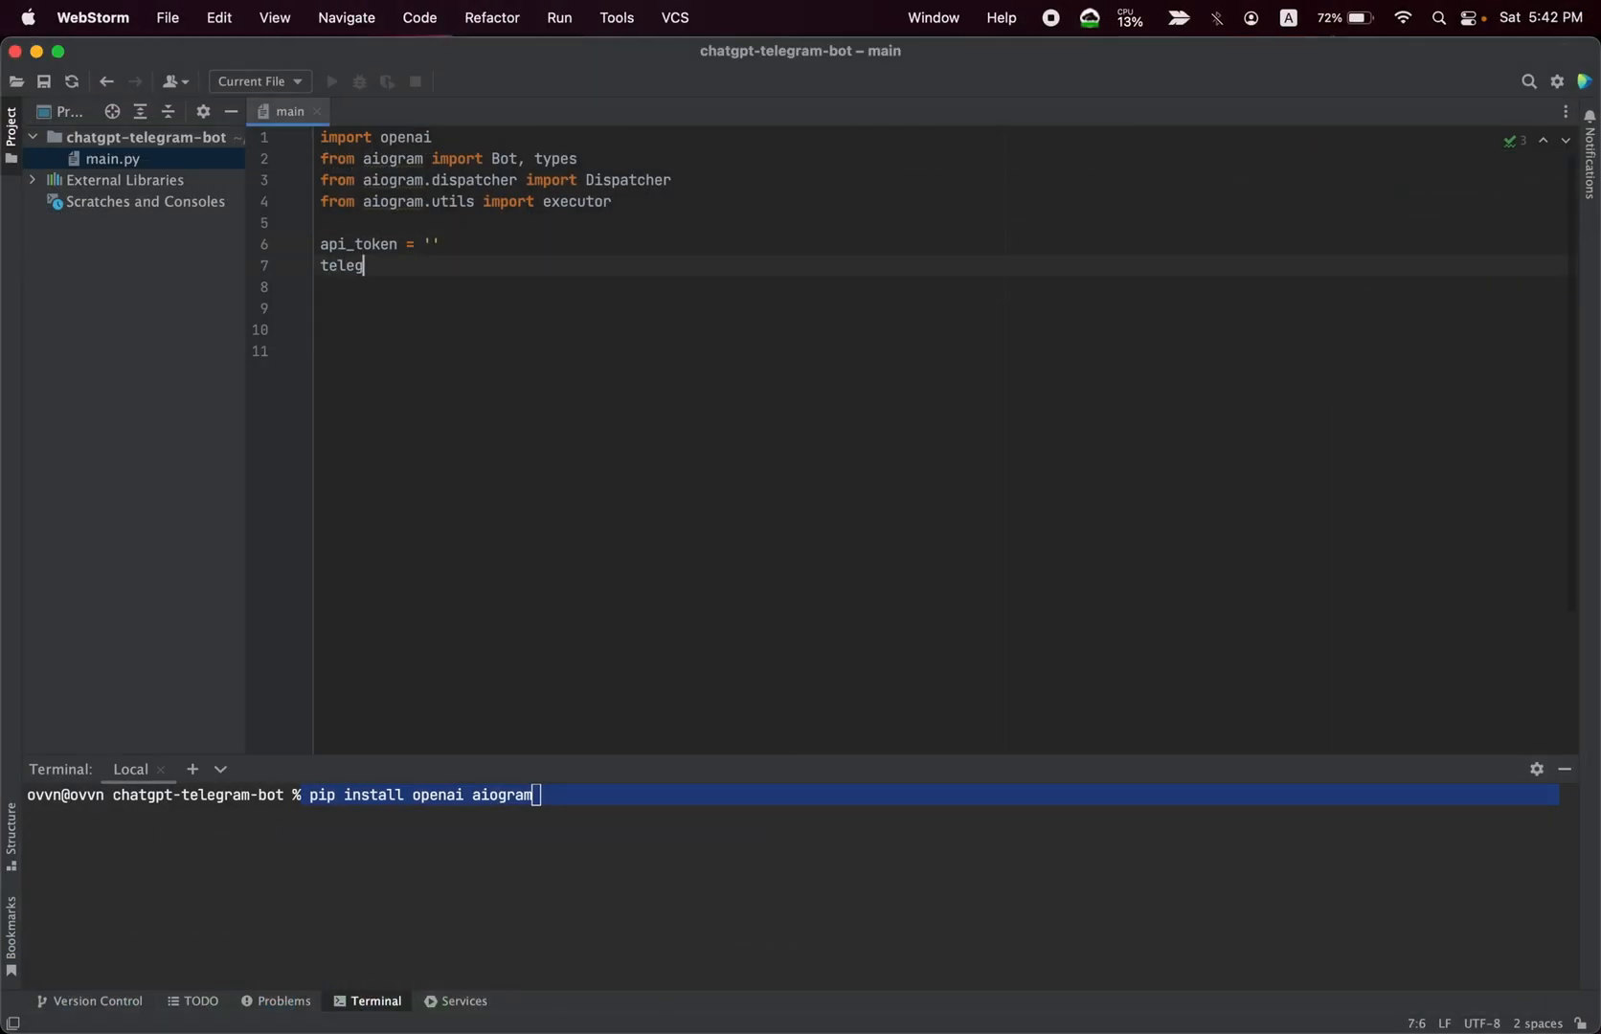
text(ram_toekn)
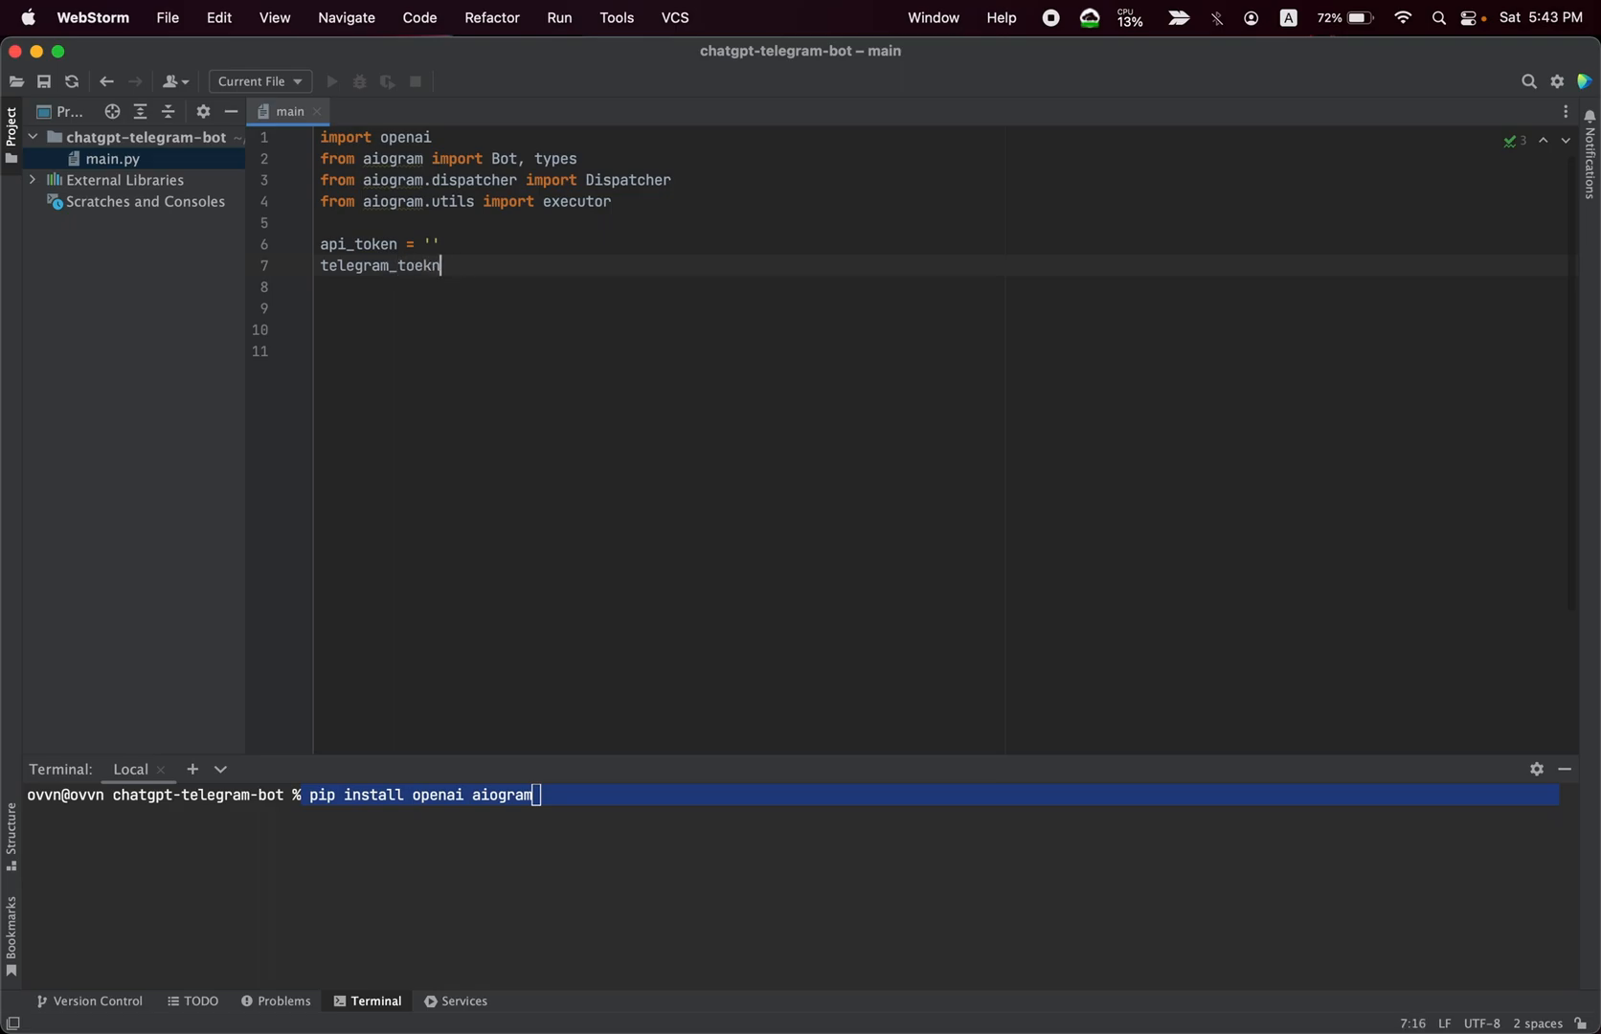
text(telegram_token =)
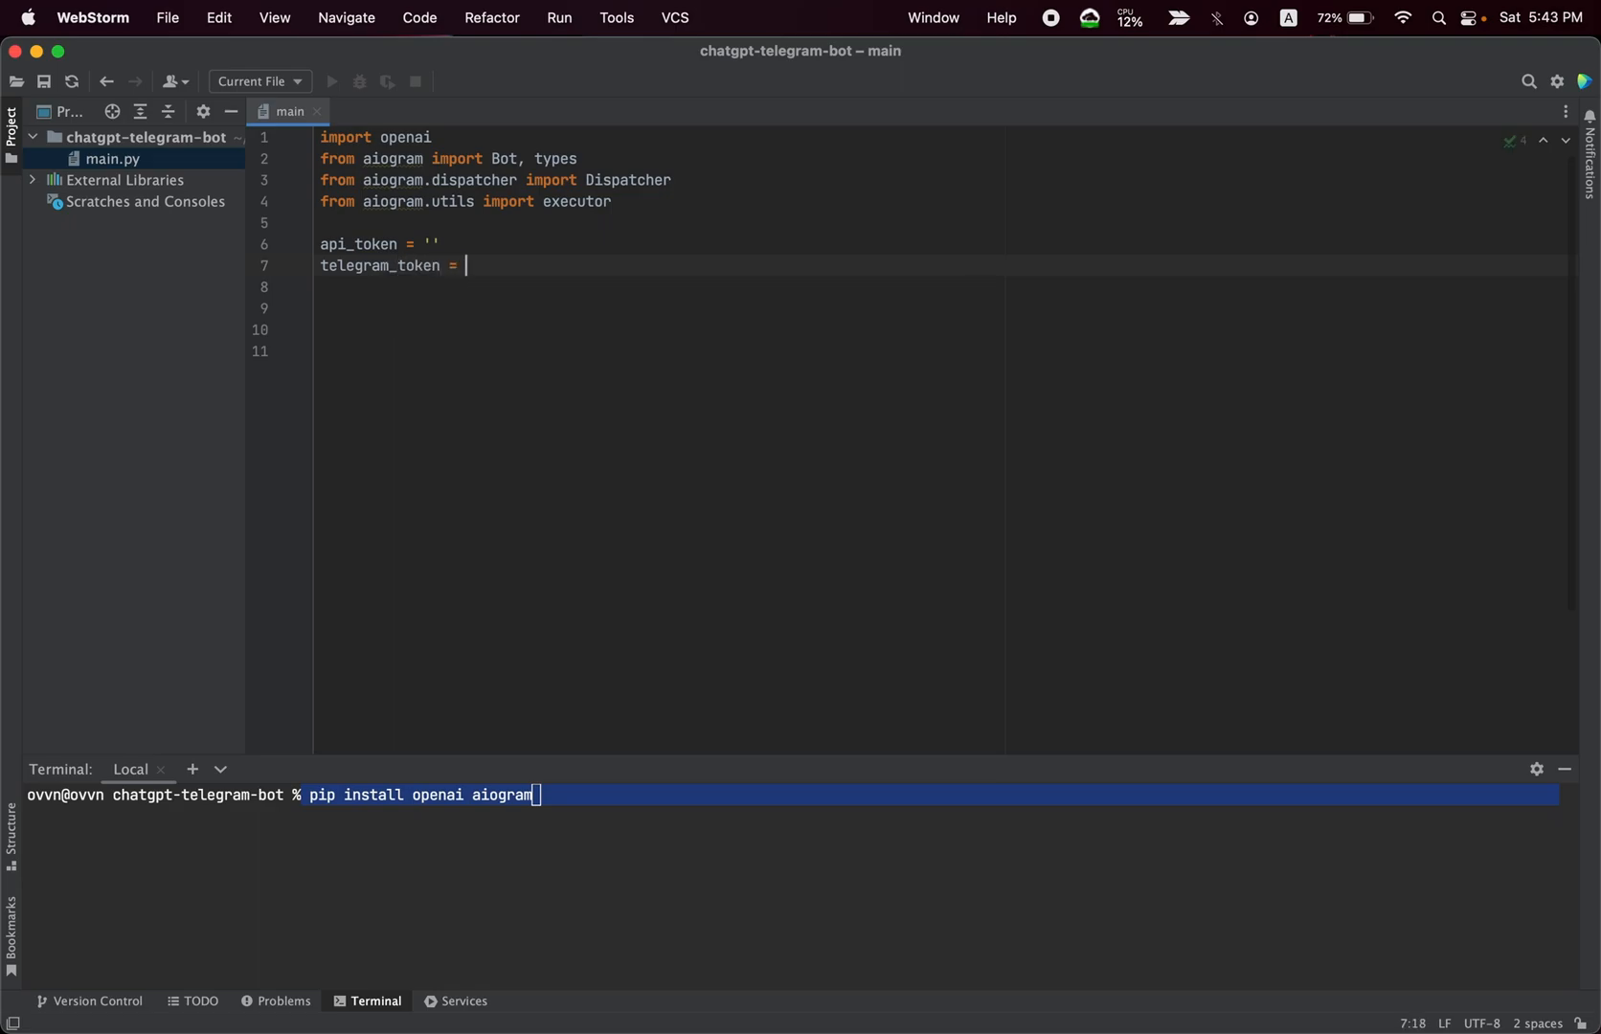
text('')
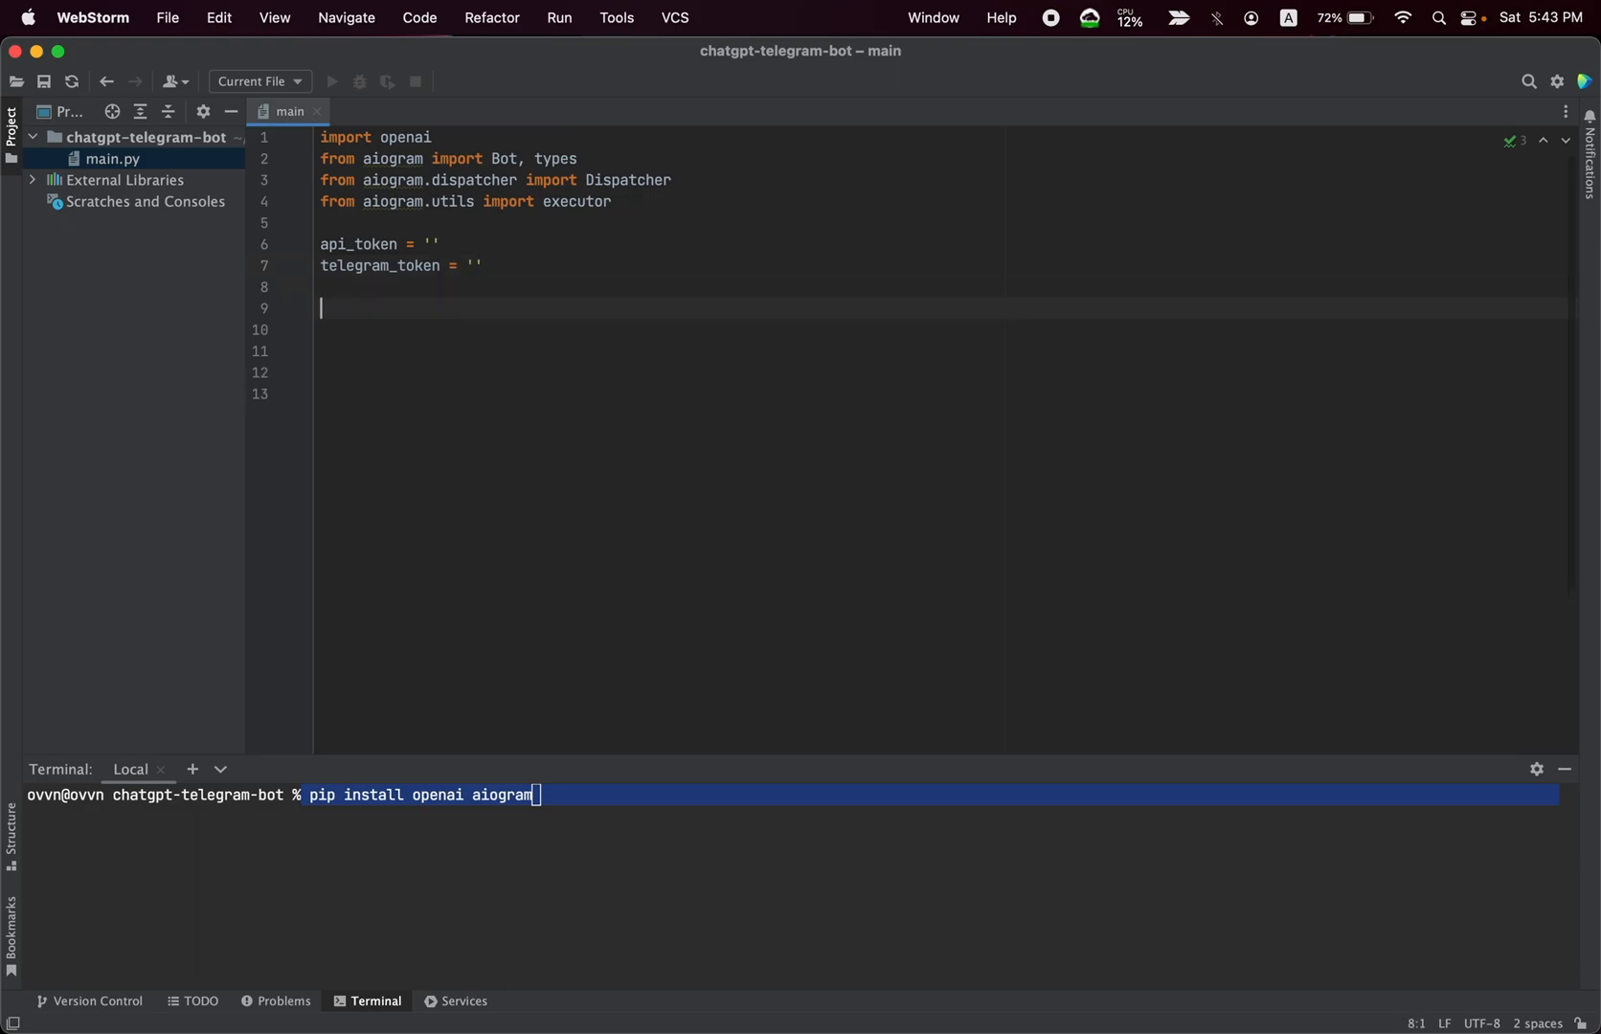
- Create bot = Bot(token) and dp = Dispatcher(bot) below the tokens
text(bot =)
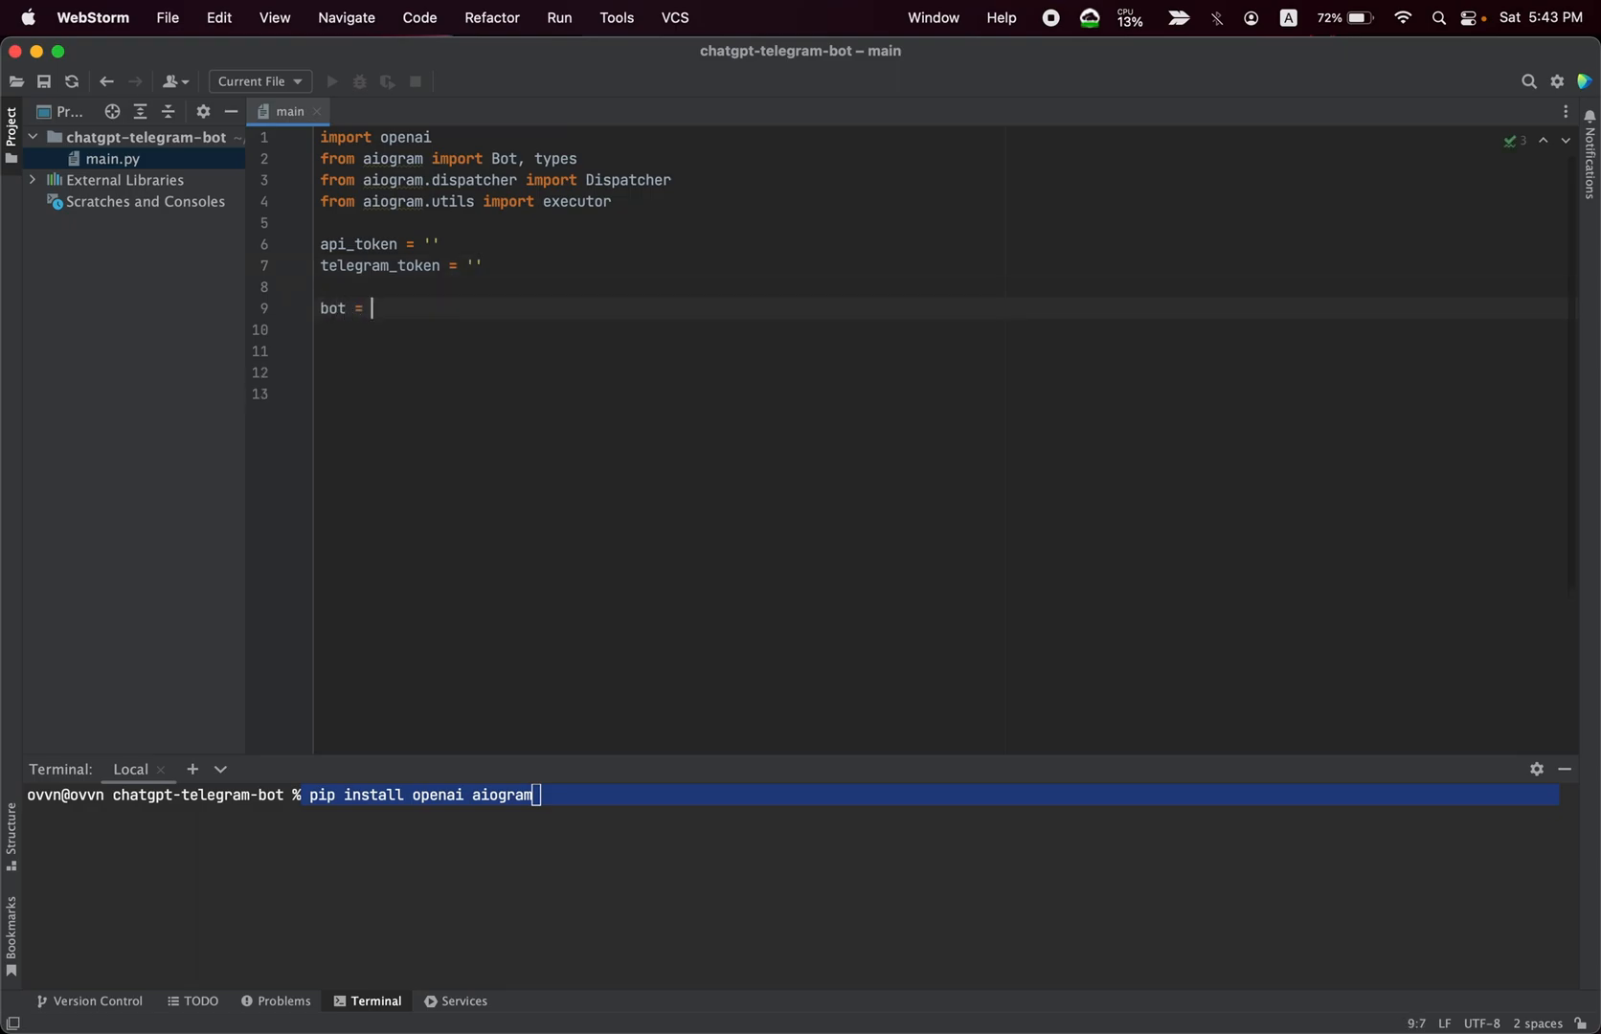
text(Bot(token)
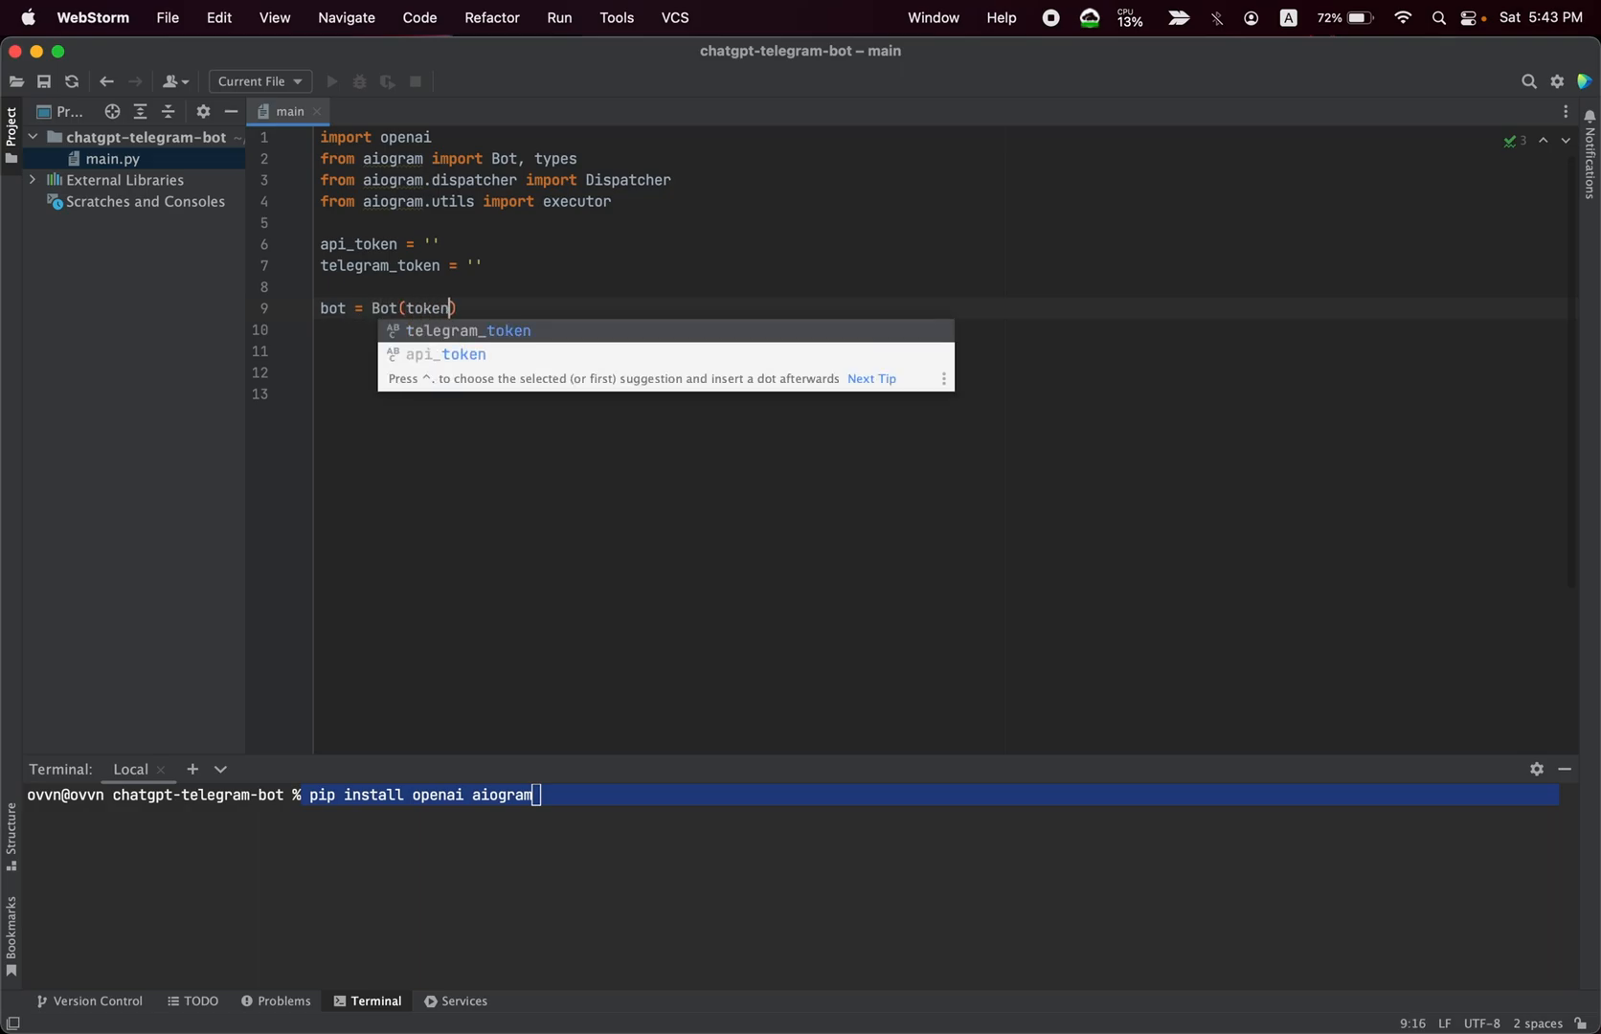
key(Enter)
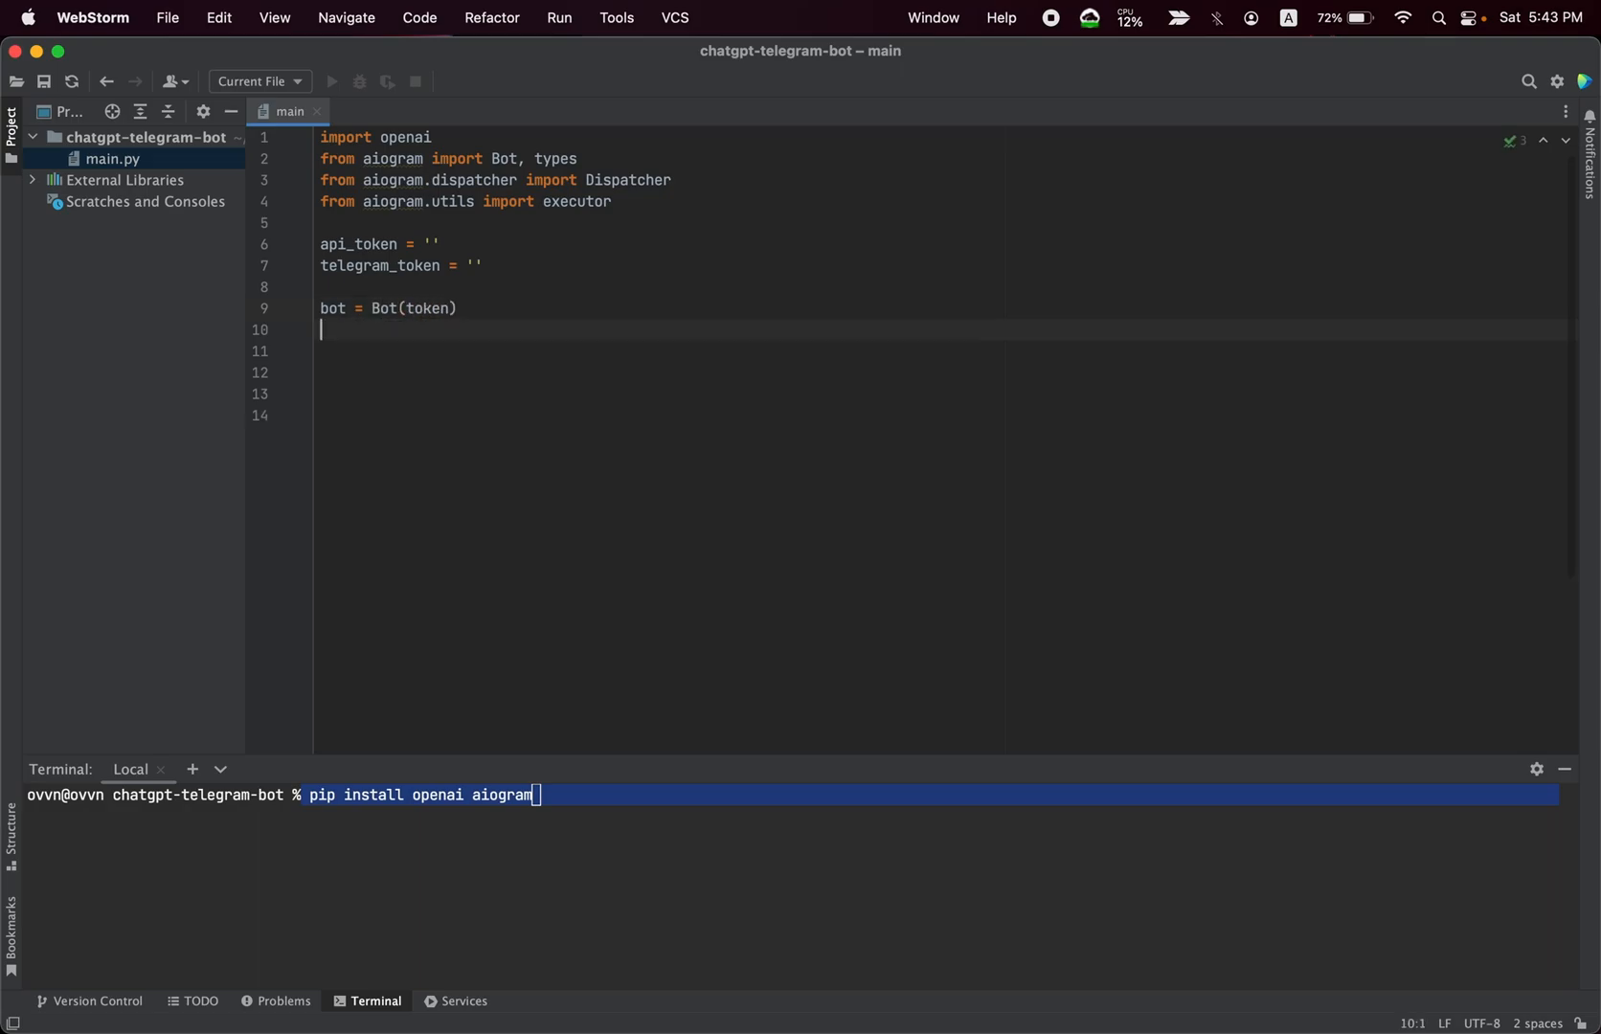
text(dp = Dispatcher)
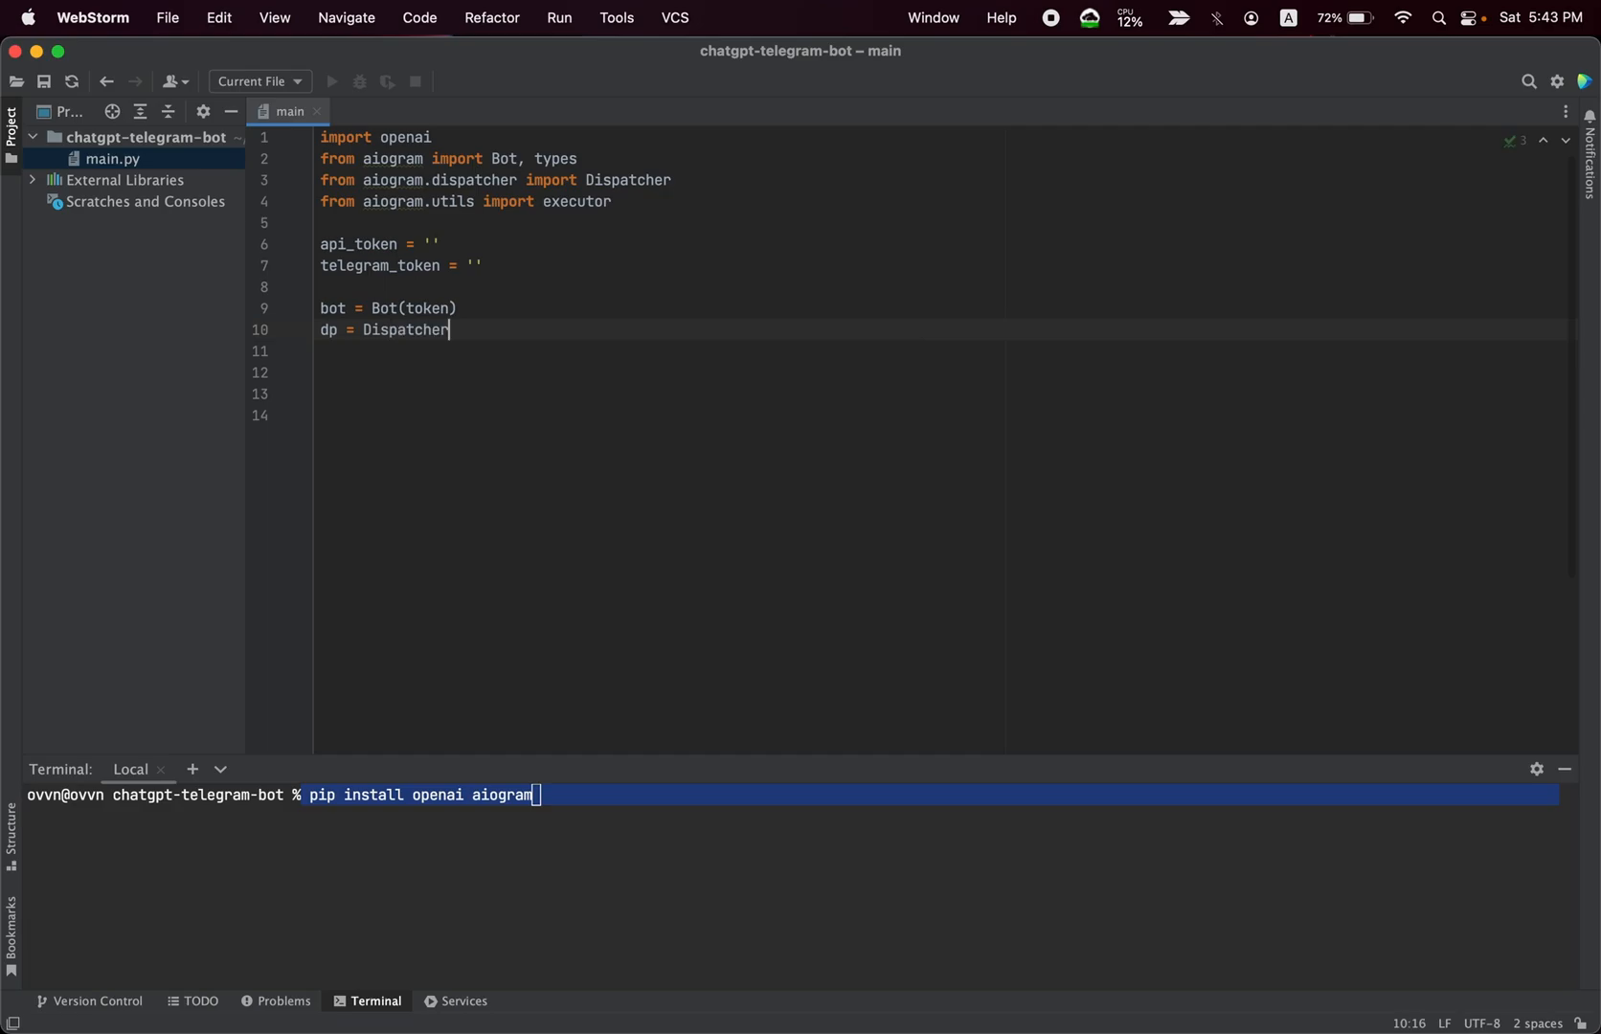
text((bot))
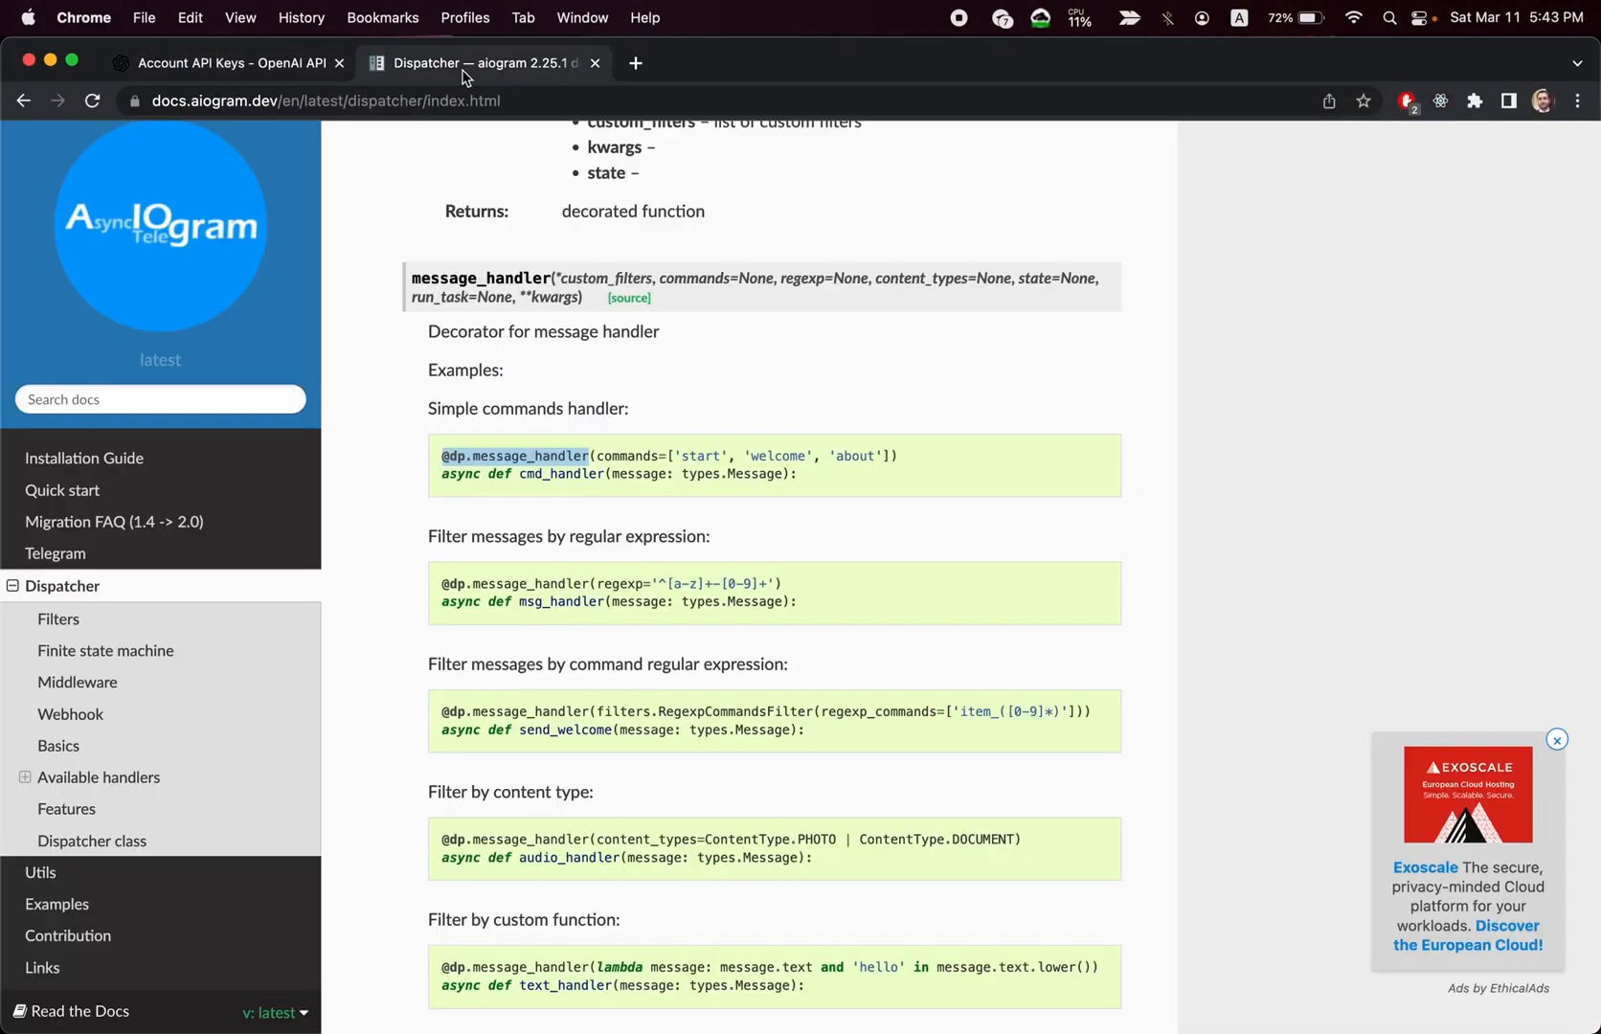
mouse_move(586, 362)
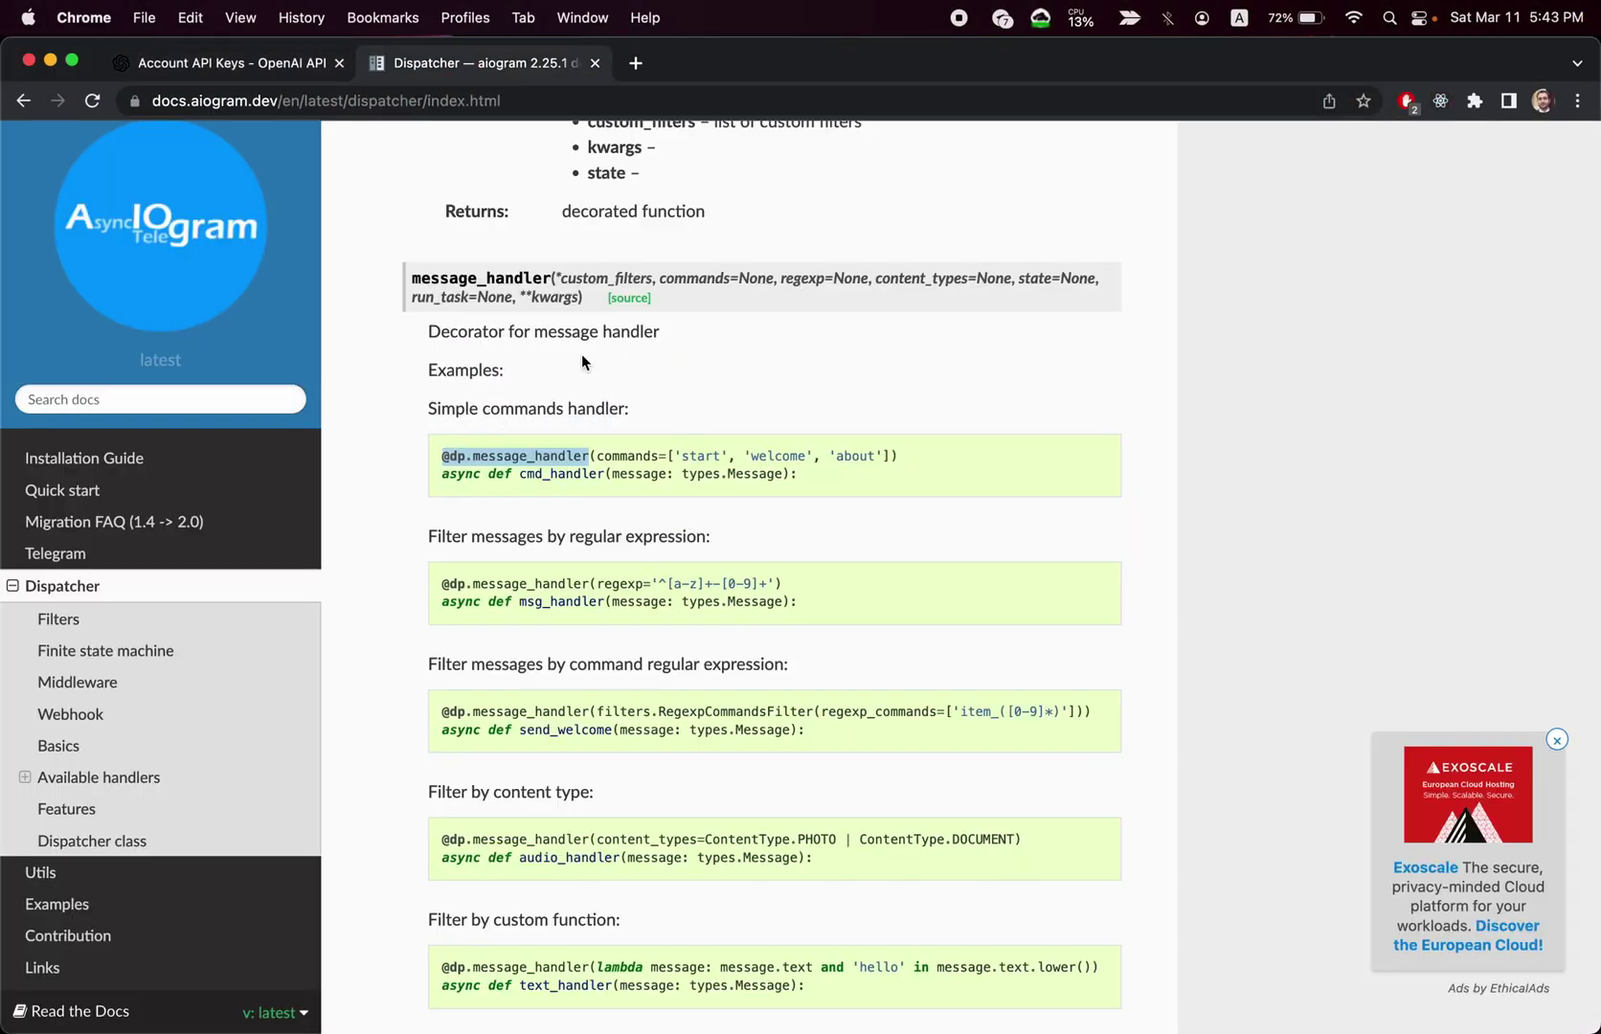
mouse_move(425, 332)
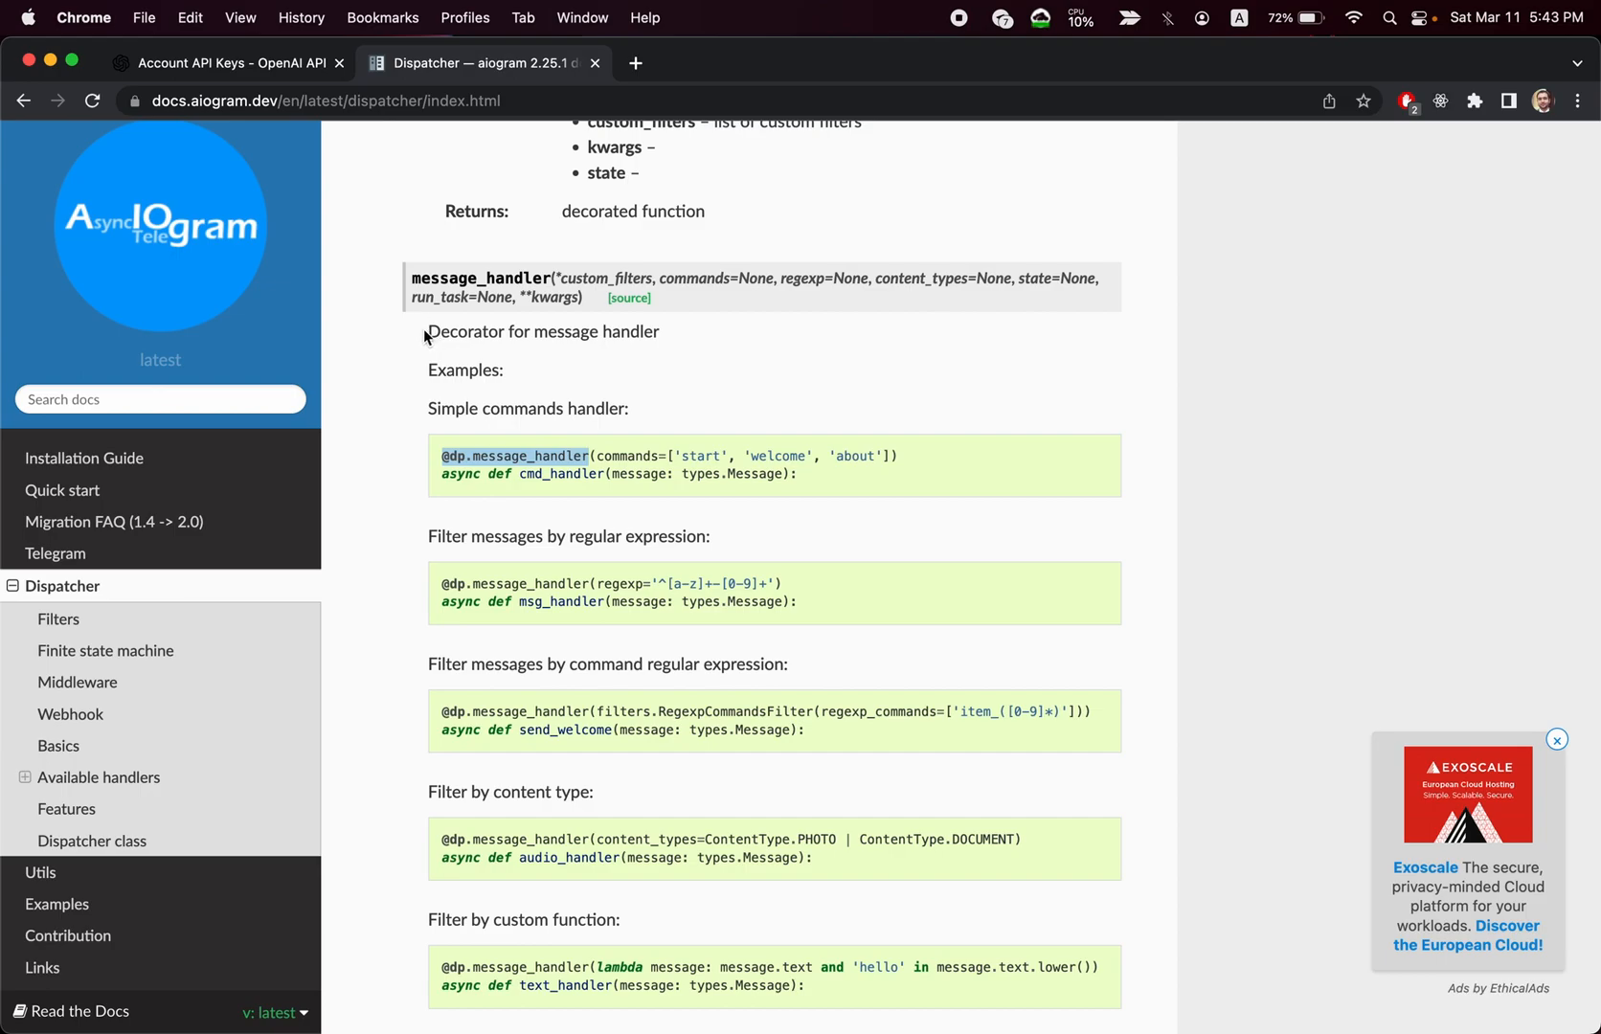
double_click(457, 331)
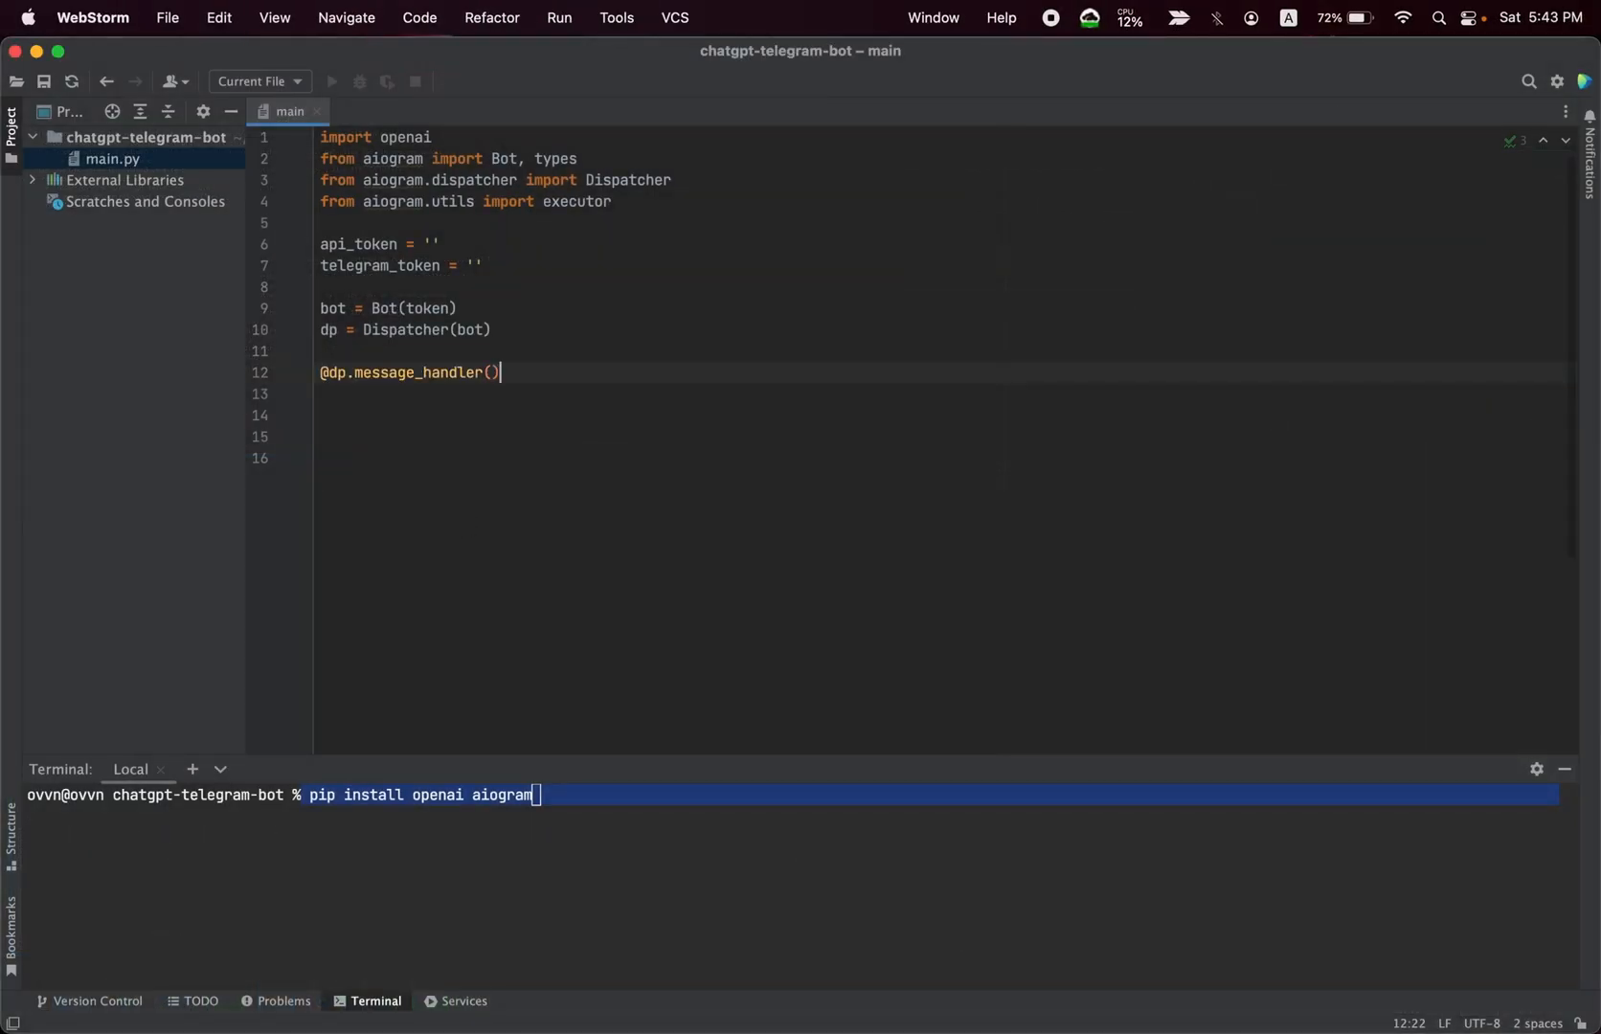
- Write async def send(message : types.Message) under the message_handler decorator
key(enter)
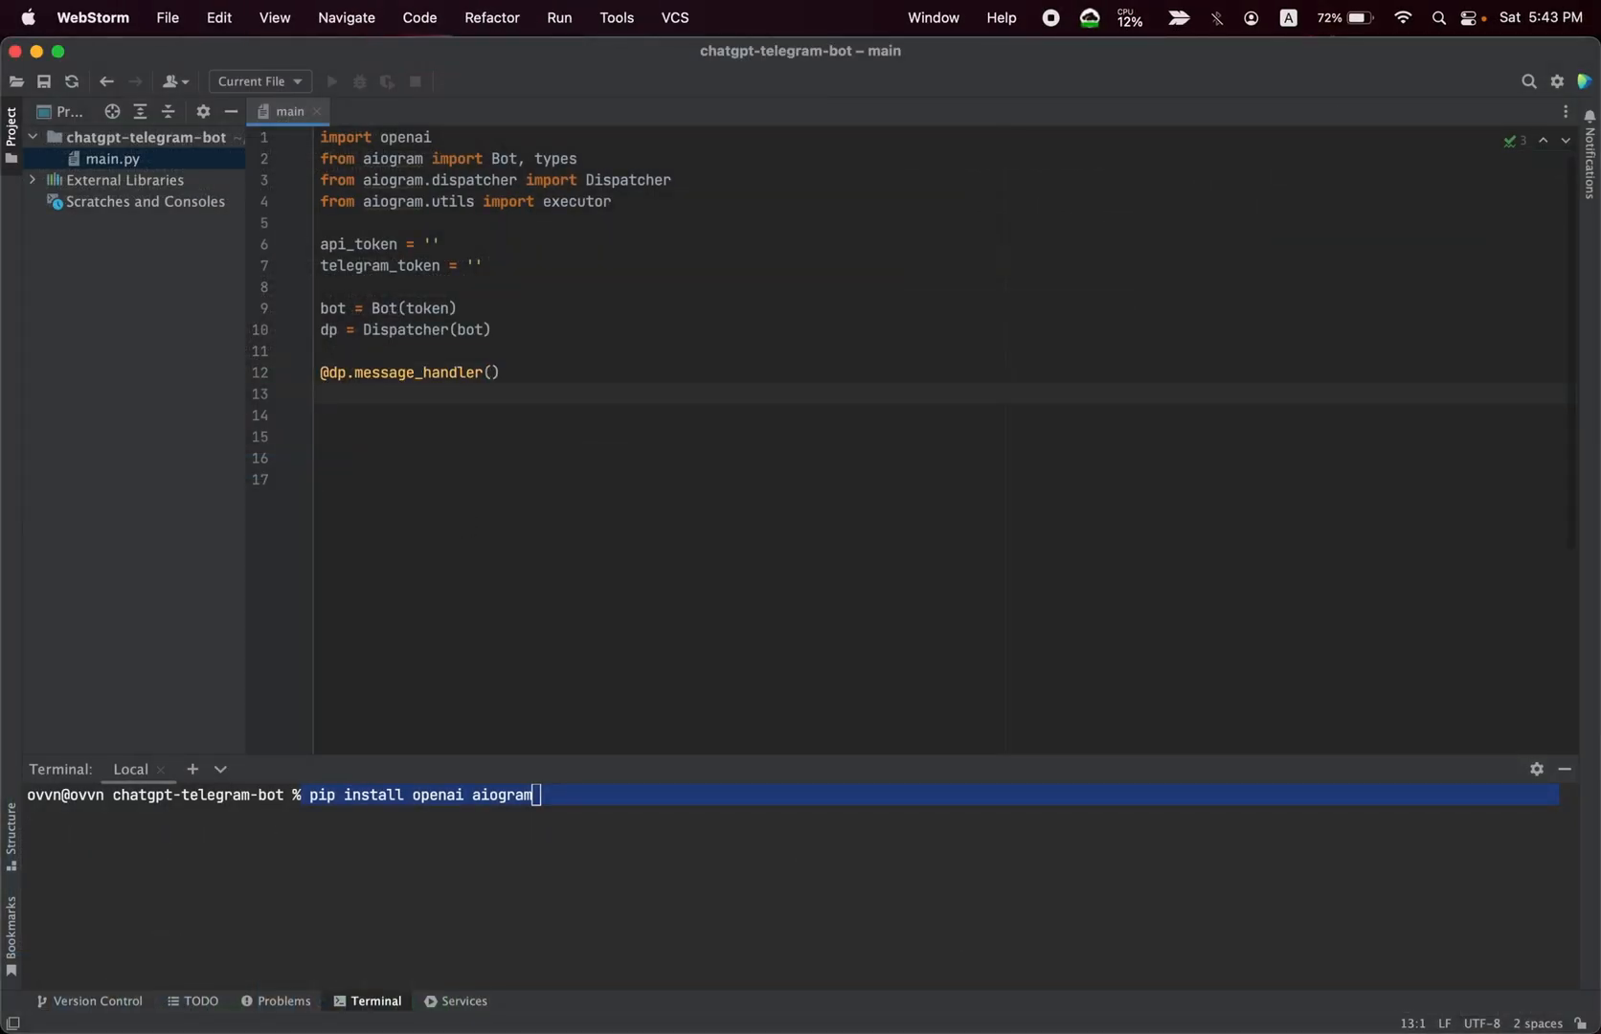
text(async d)
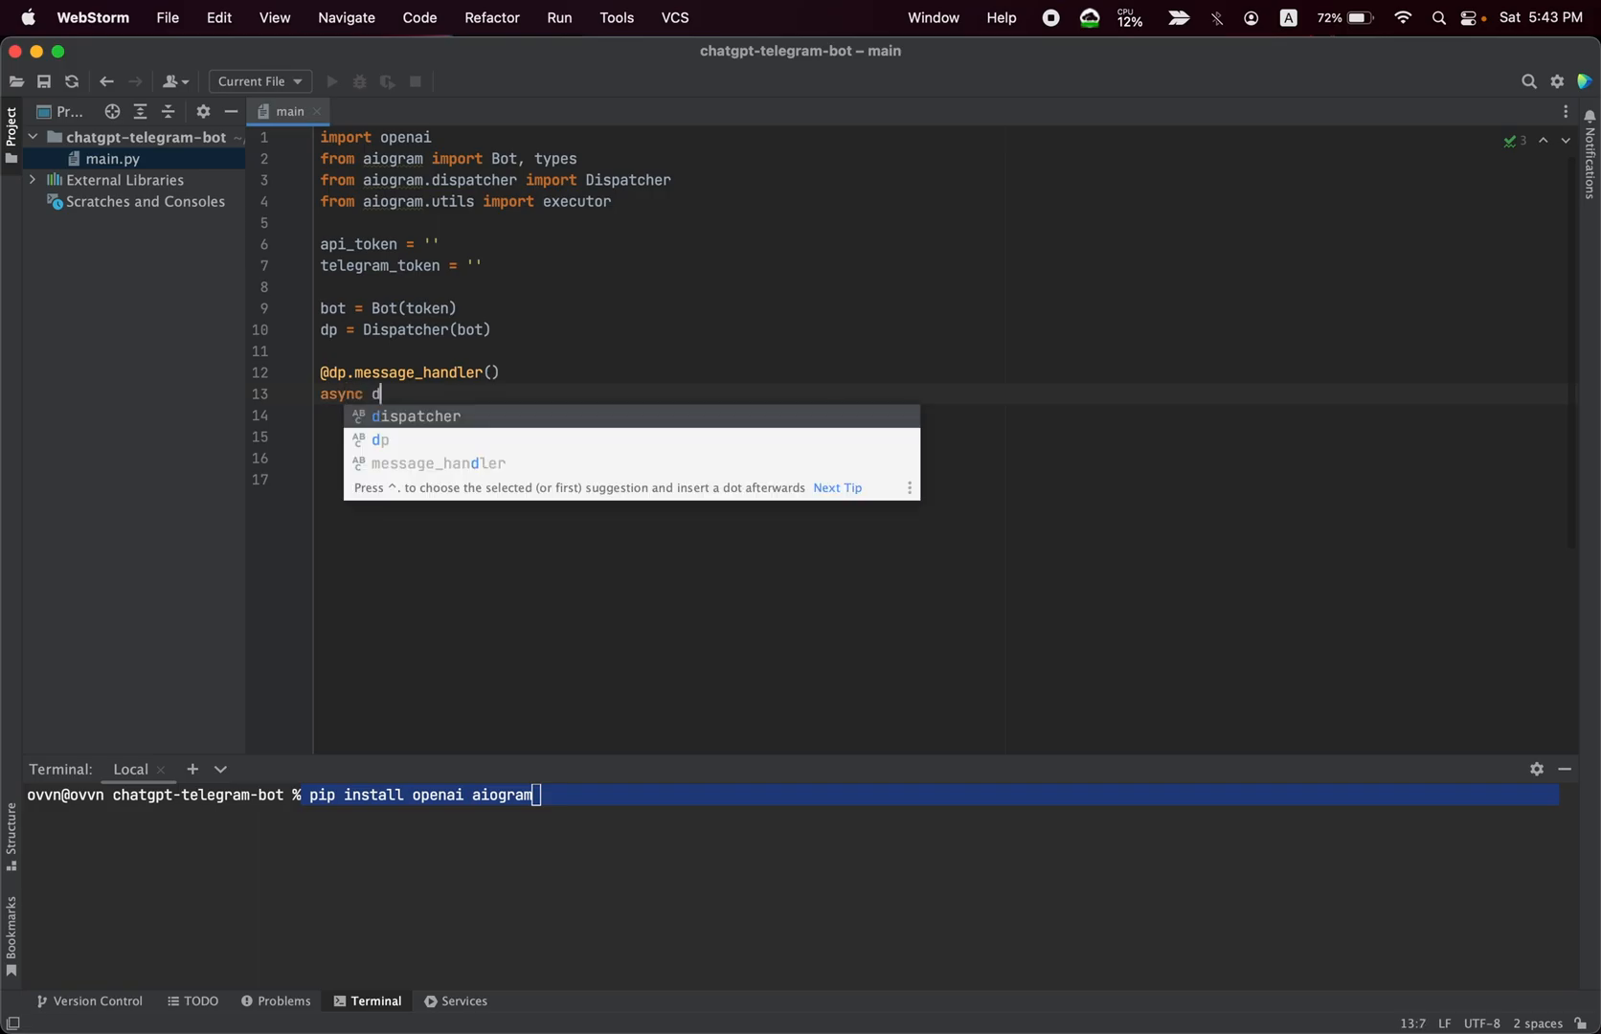
text(ef)
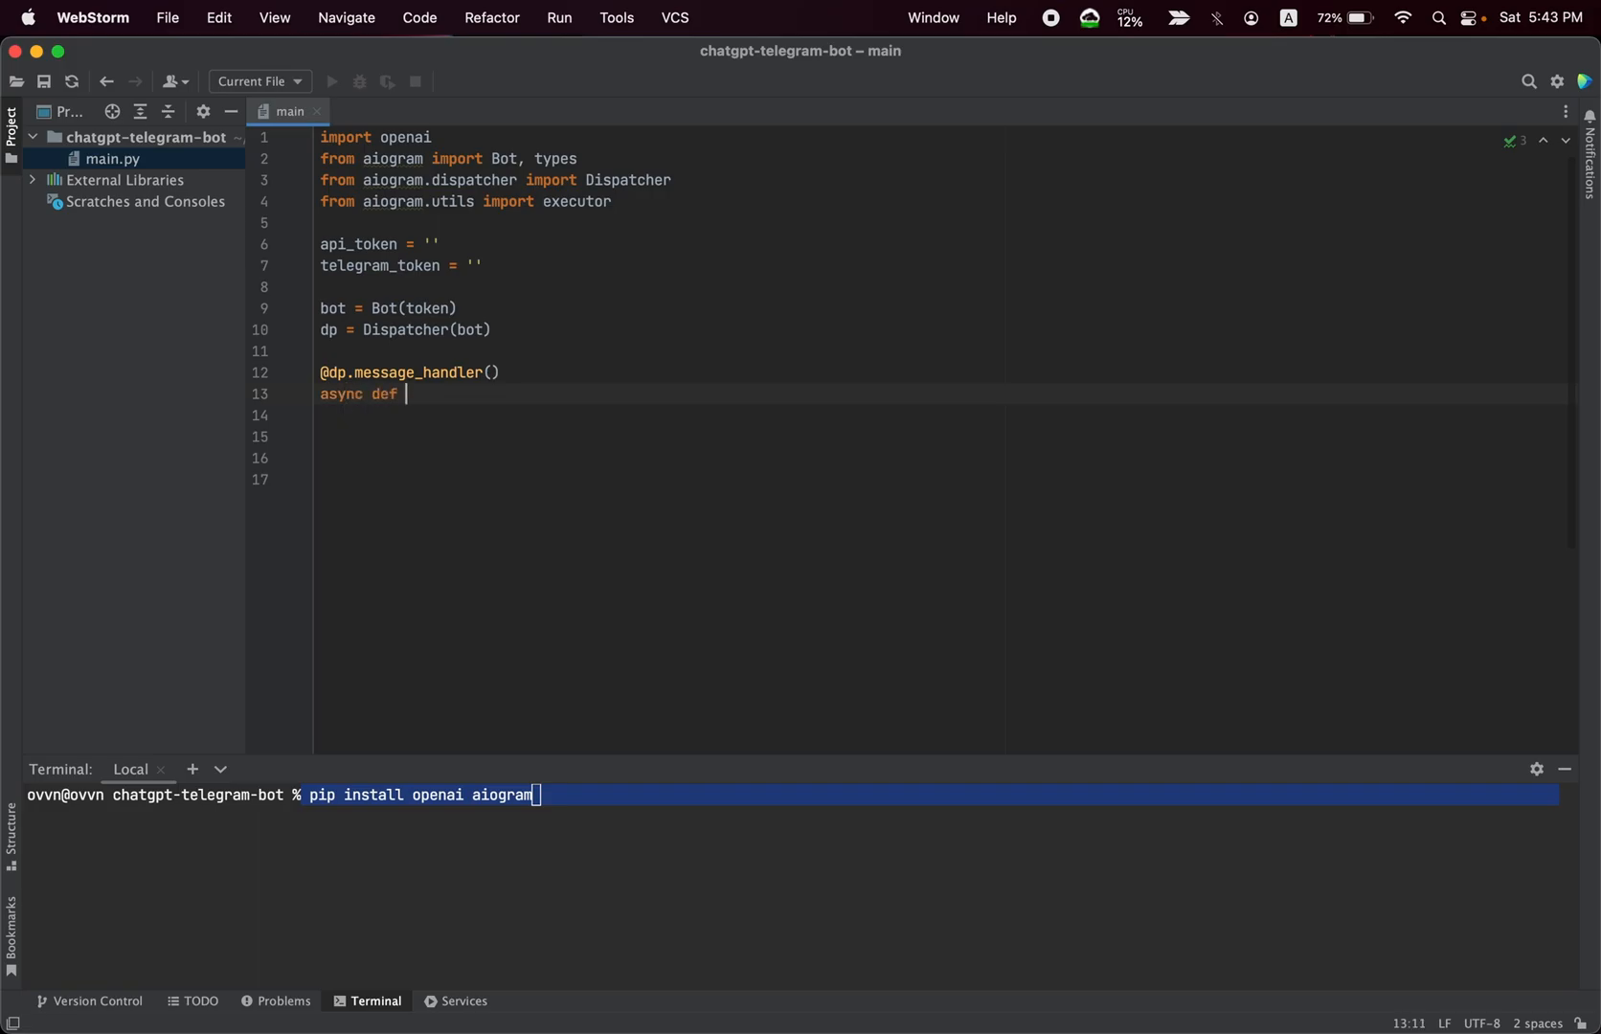
text(send)
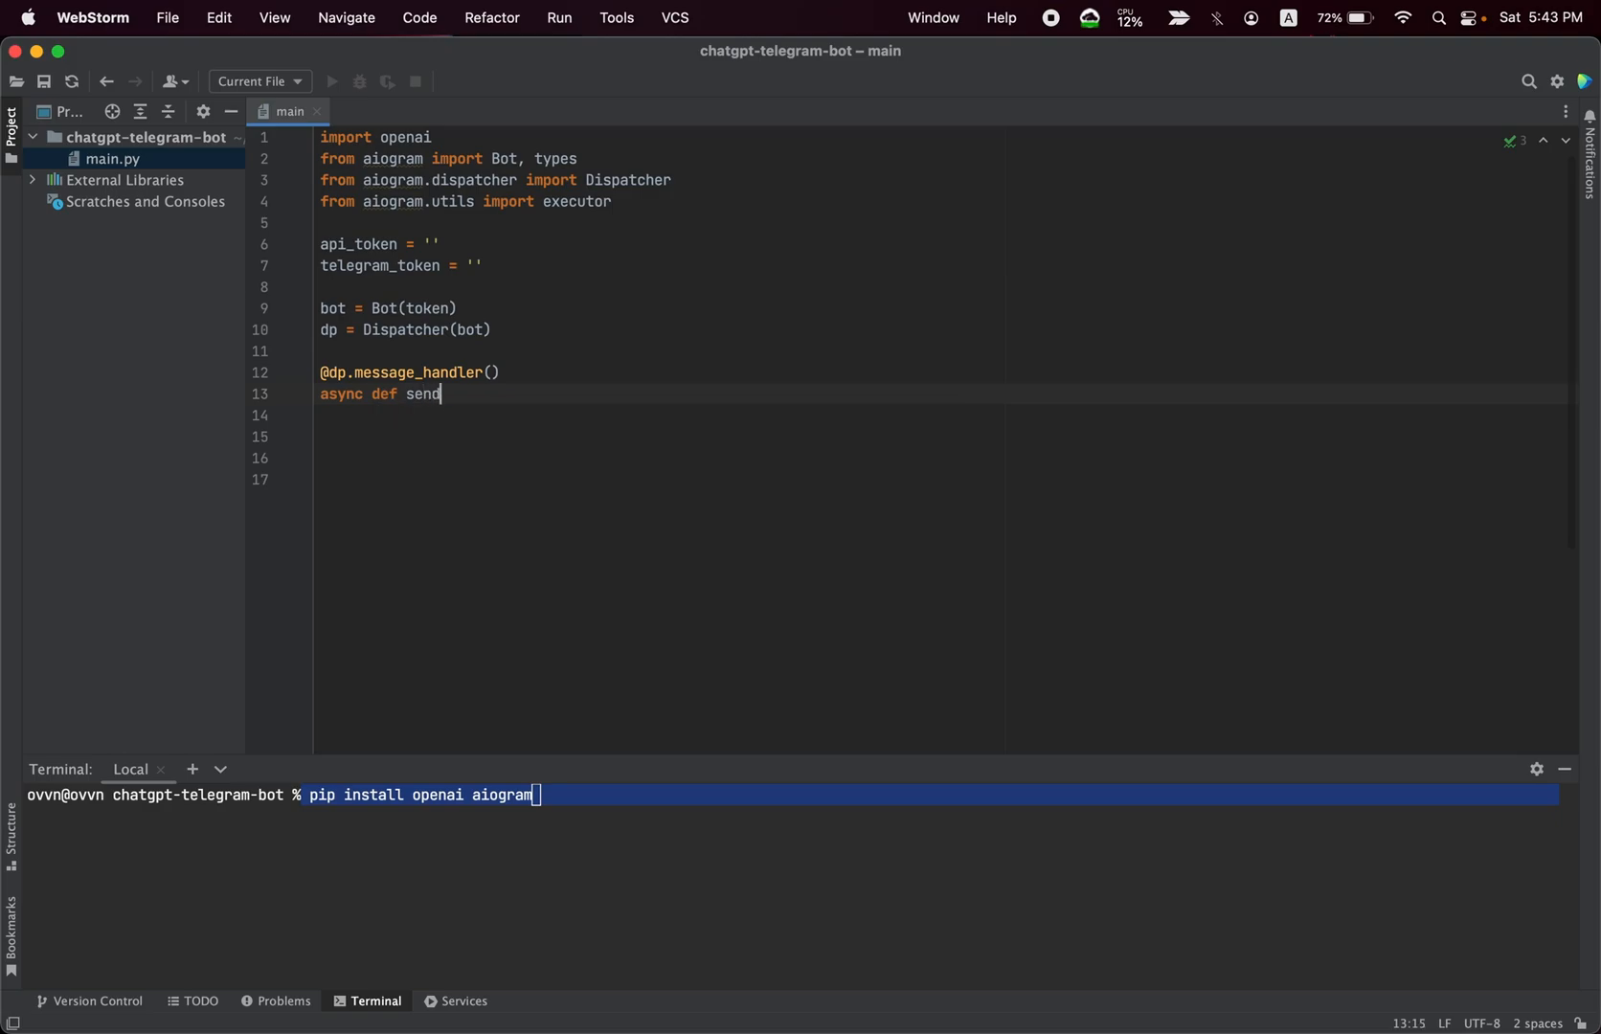
text((message :)
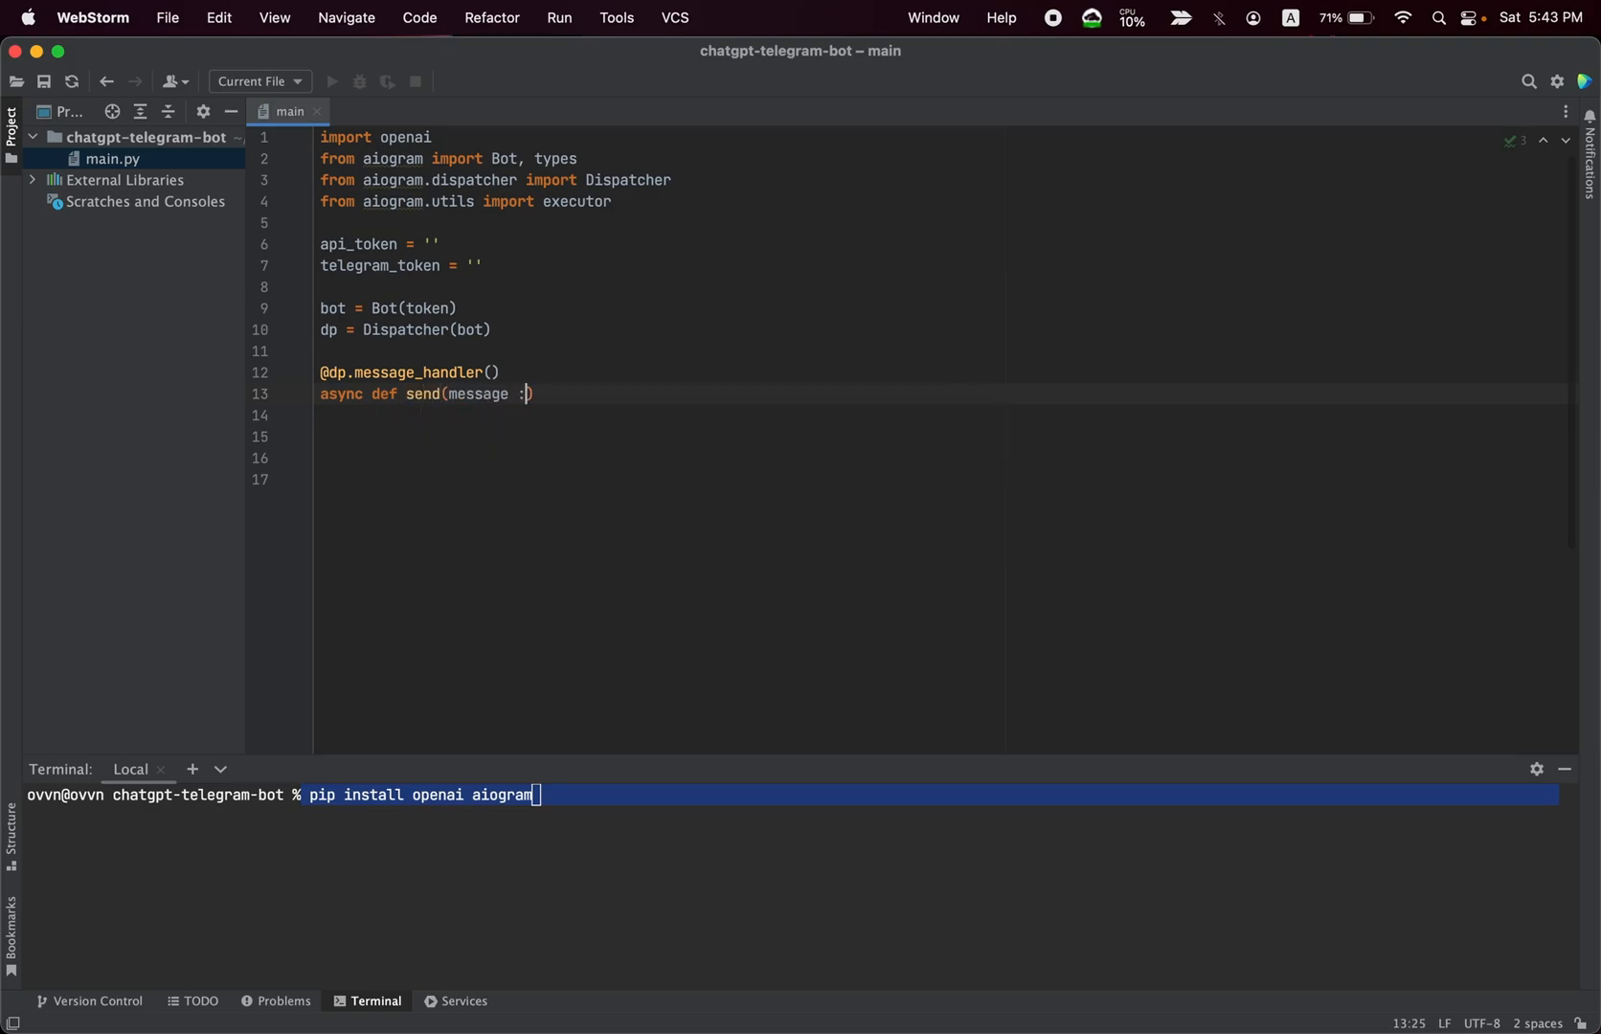
text(type)
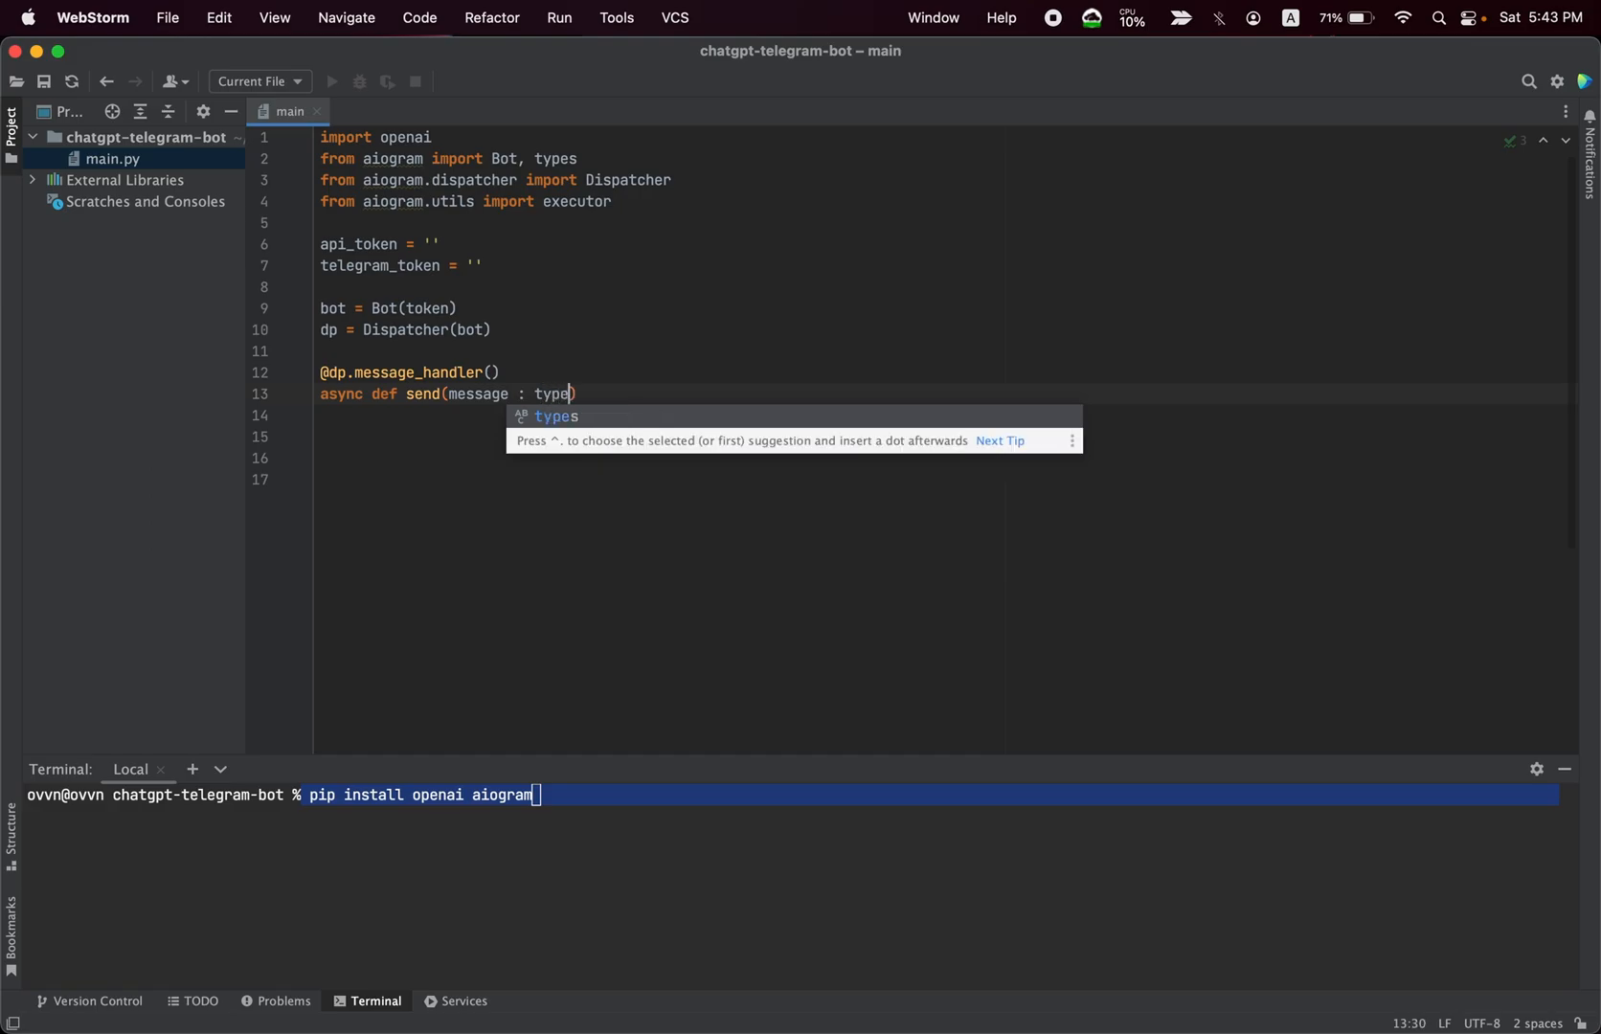
text(.Message)
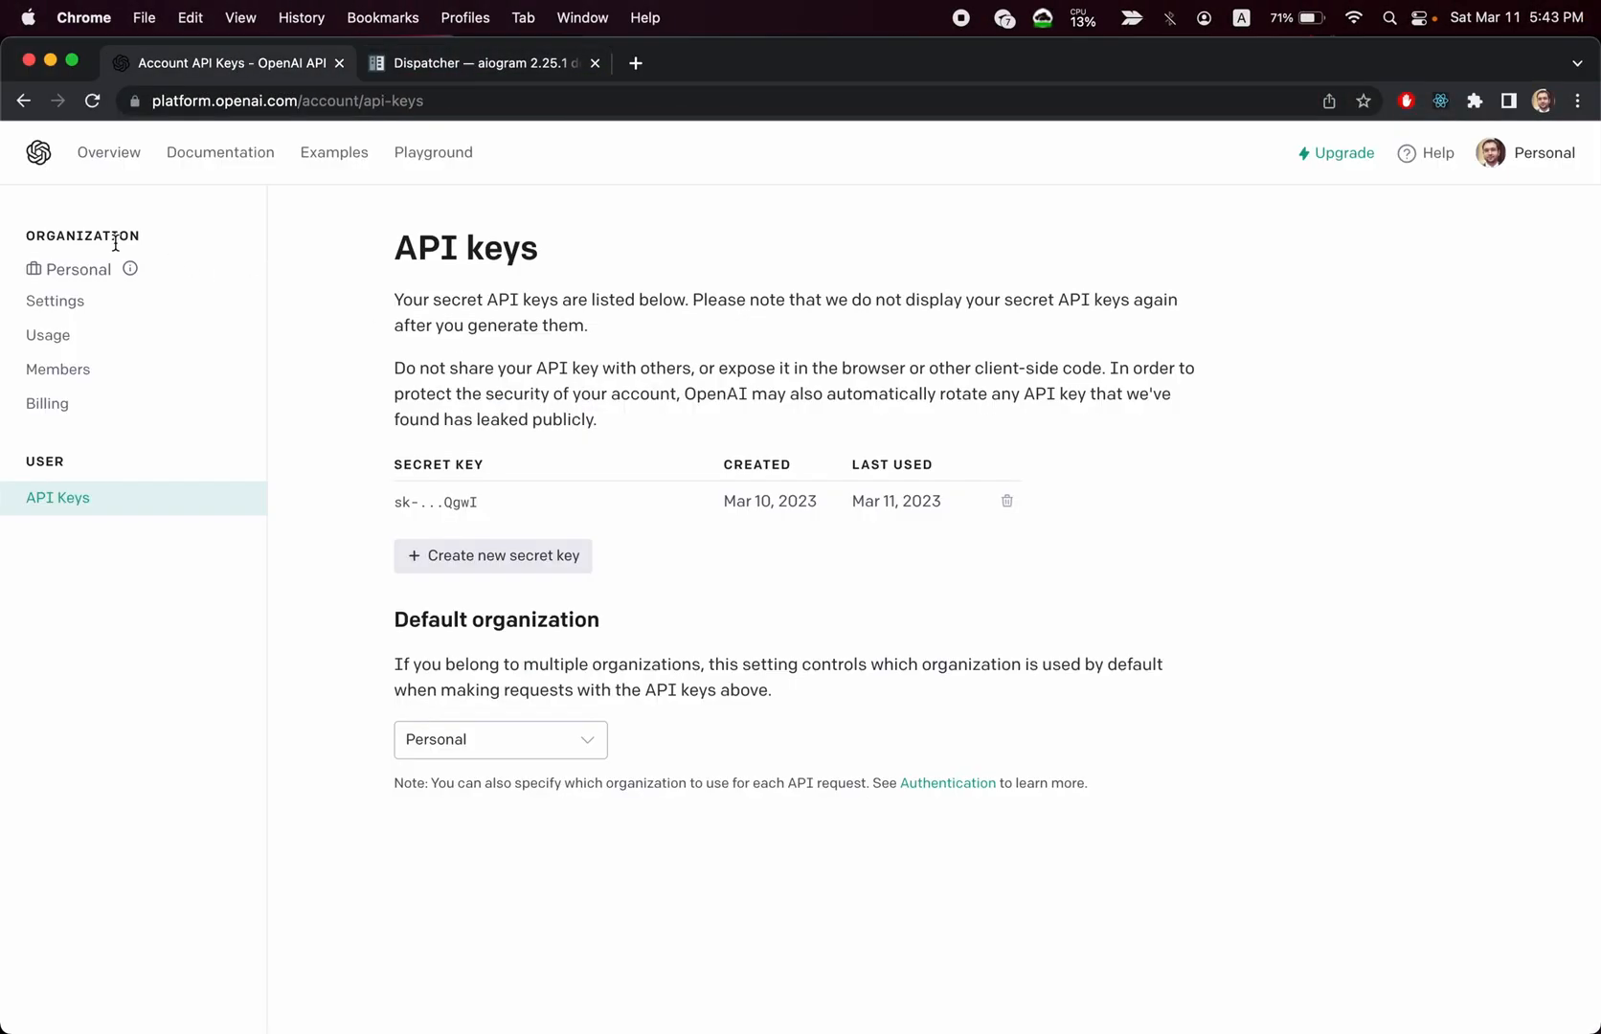
- Find the Friend chat example in OpenAI Examples and select its text-davinci-003 engine name
click(333, 151)
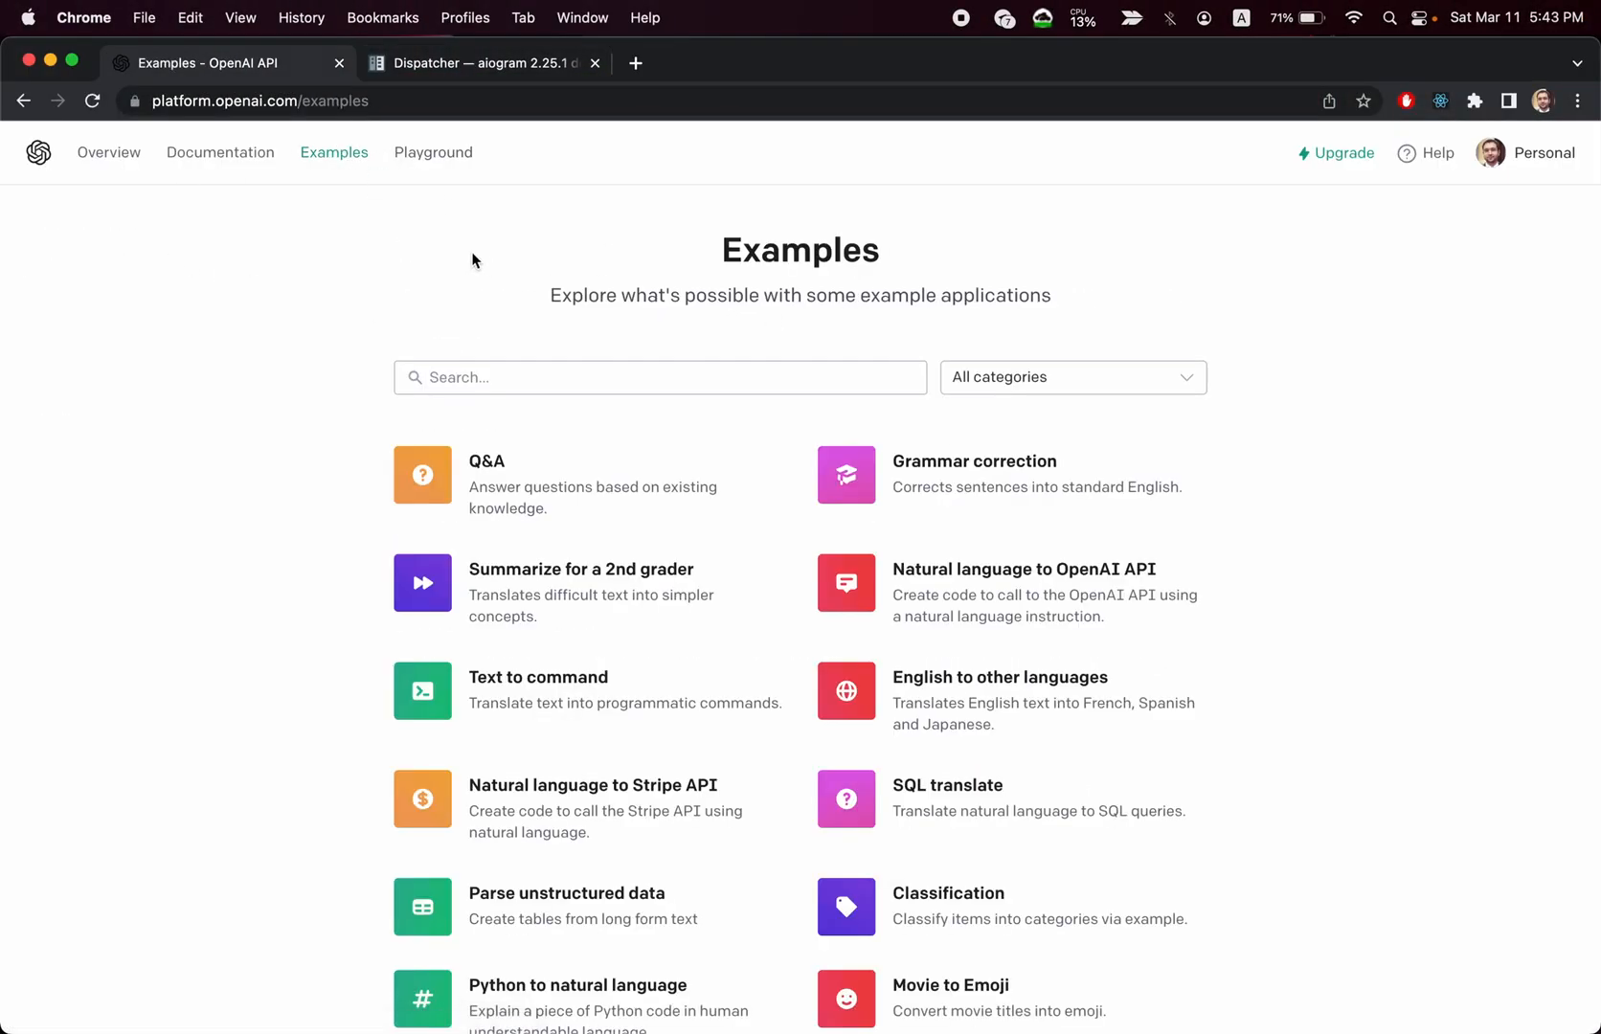
scroll(down, 3)
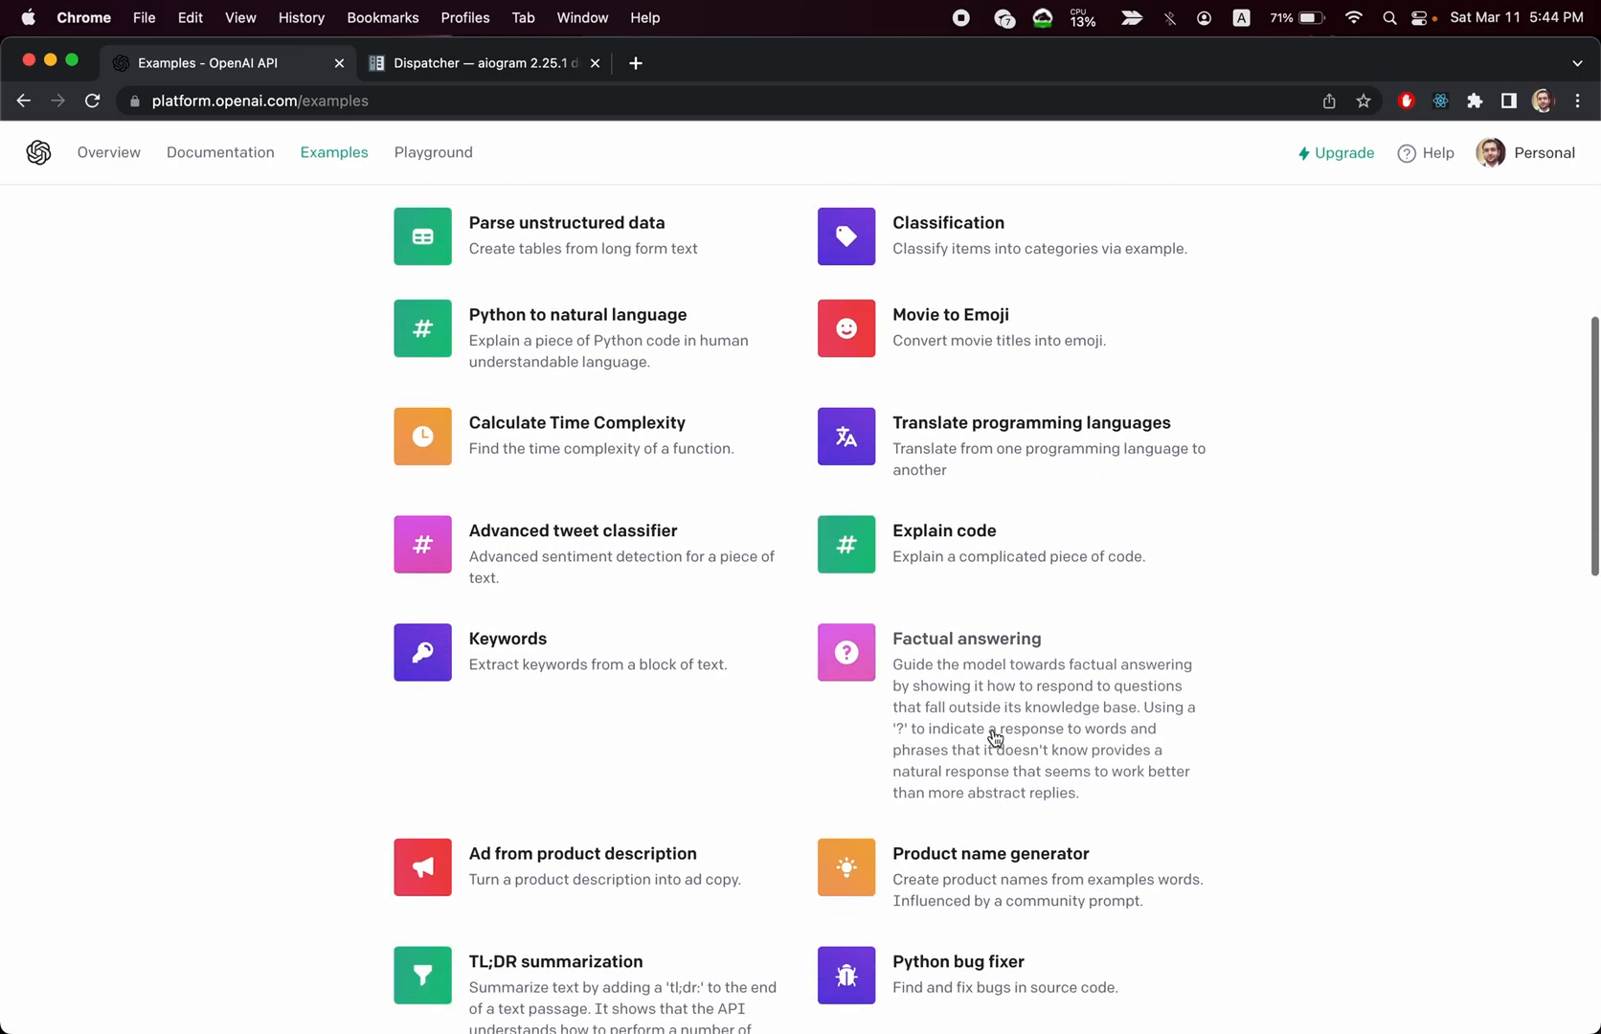
scroll(down, 3)
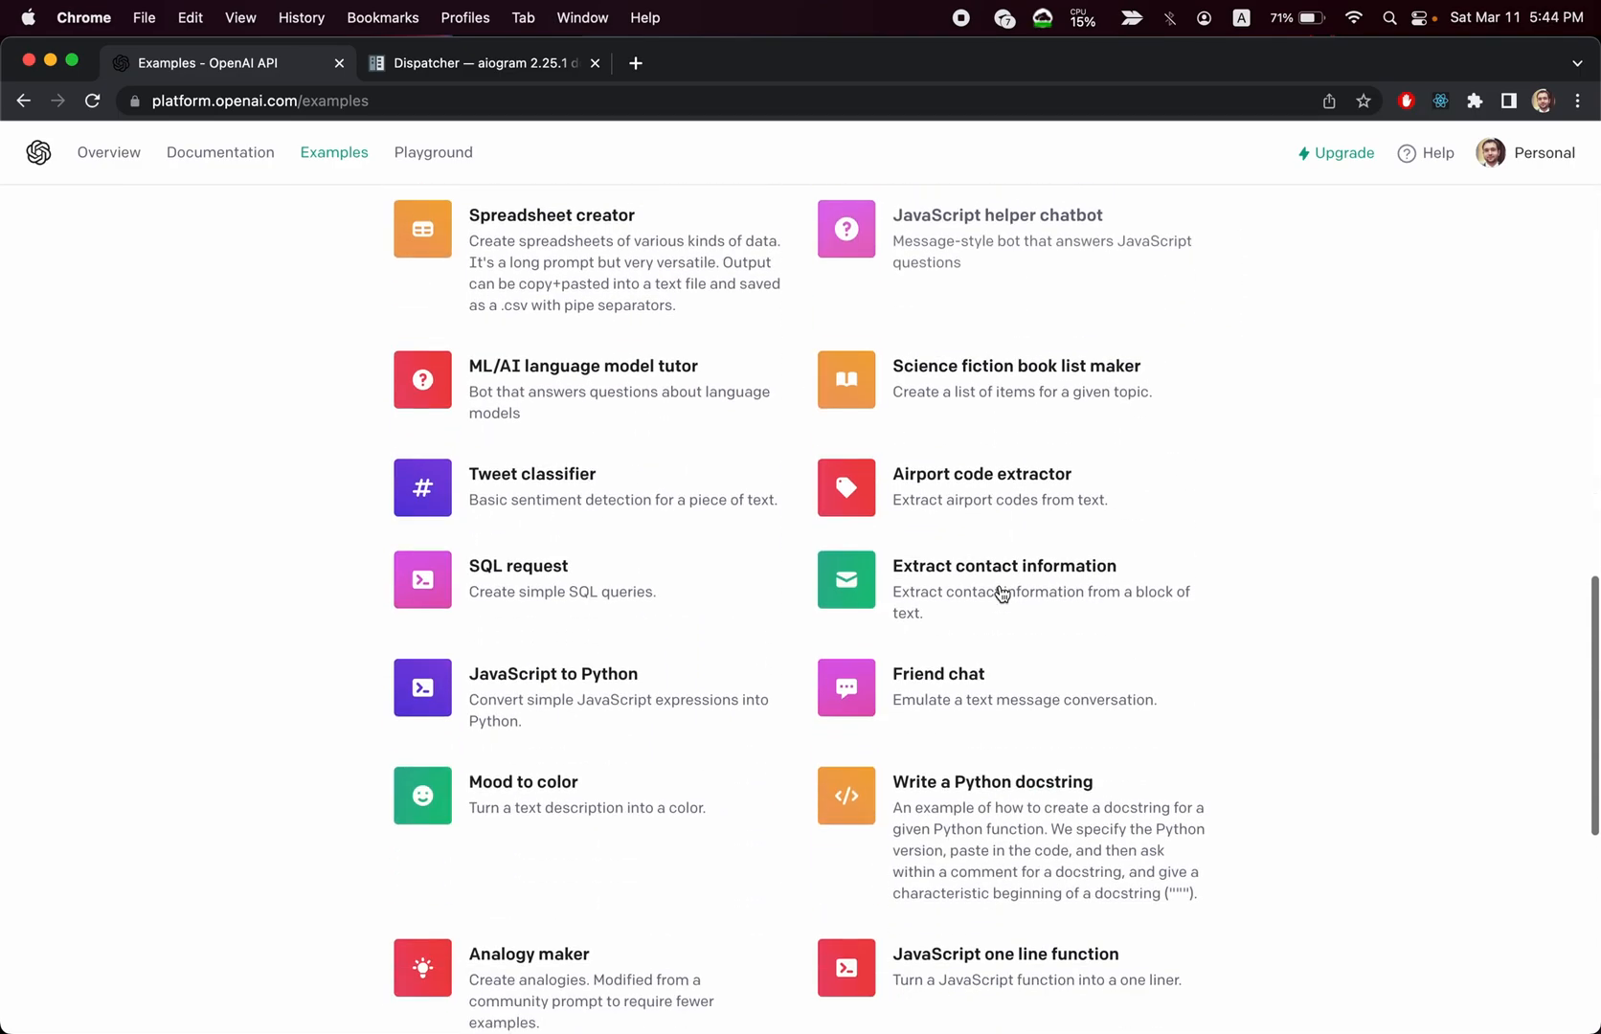
click(938, 673)
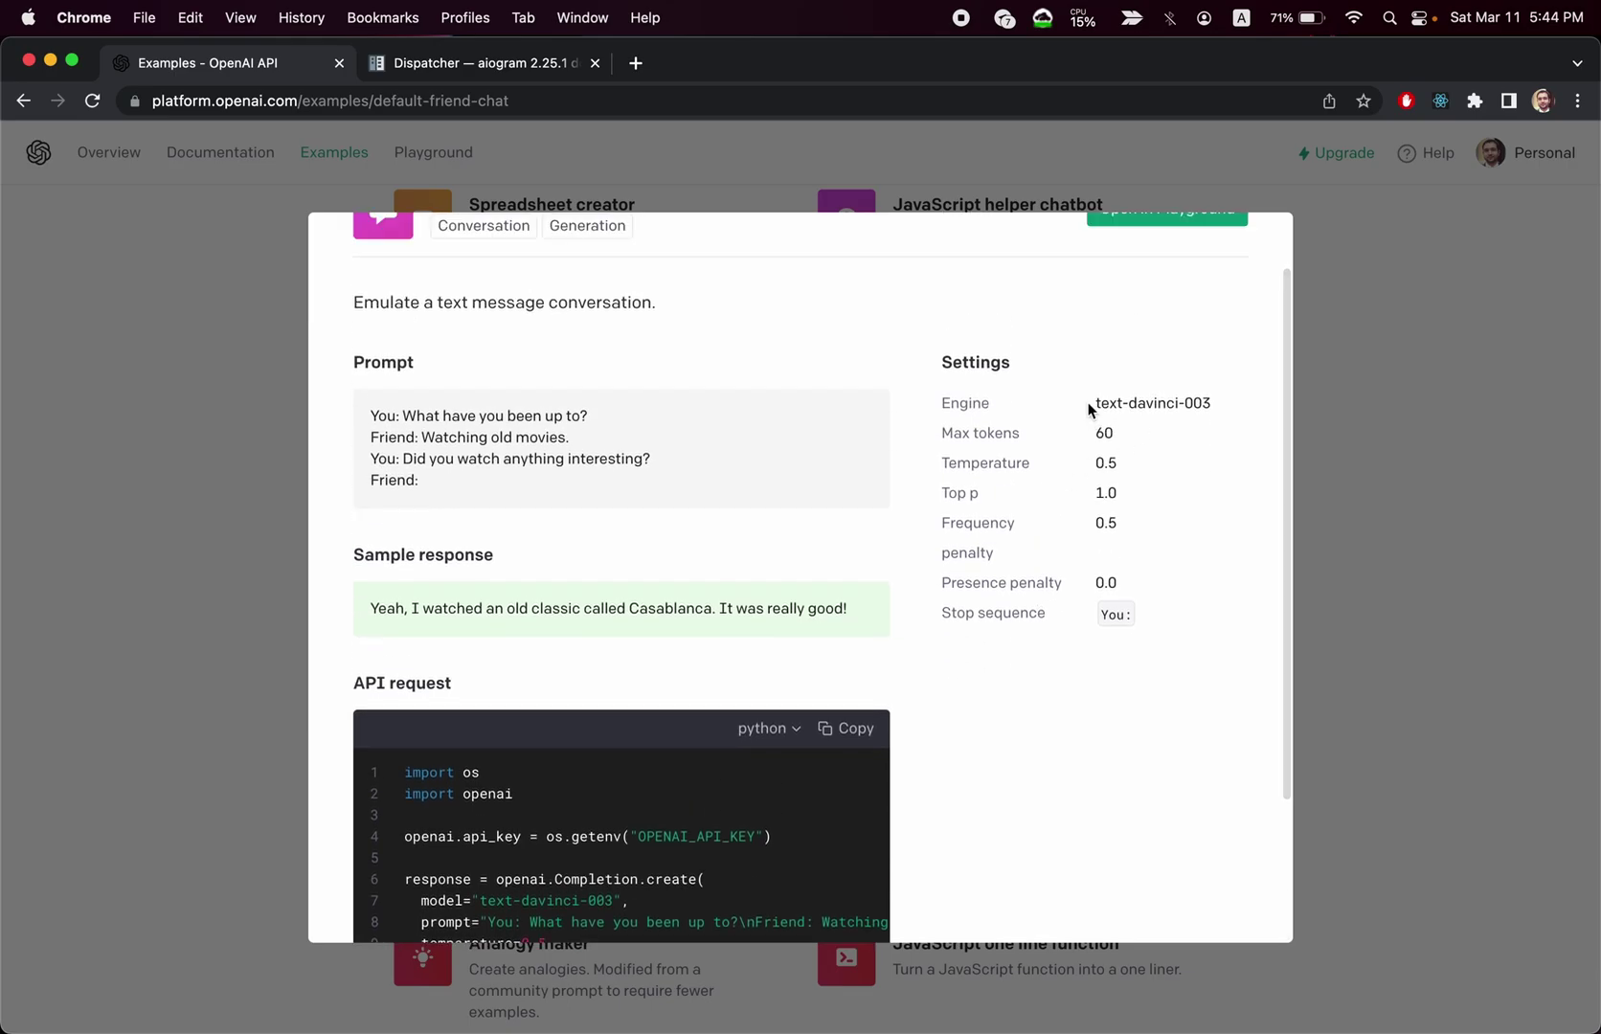
double_click(1151, 402)
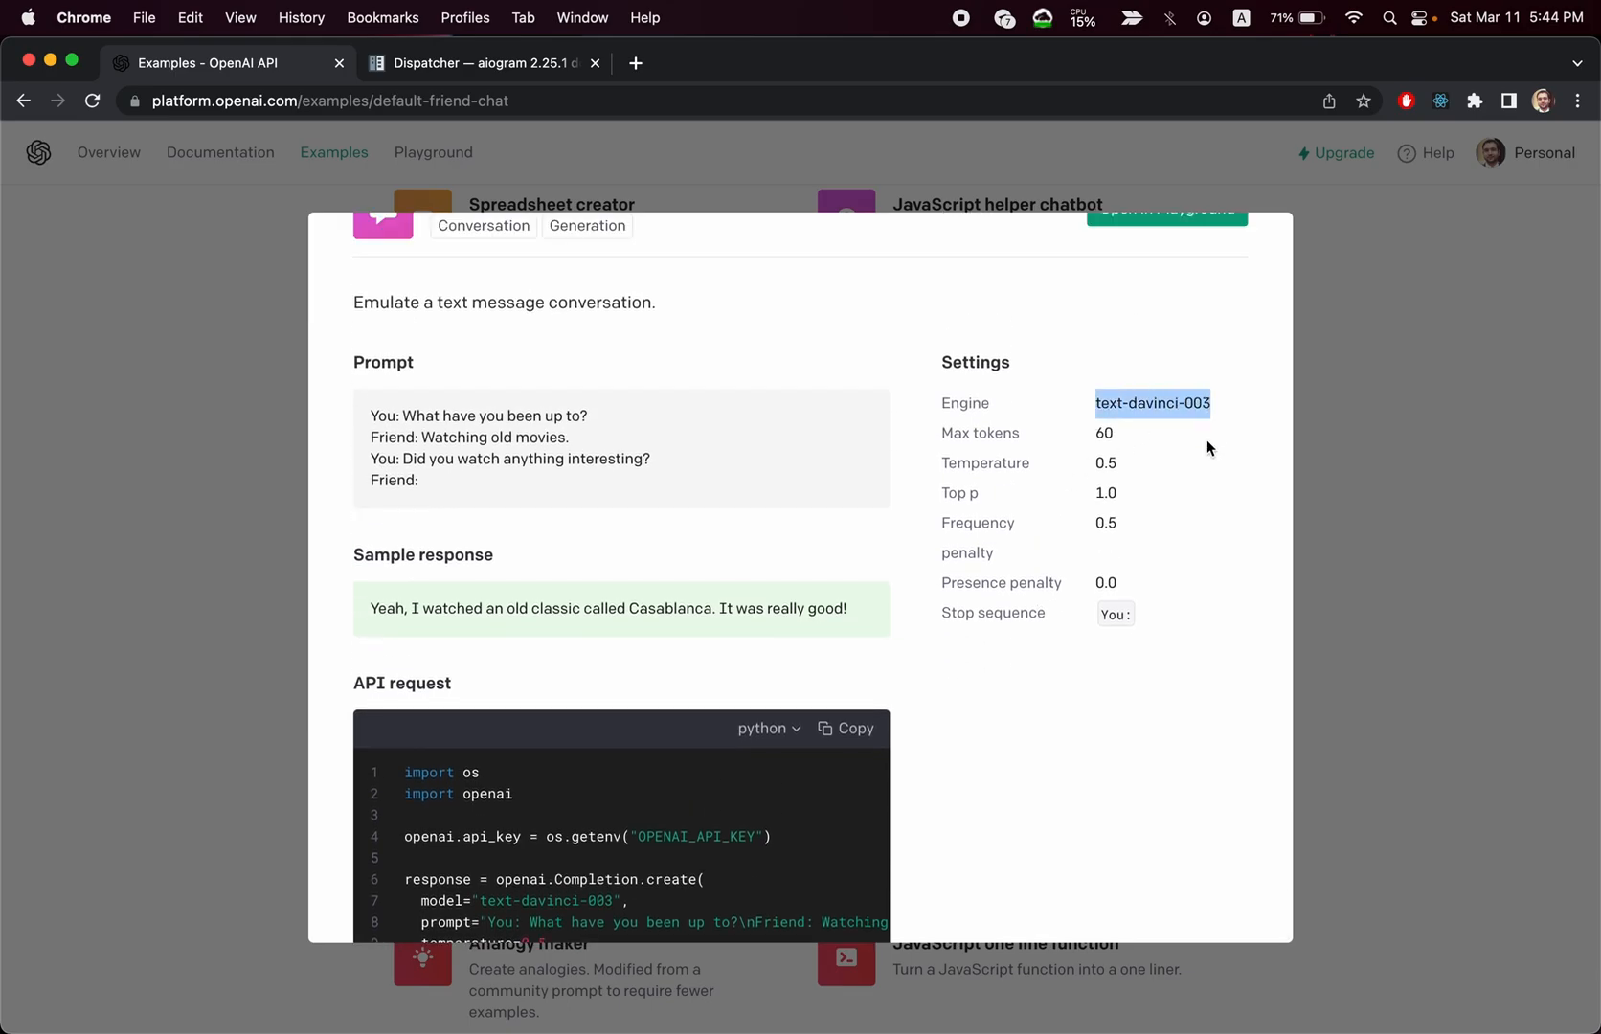
scroll(down, 3)
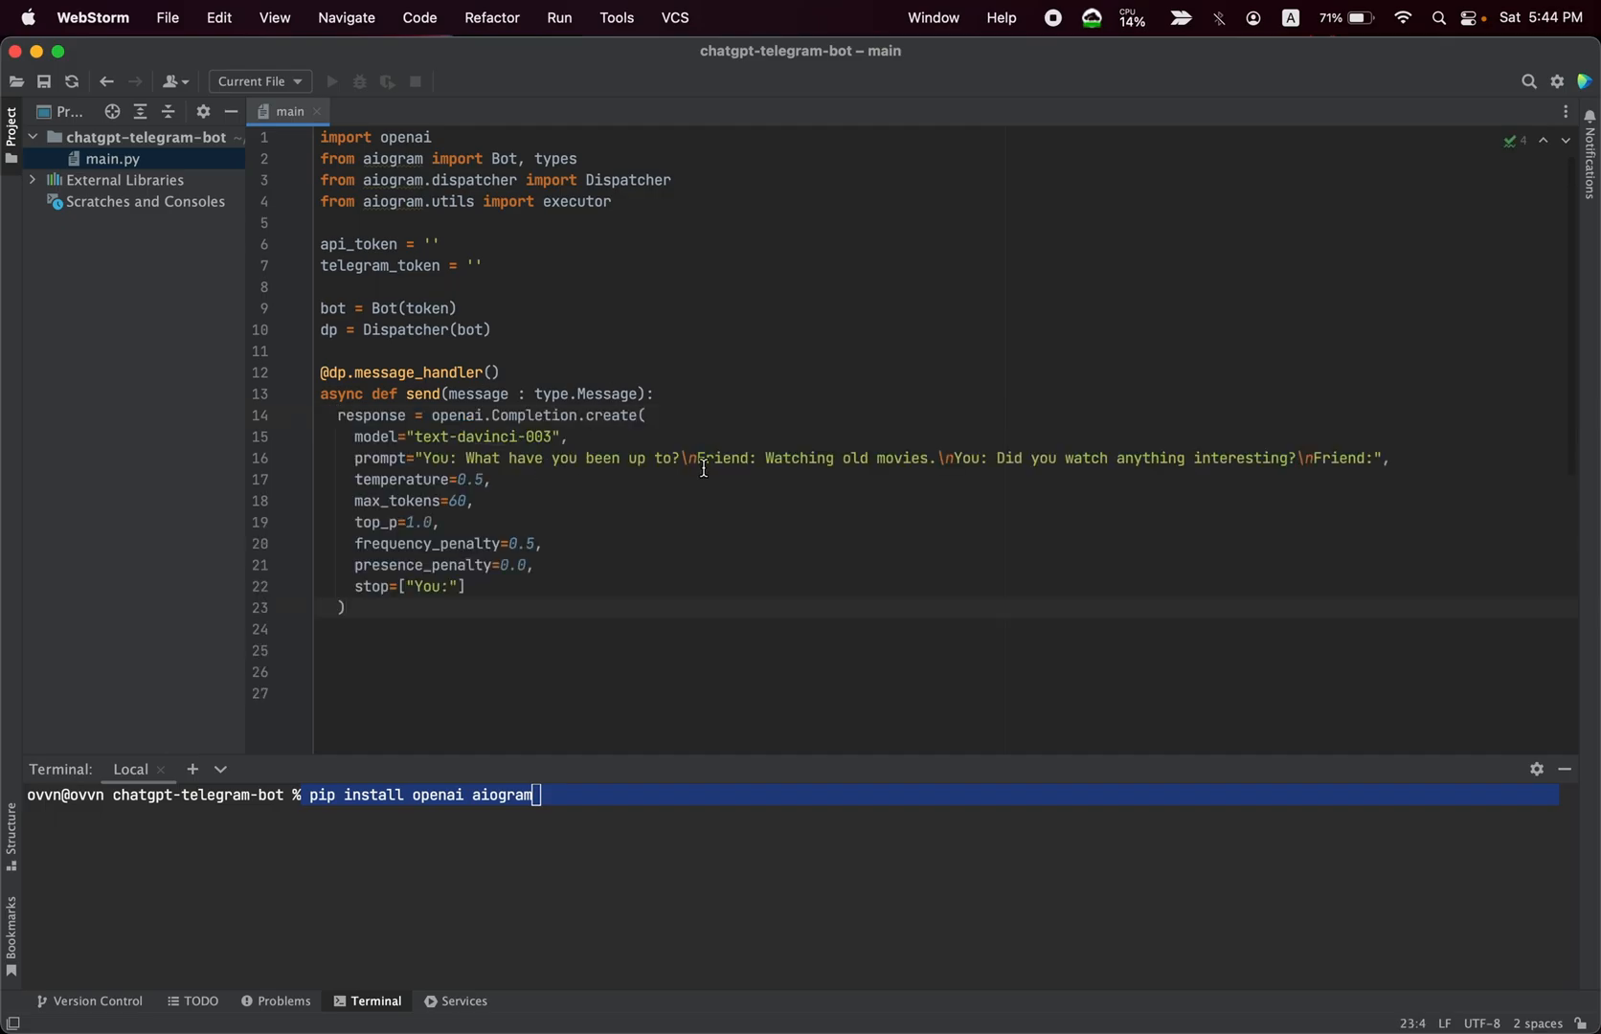
- Replace the sample prompt with message.text and raise max_tokens to 1000
drag(423, 458, 1357, 457)
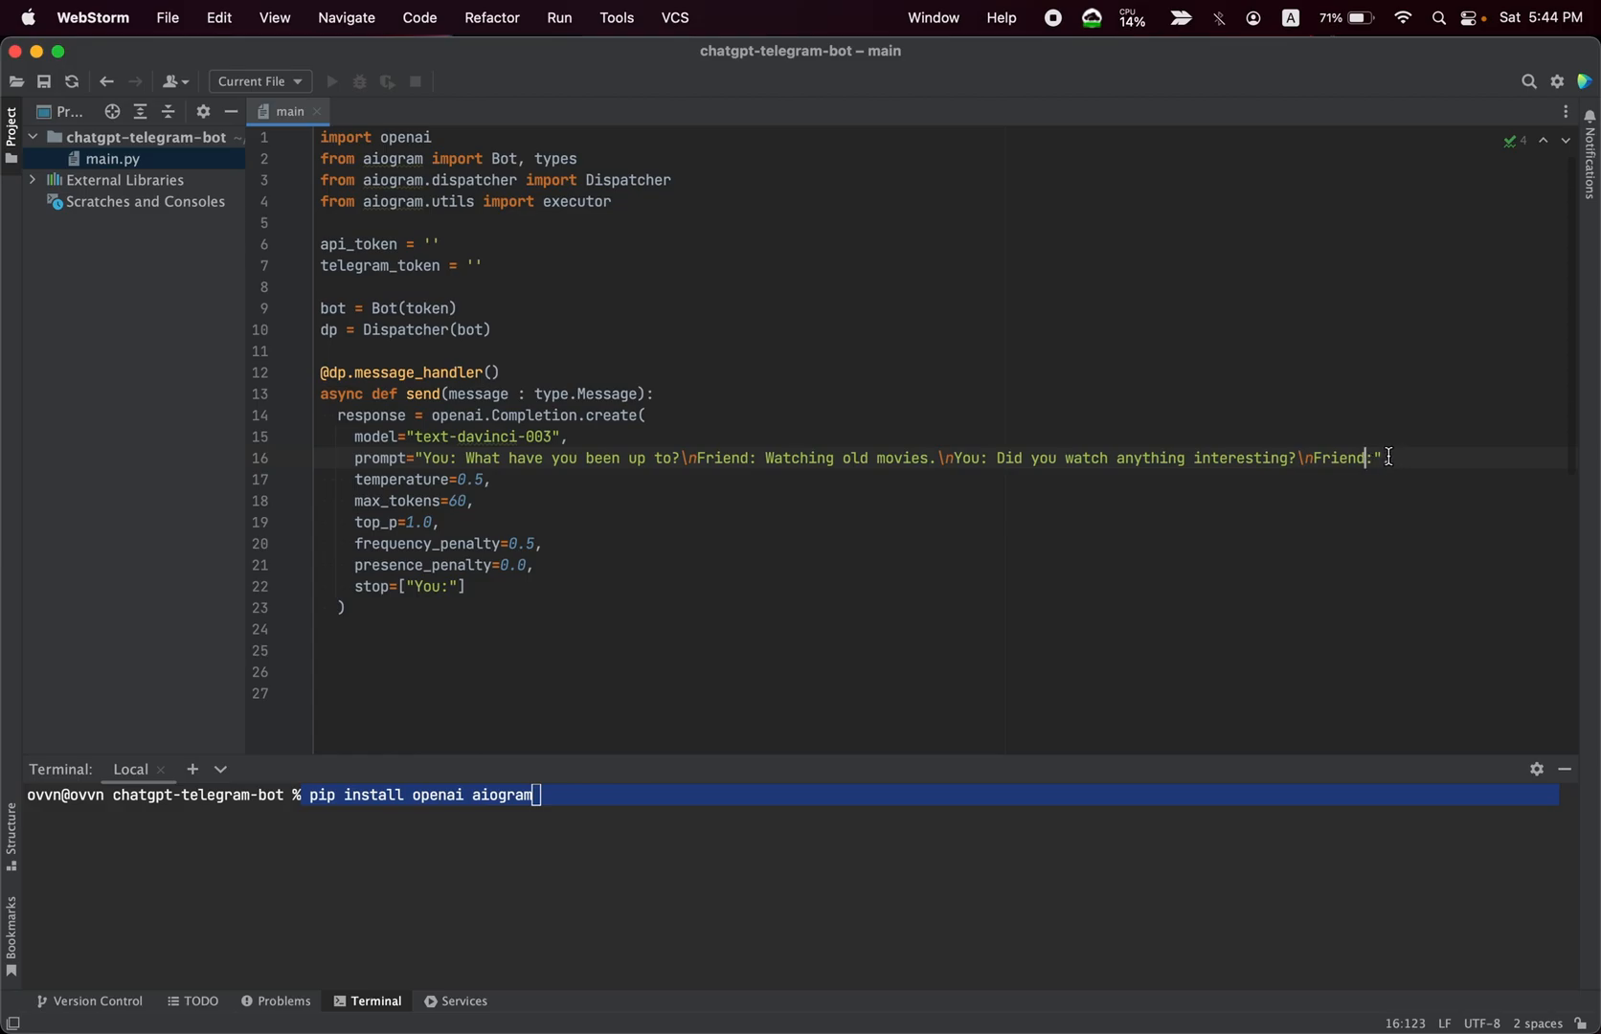
key(Backspace)
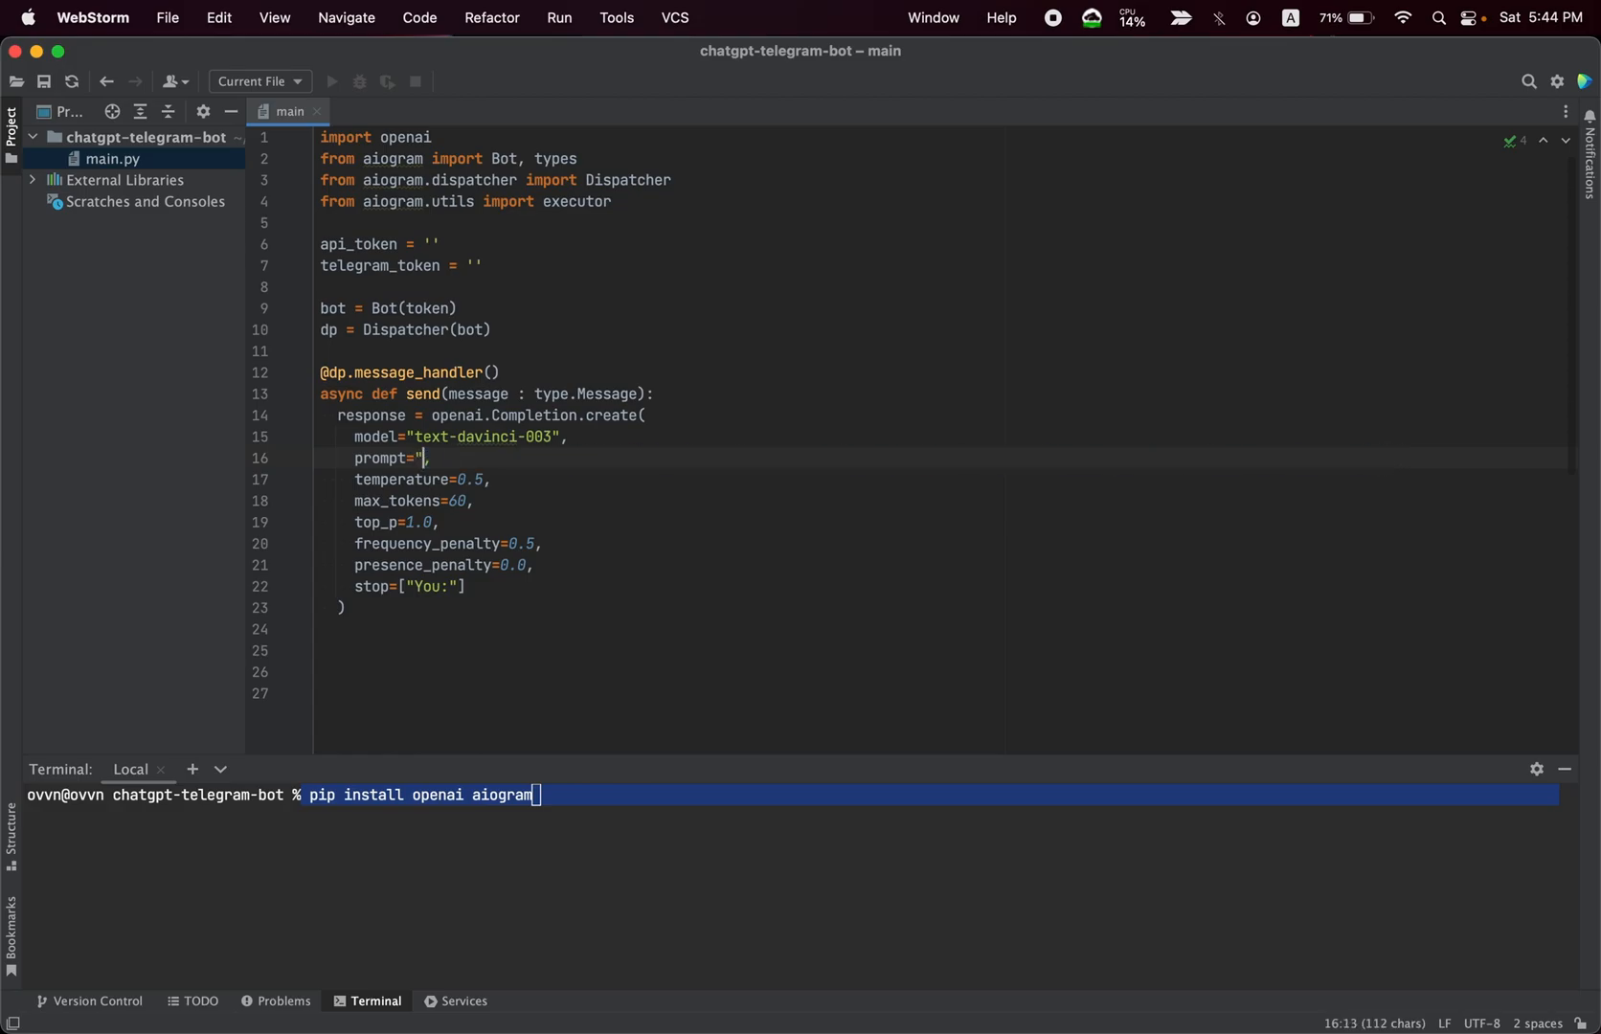
text(message.)
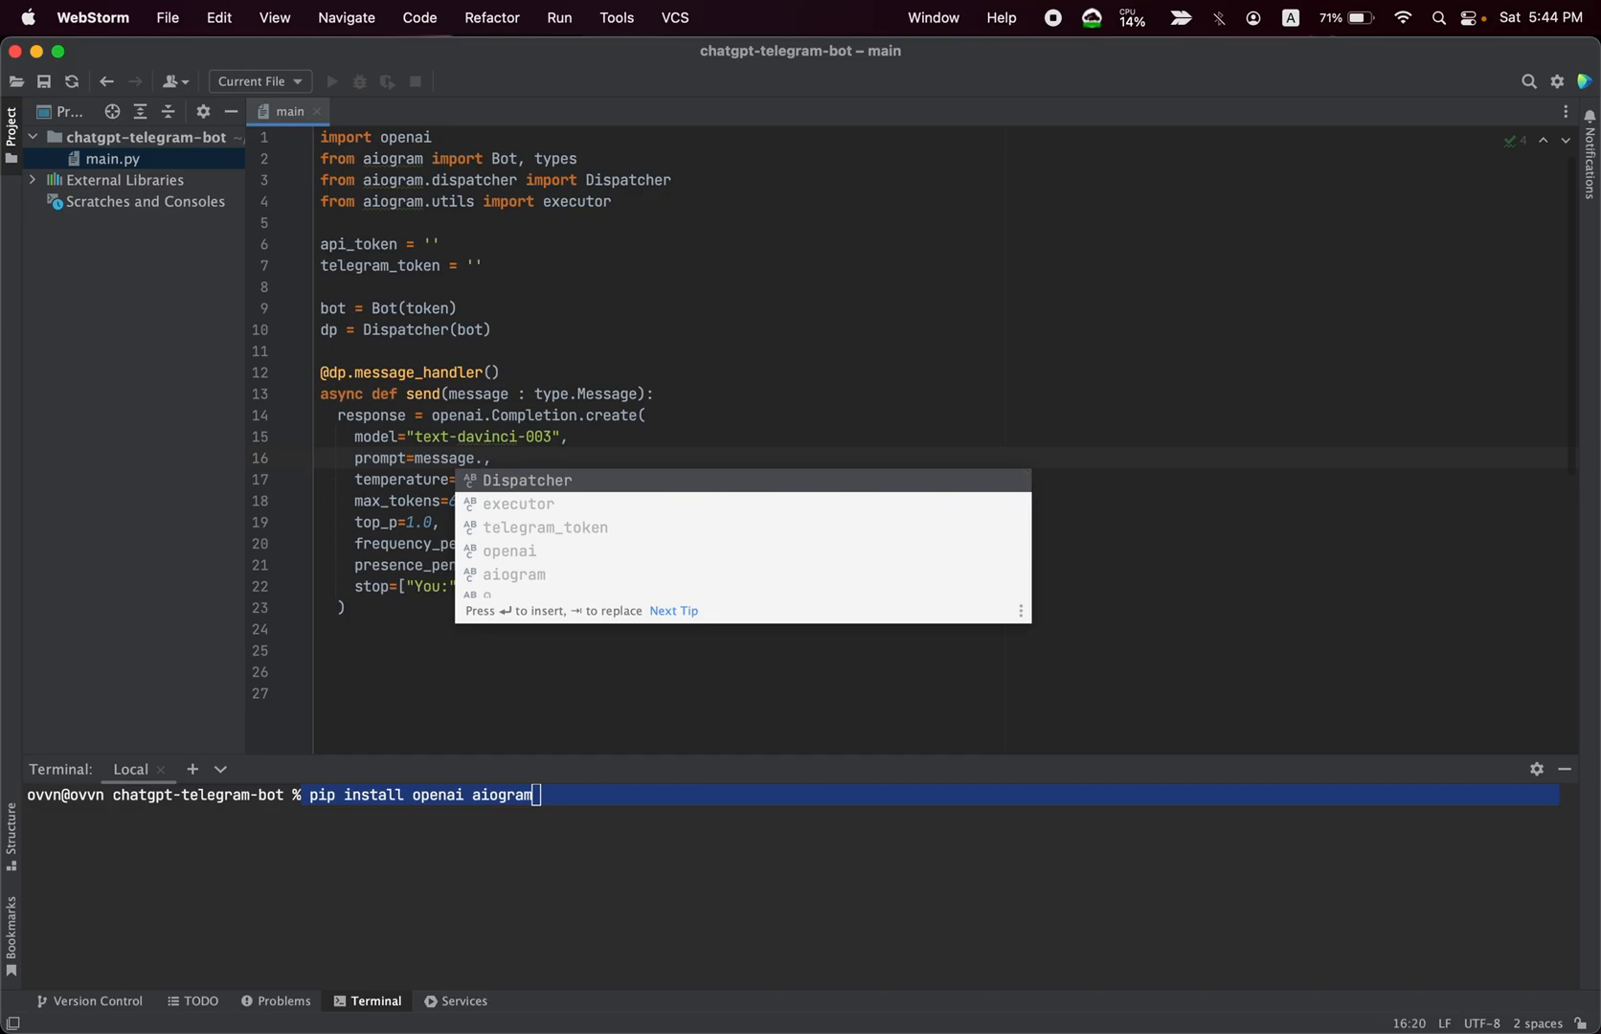
text(text)
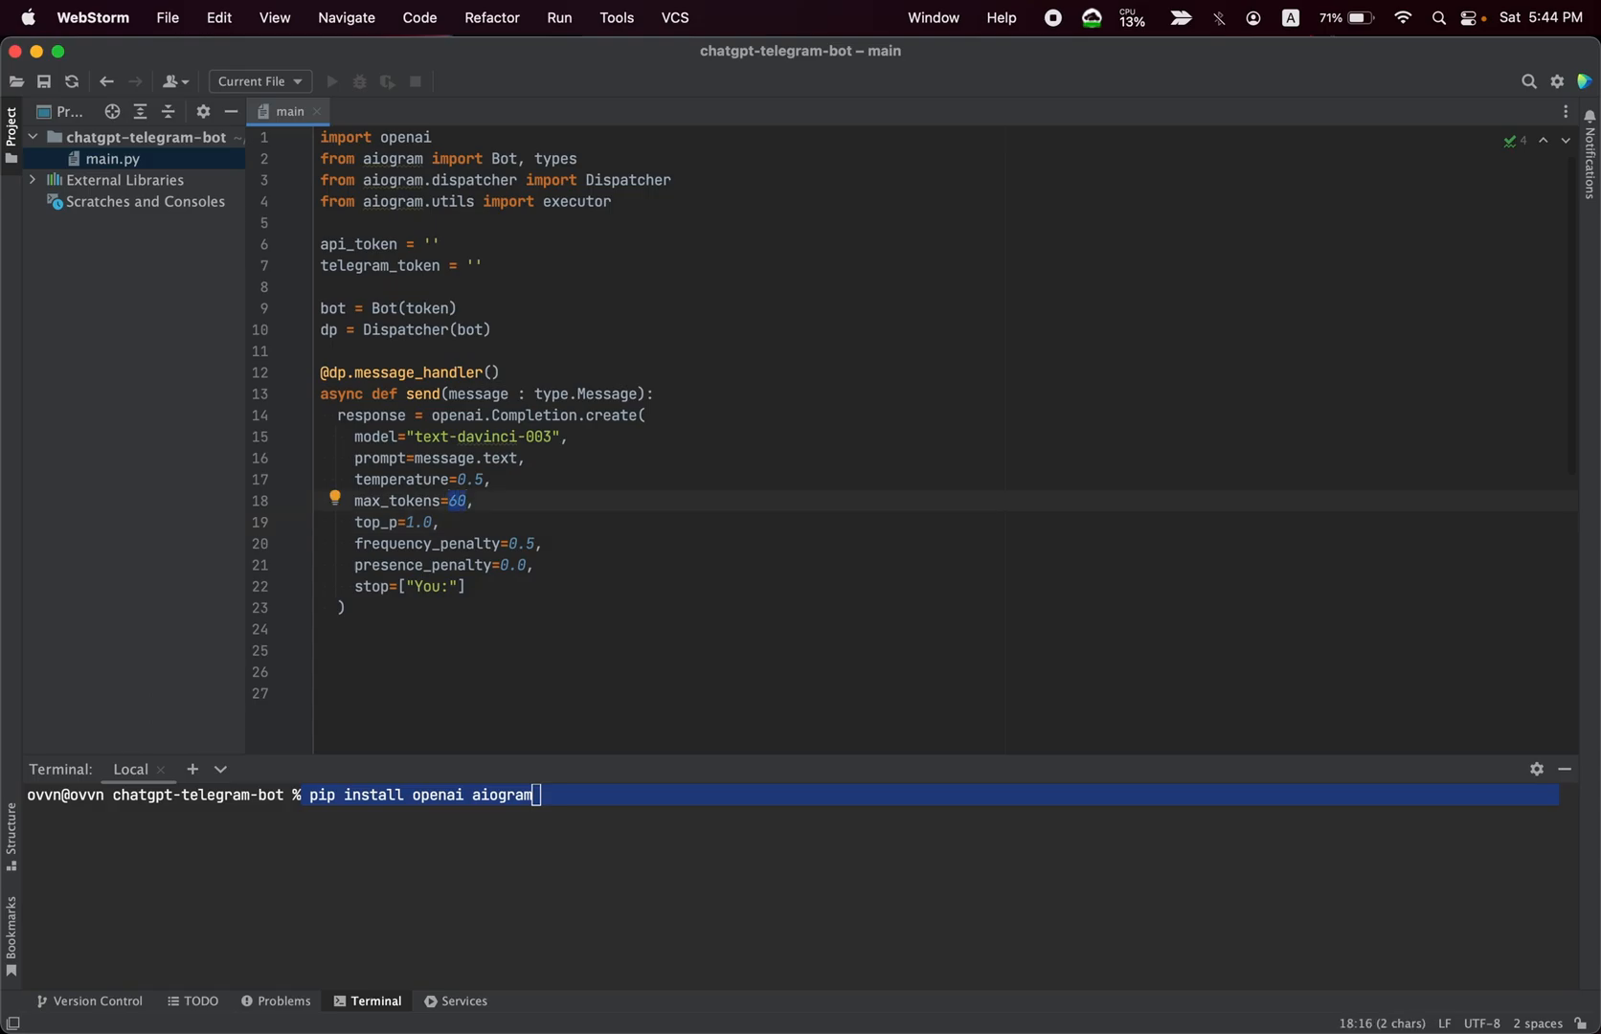
text(100)
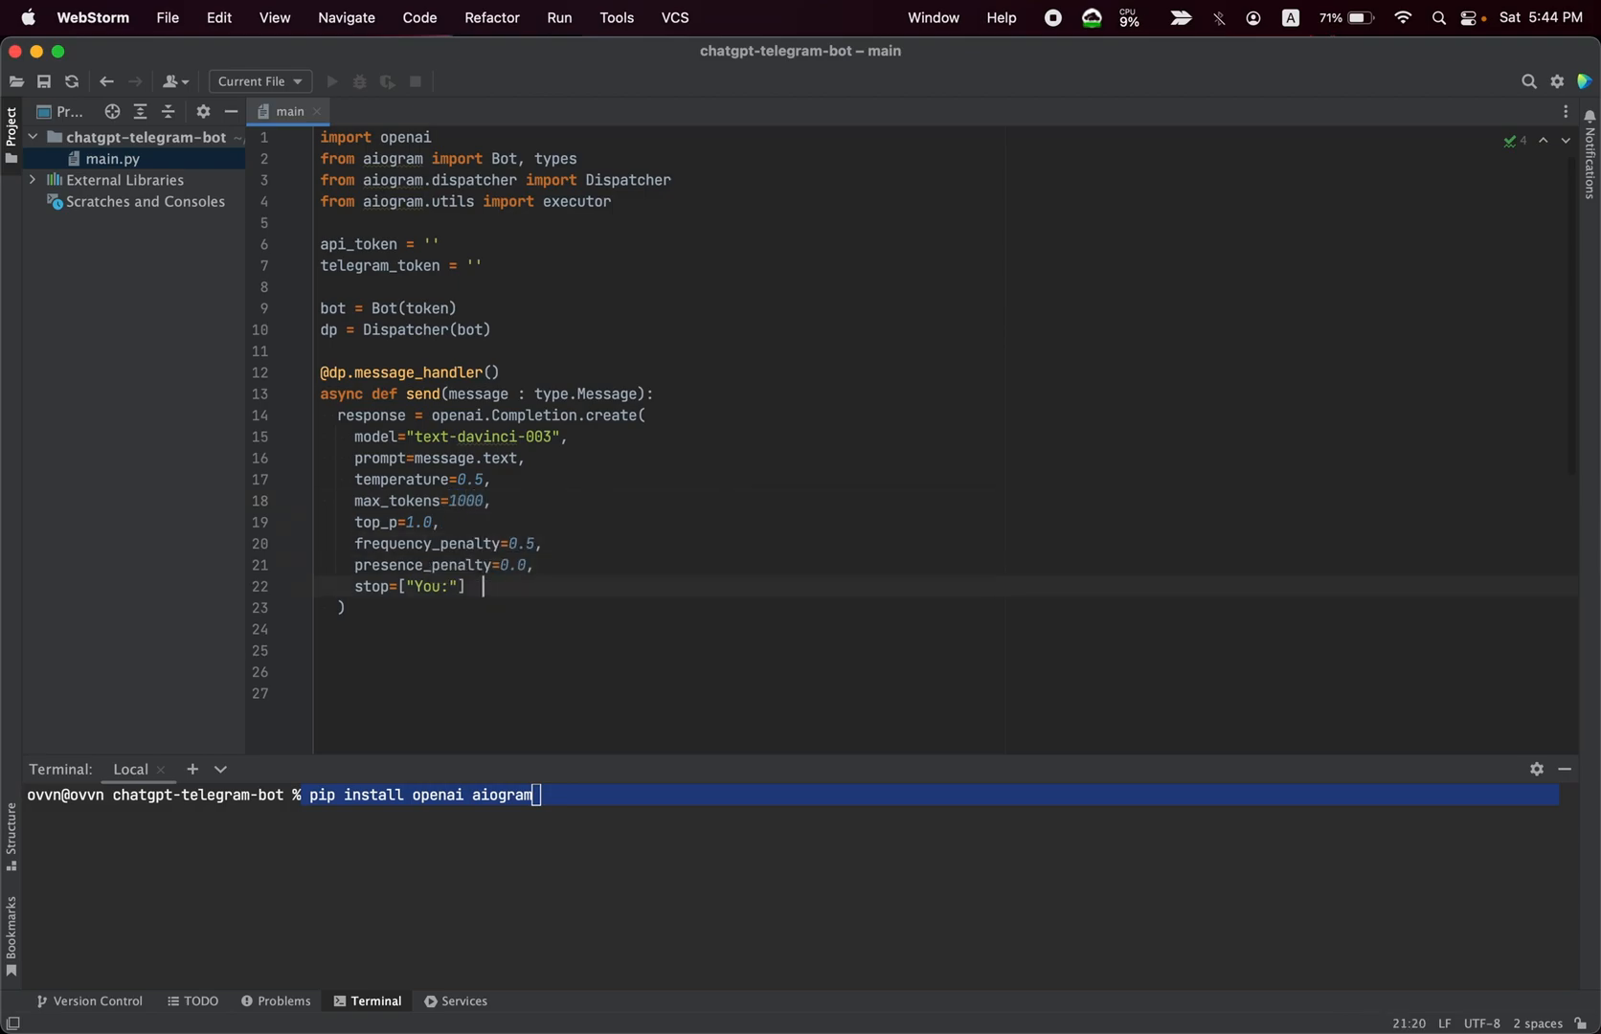
key(Enter)
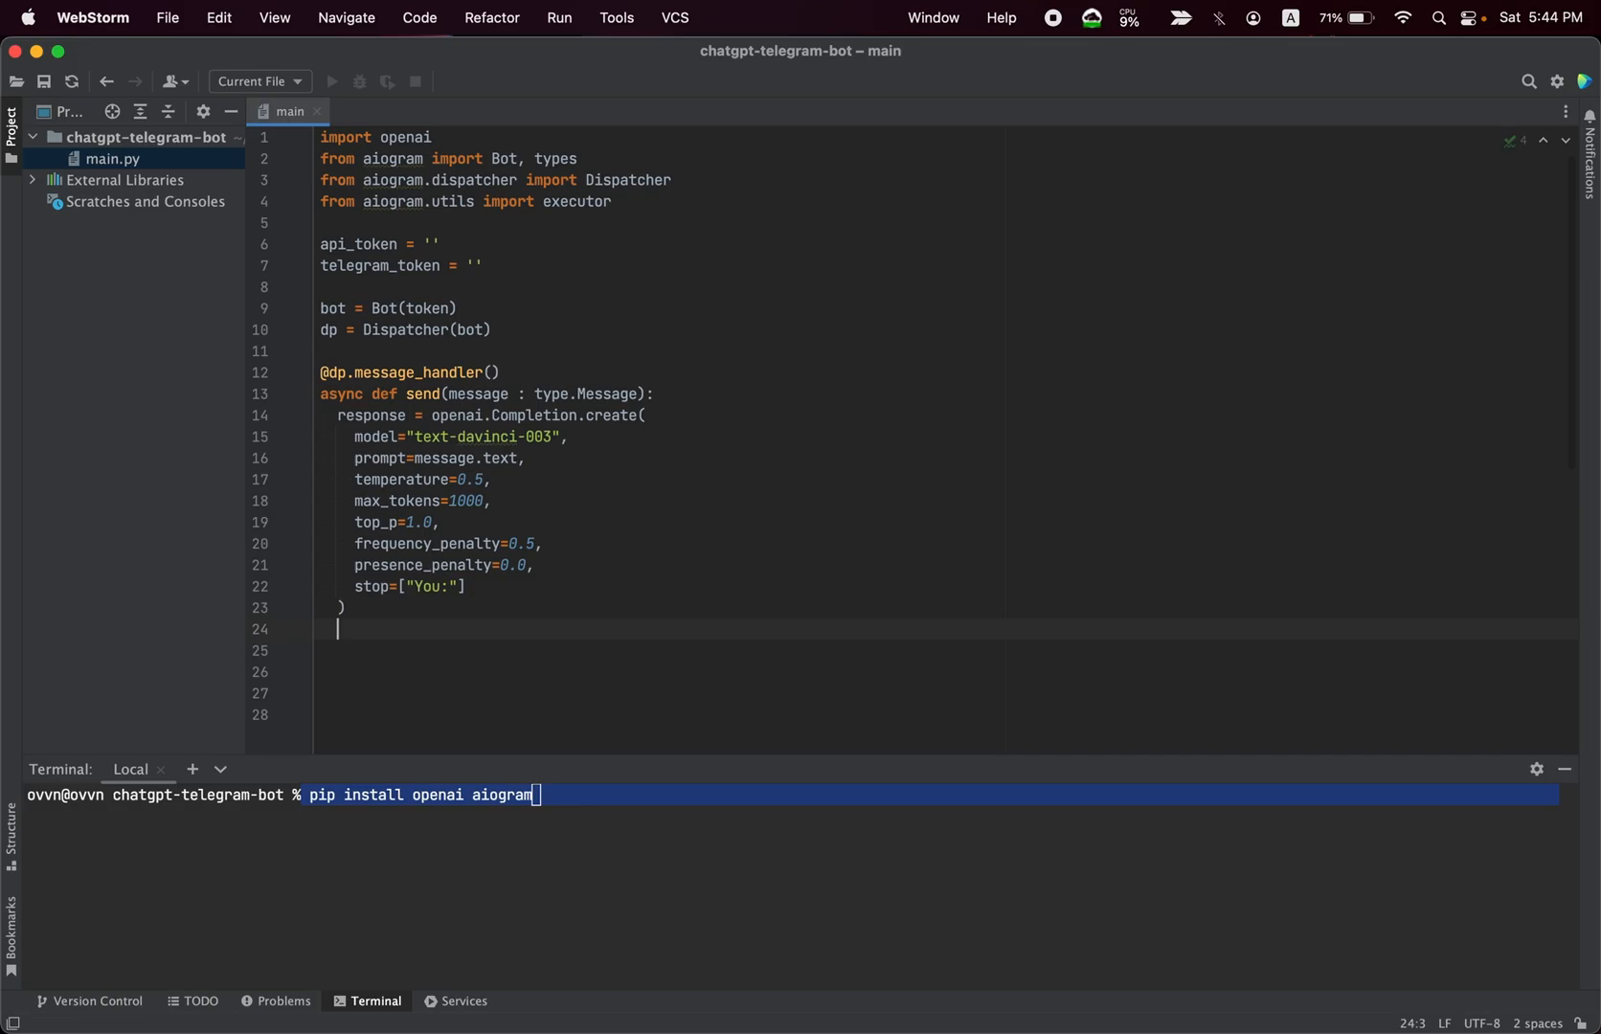
- Add await message.answer(response['choices'][0]['text']) to the send handler
text(await)
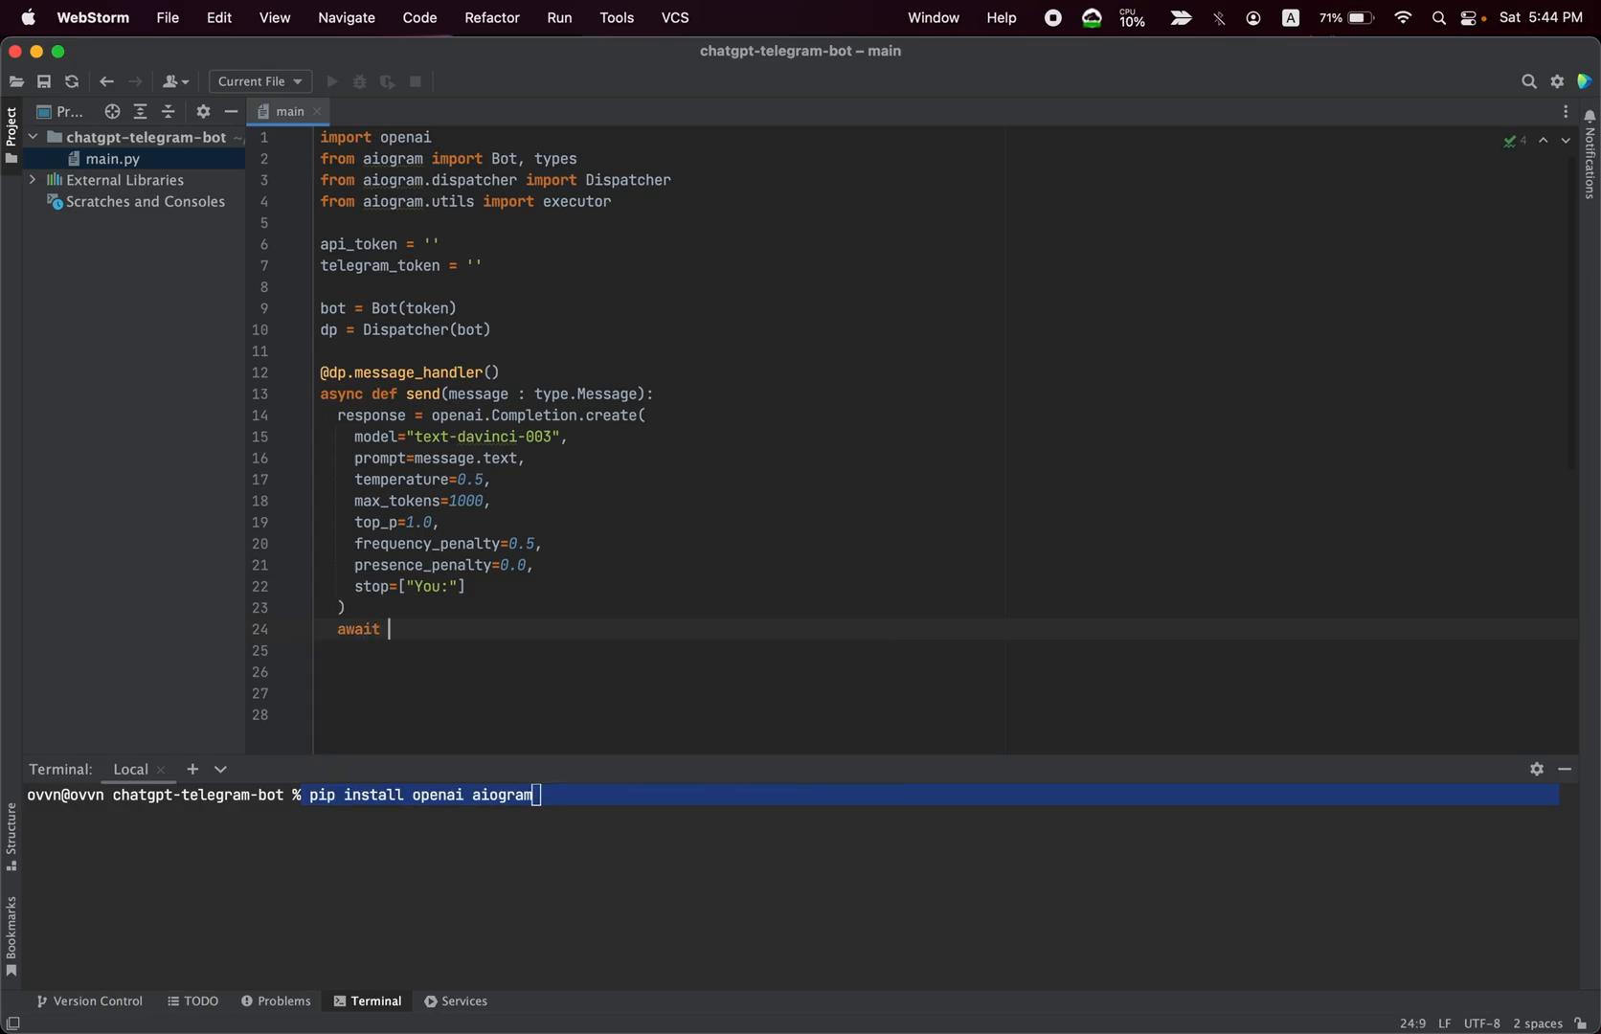
text(message.answer)
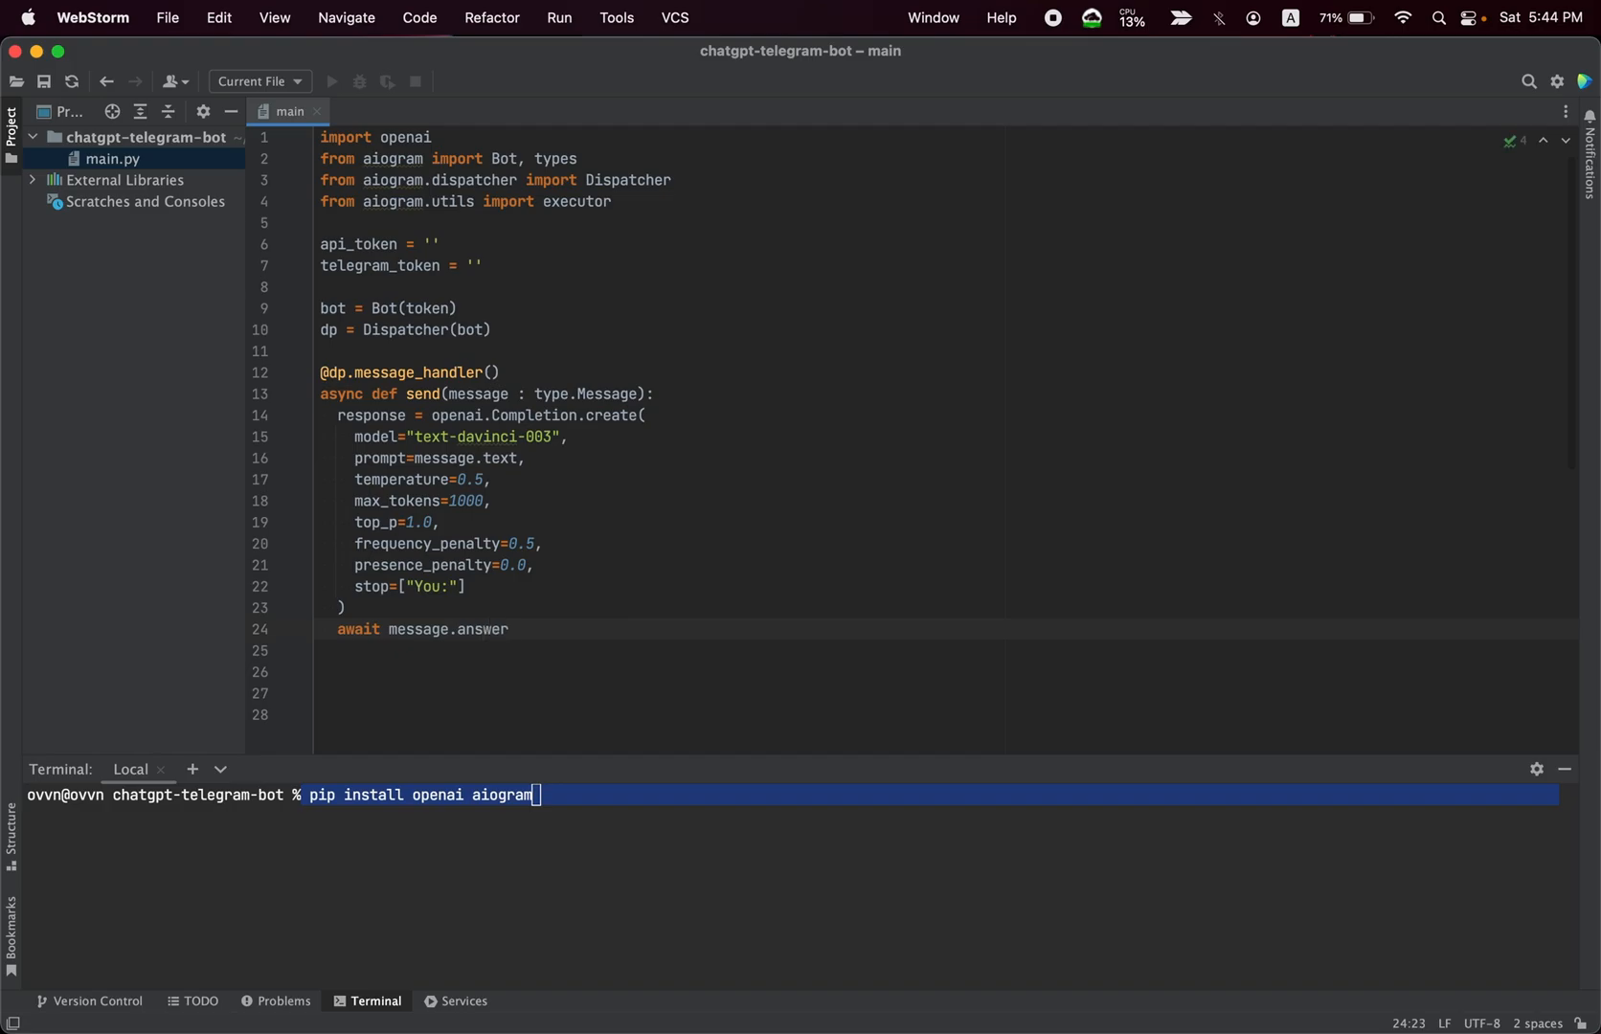
text((rep)
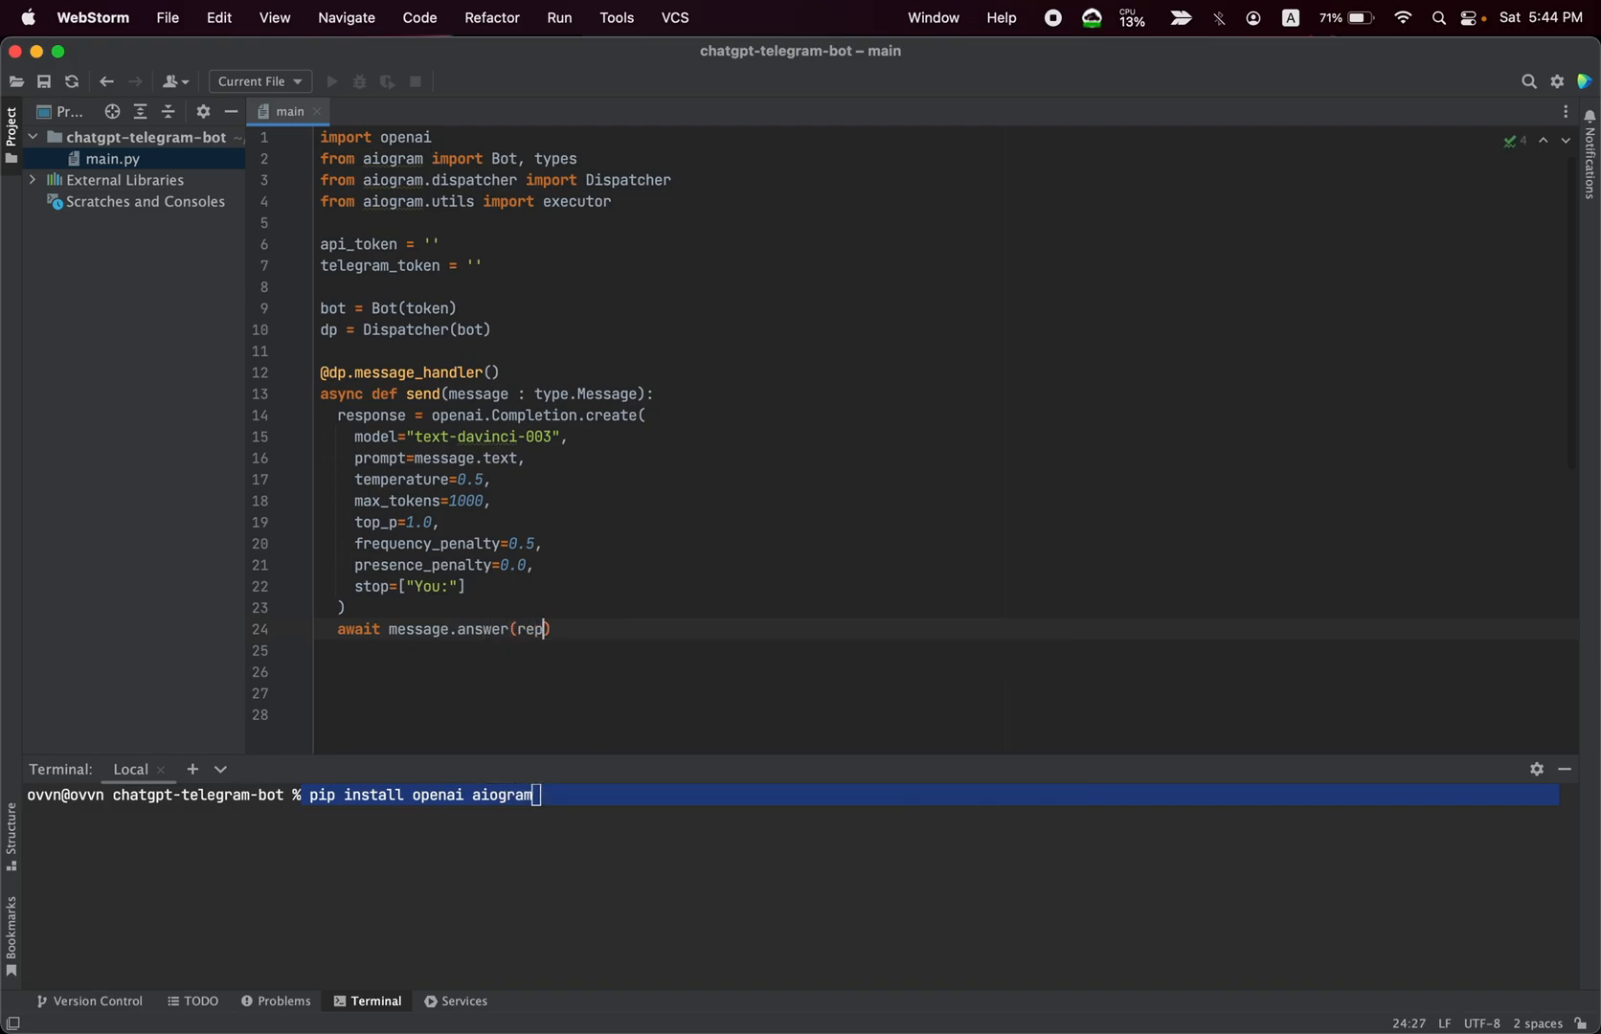
text(onse)
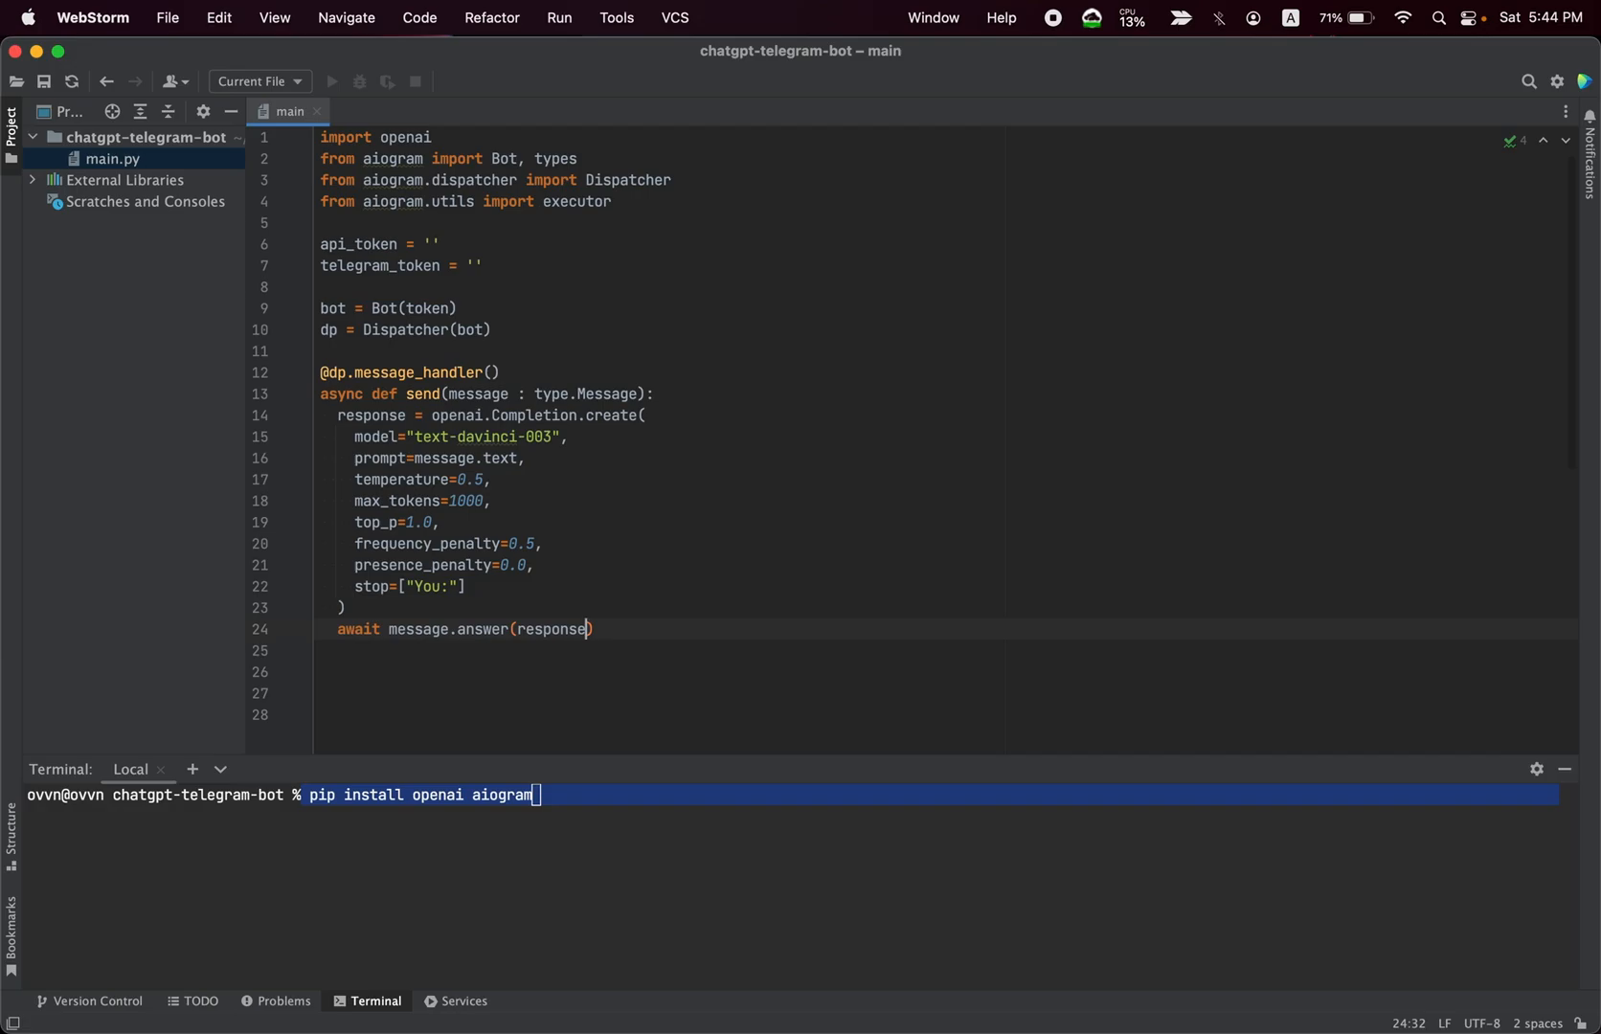
text(['cho'])
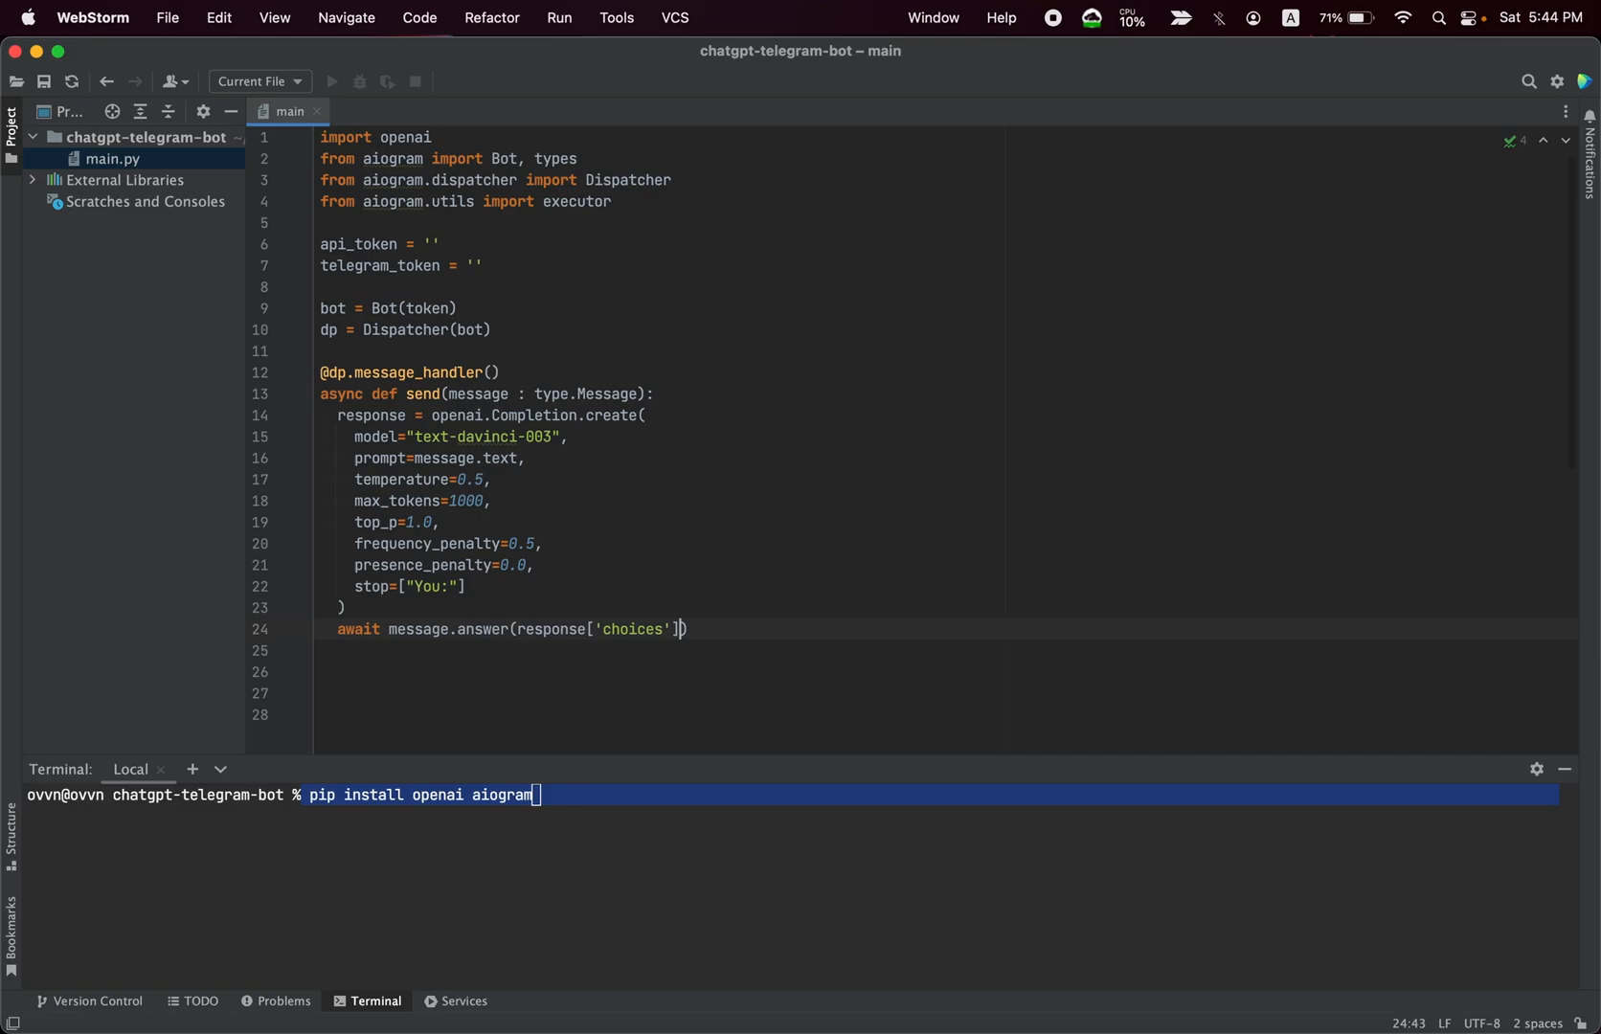
text([0])
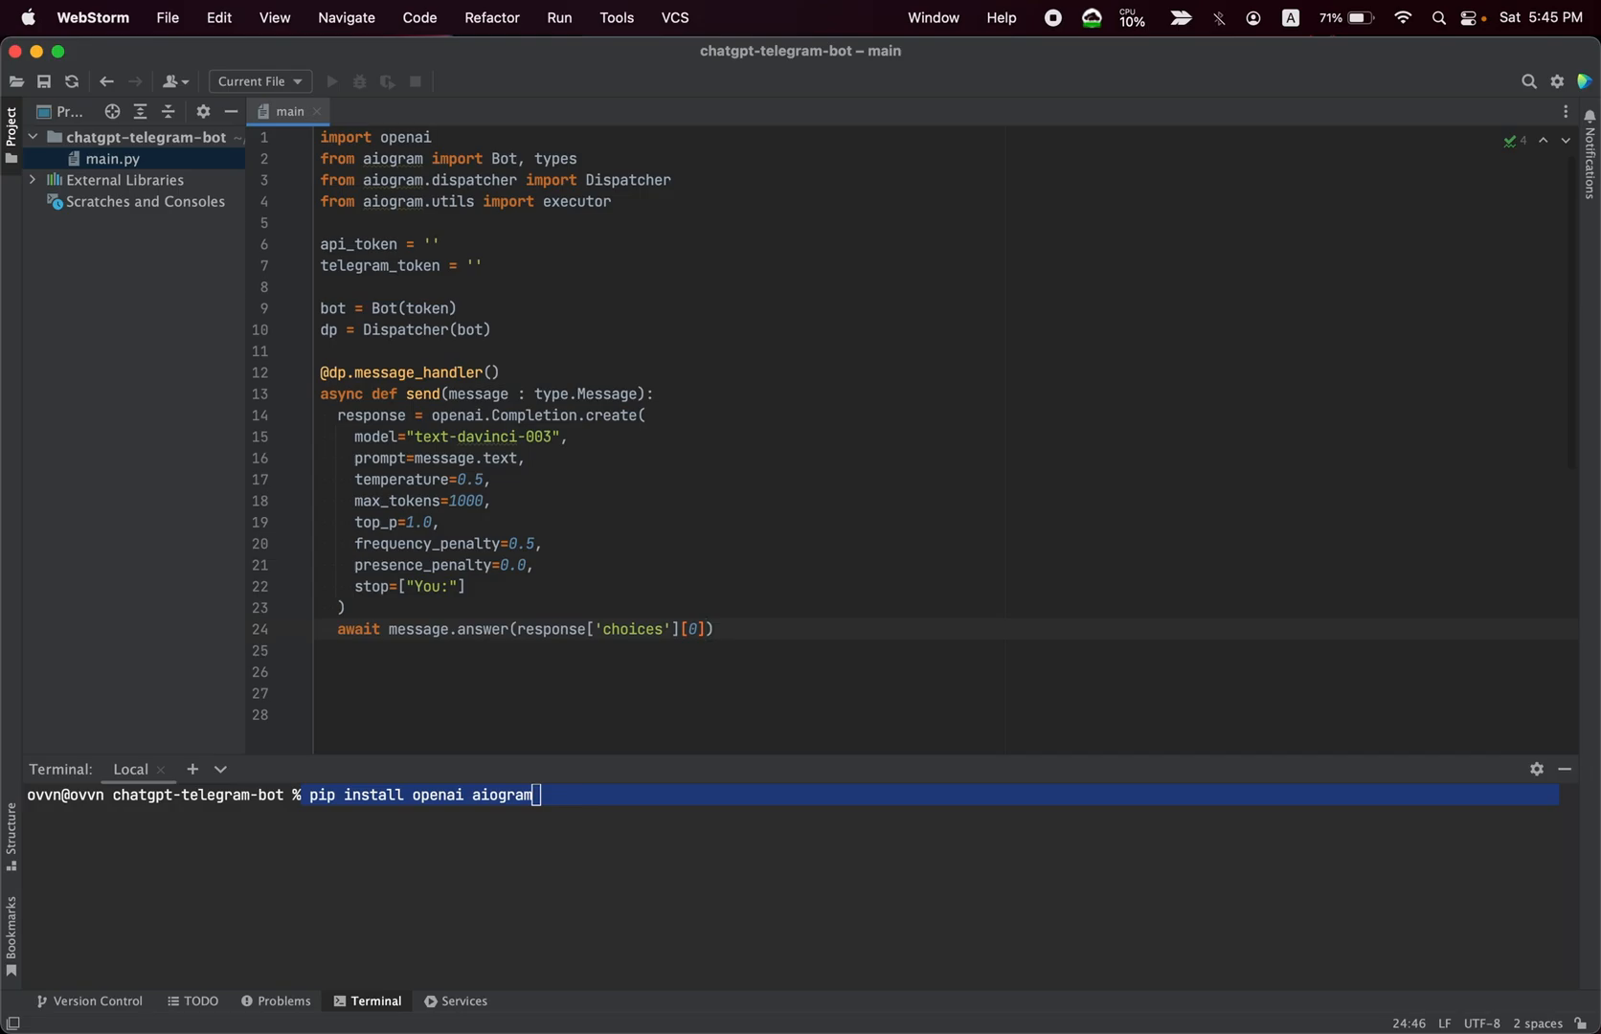
text(['text'])
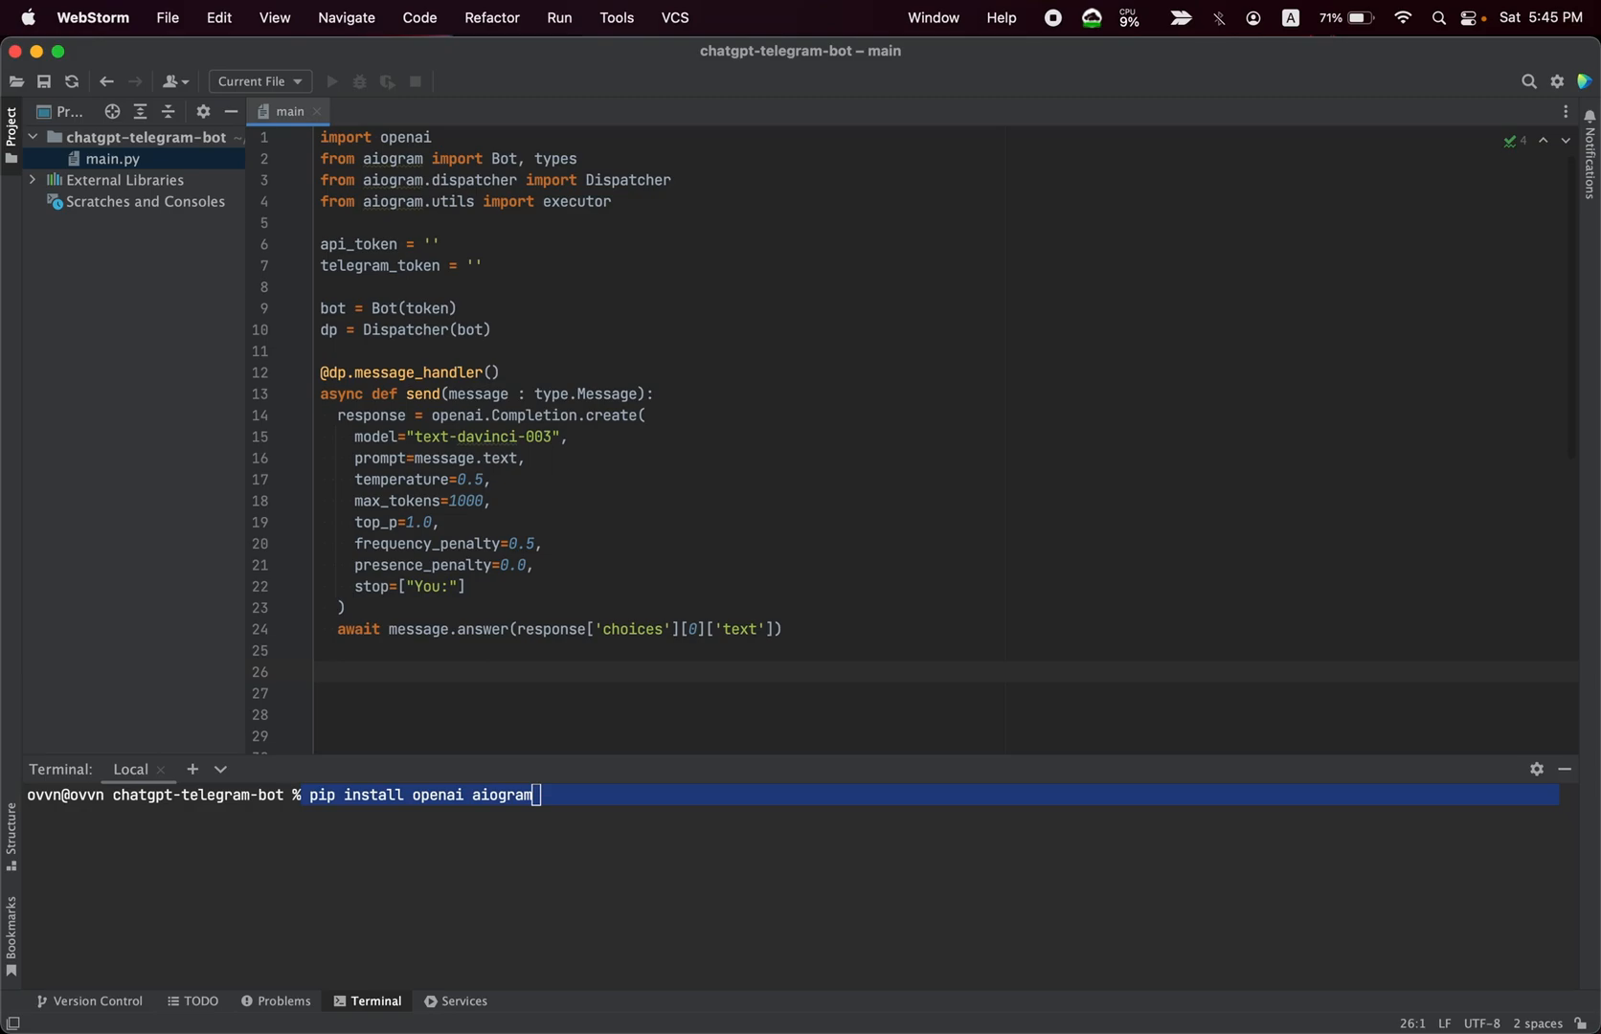
- End main.py with executor.start_polling(dp, skip_updates=True)
text(executor)
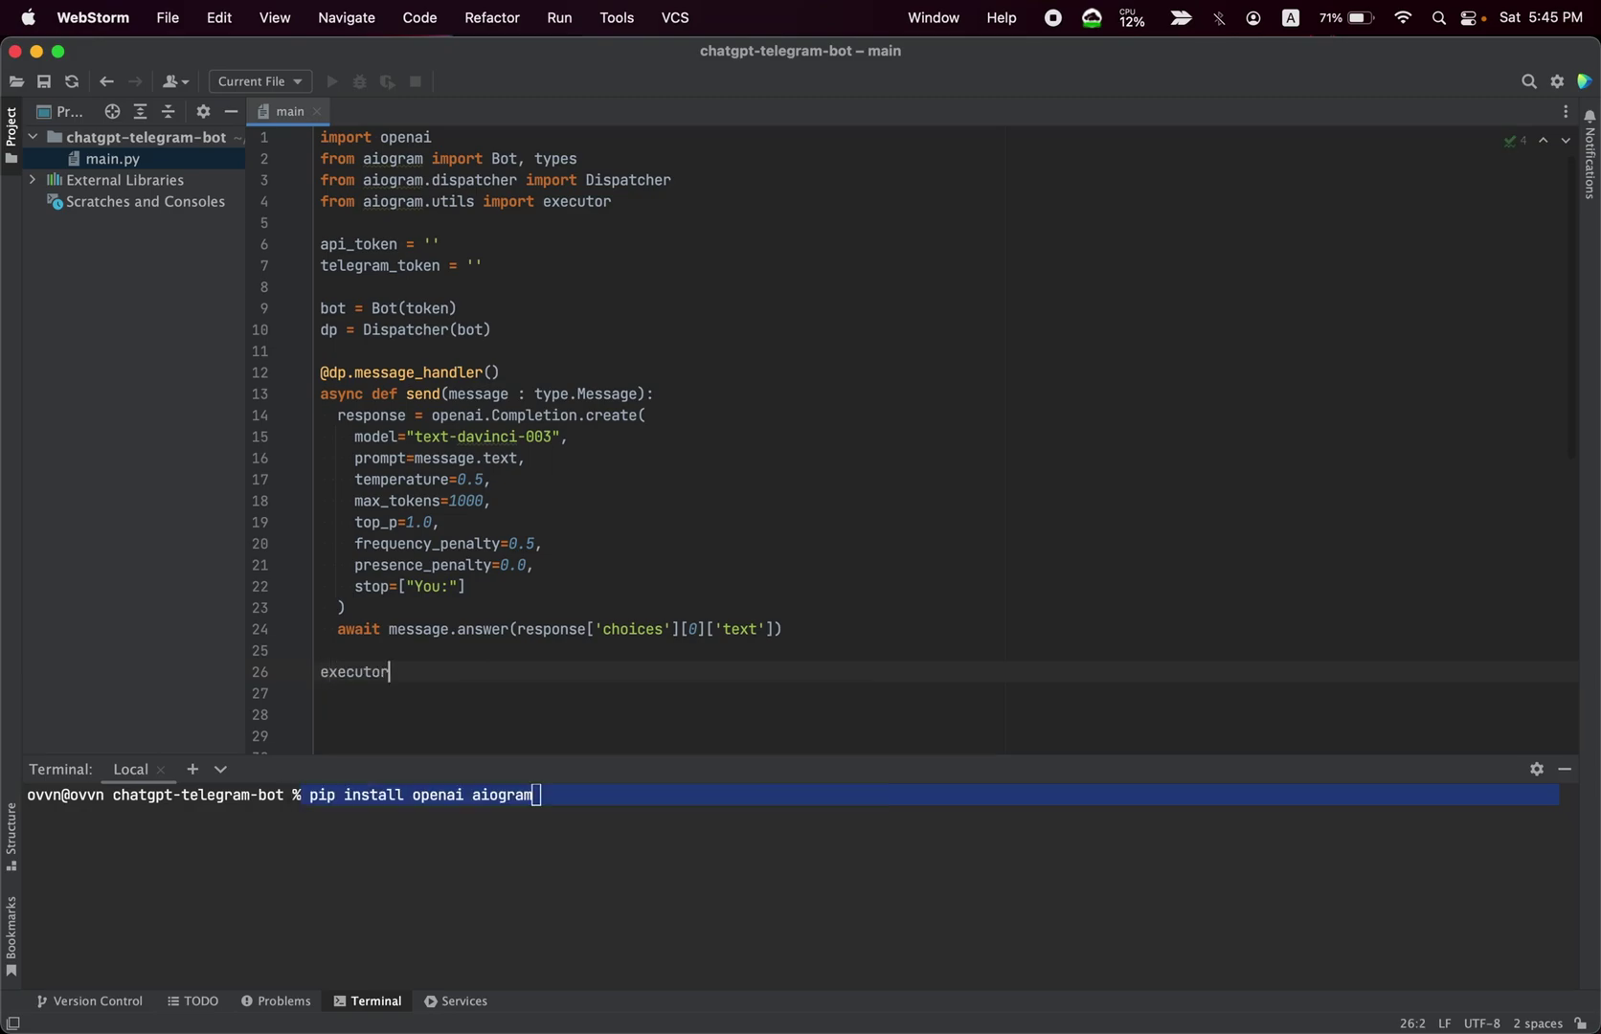
text(.start_polling)
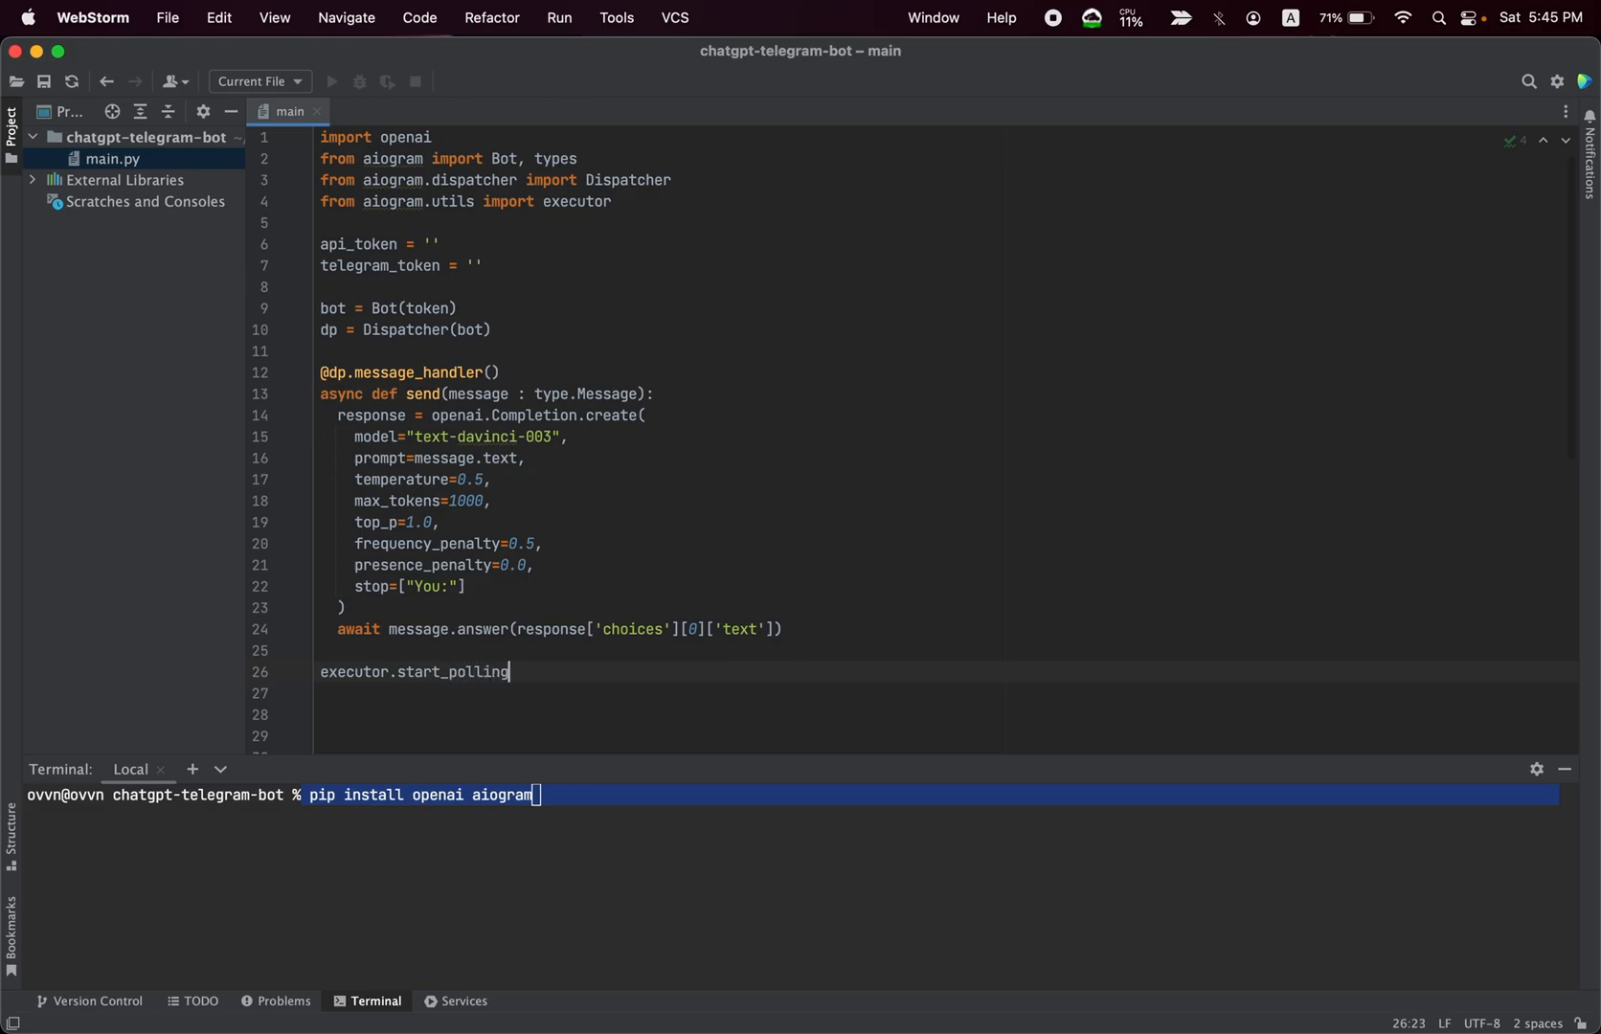
text((dp))
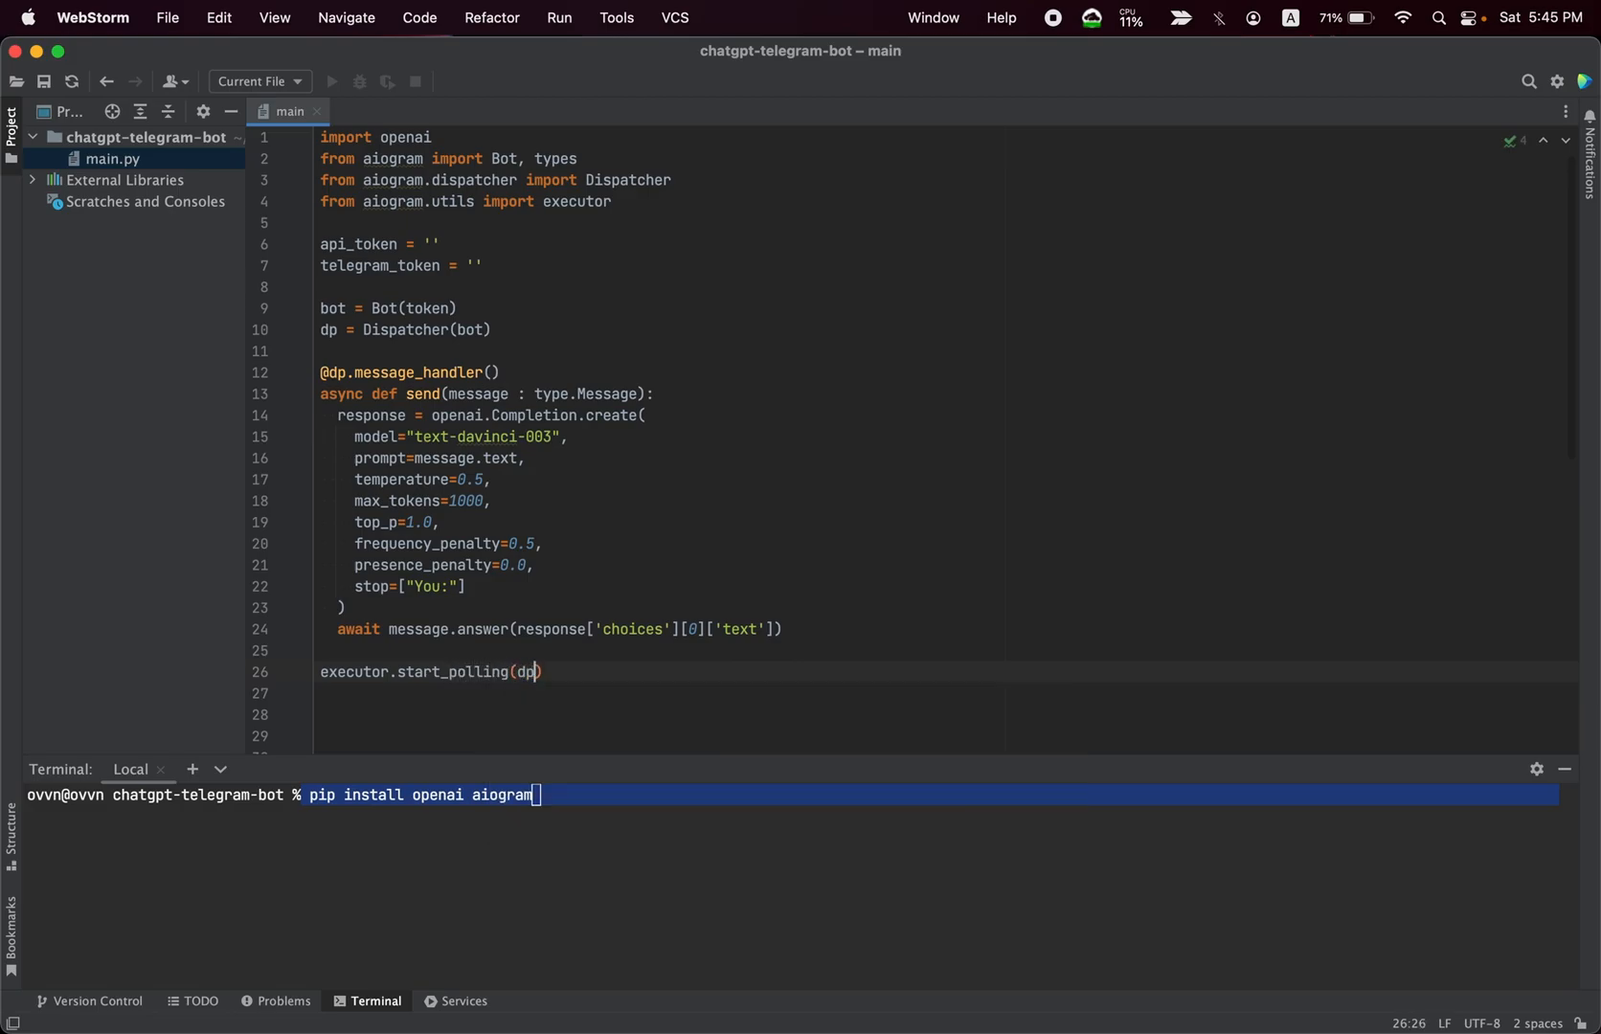
text(, s)
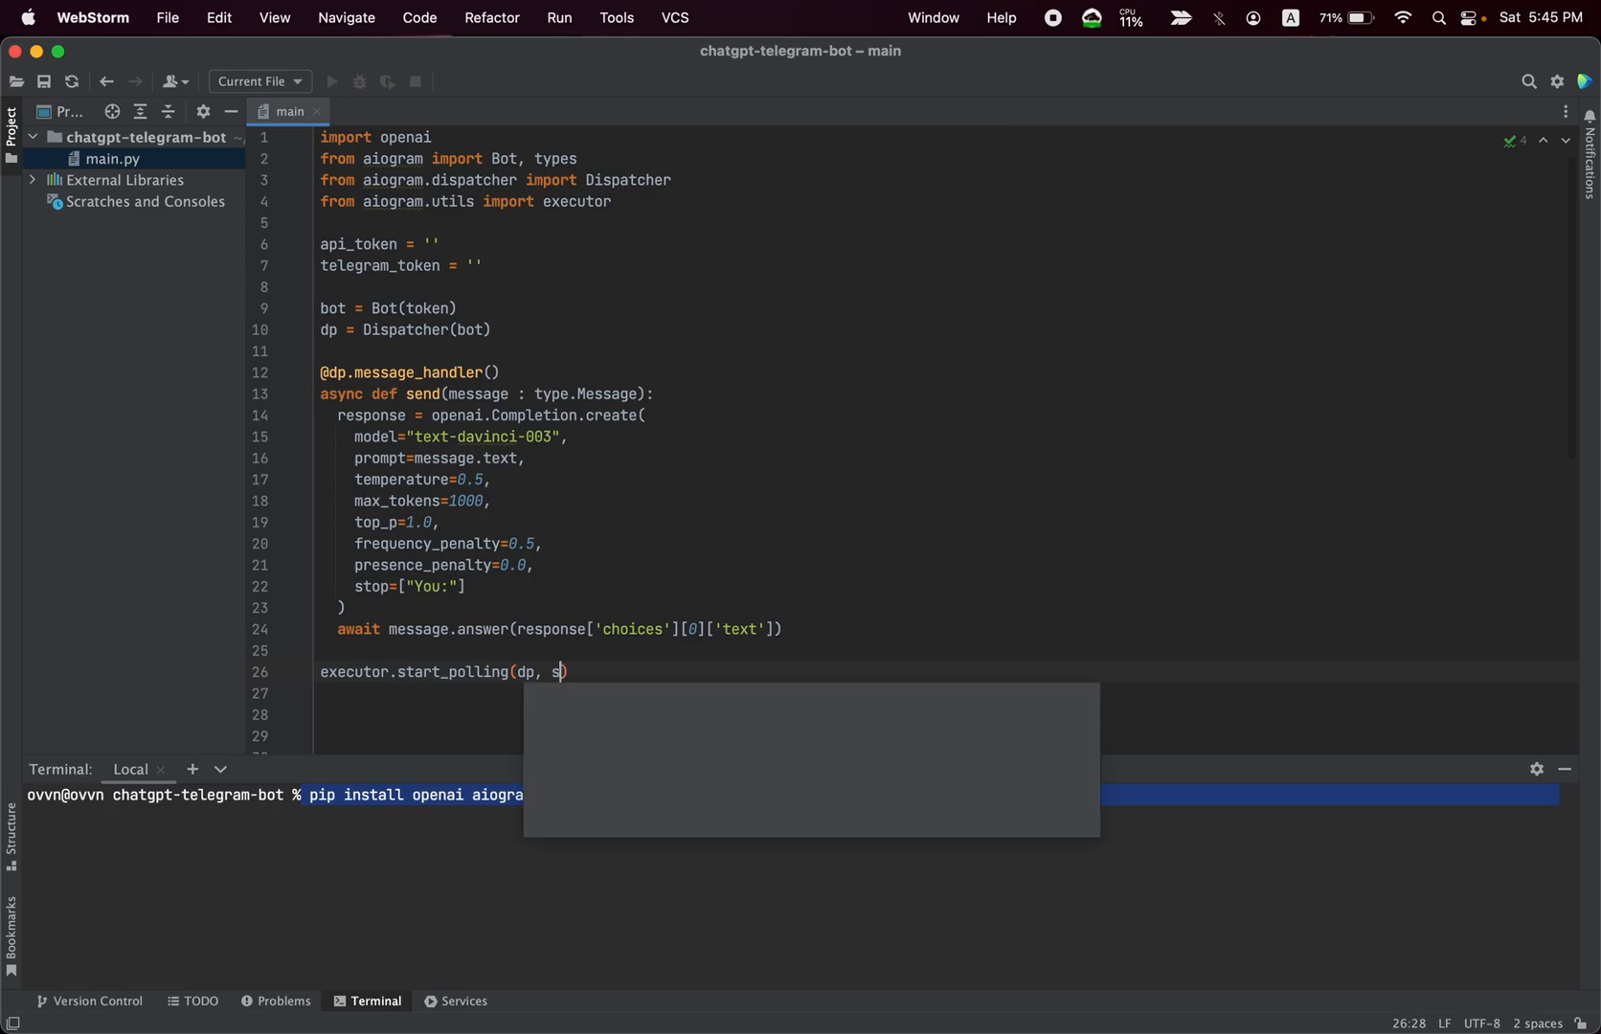
text(kip_u)
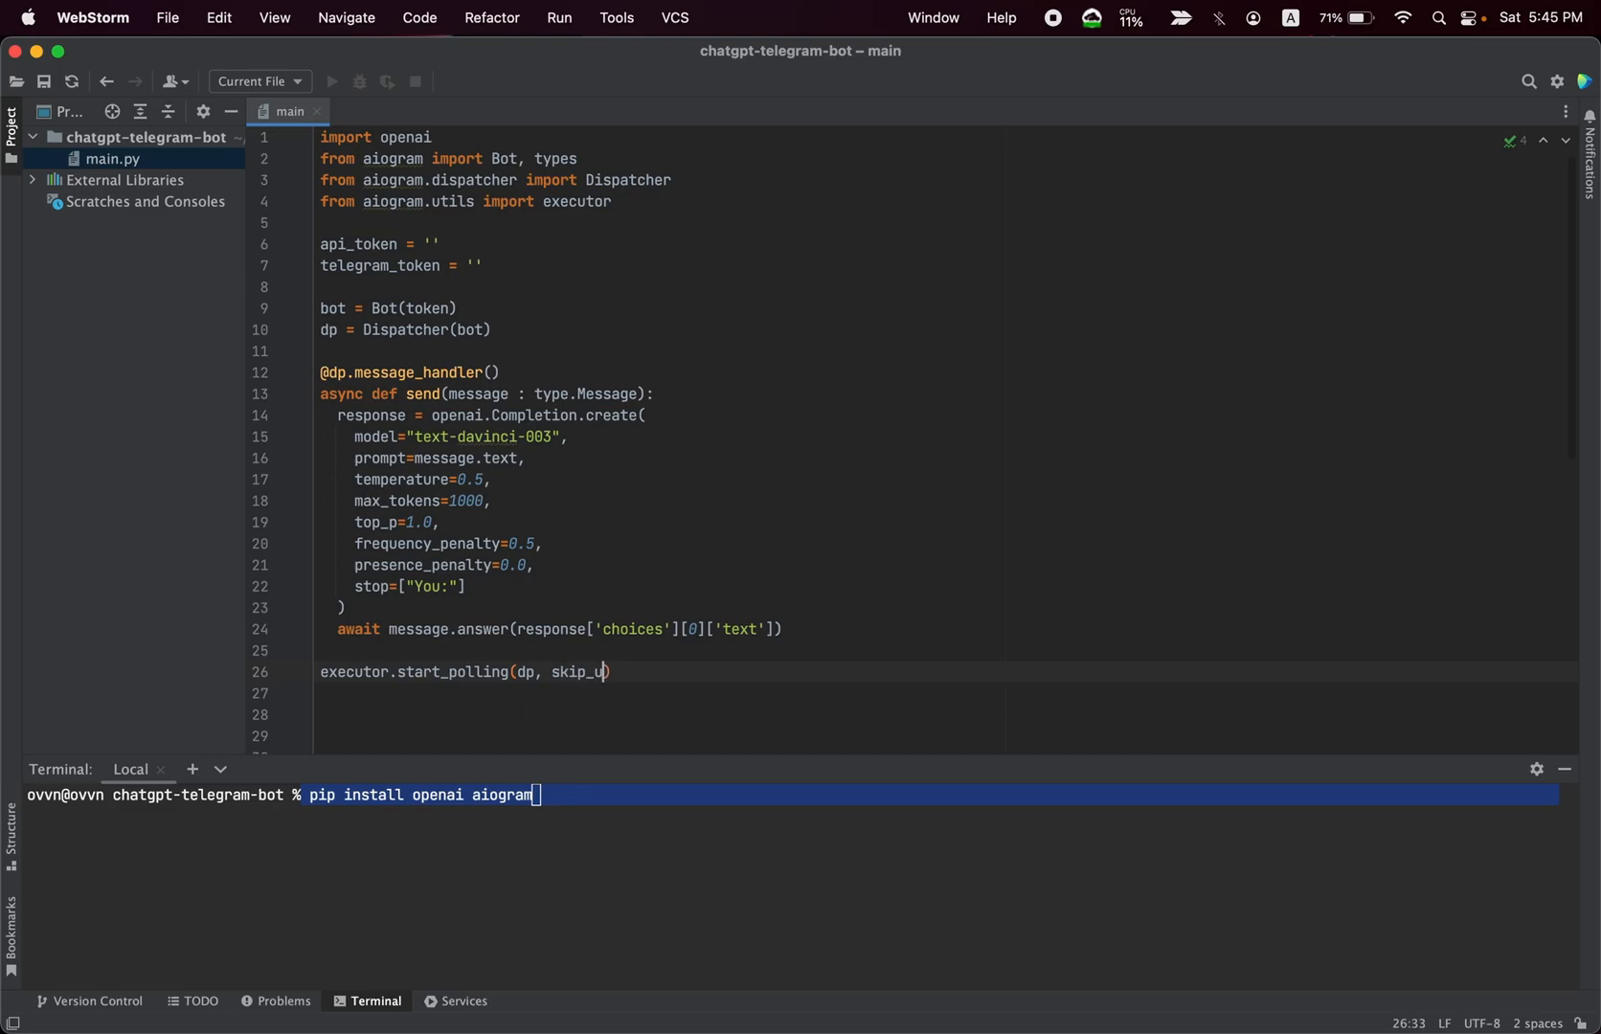
text(pdate=True))
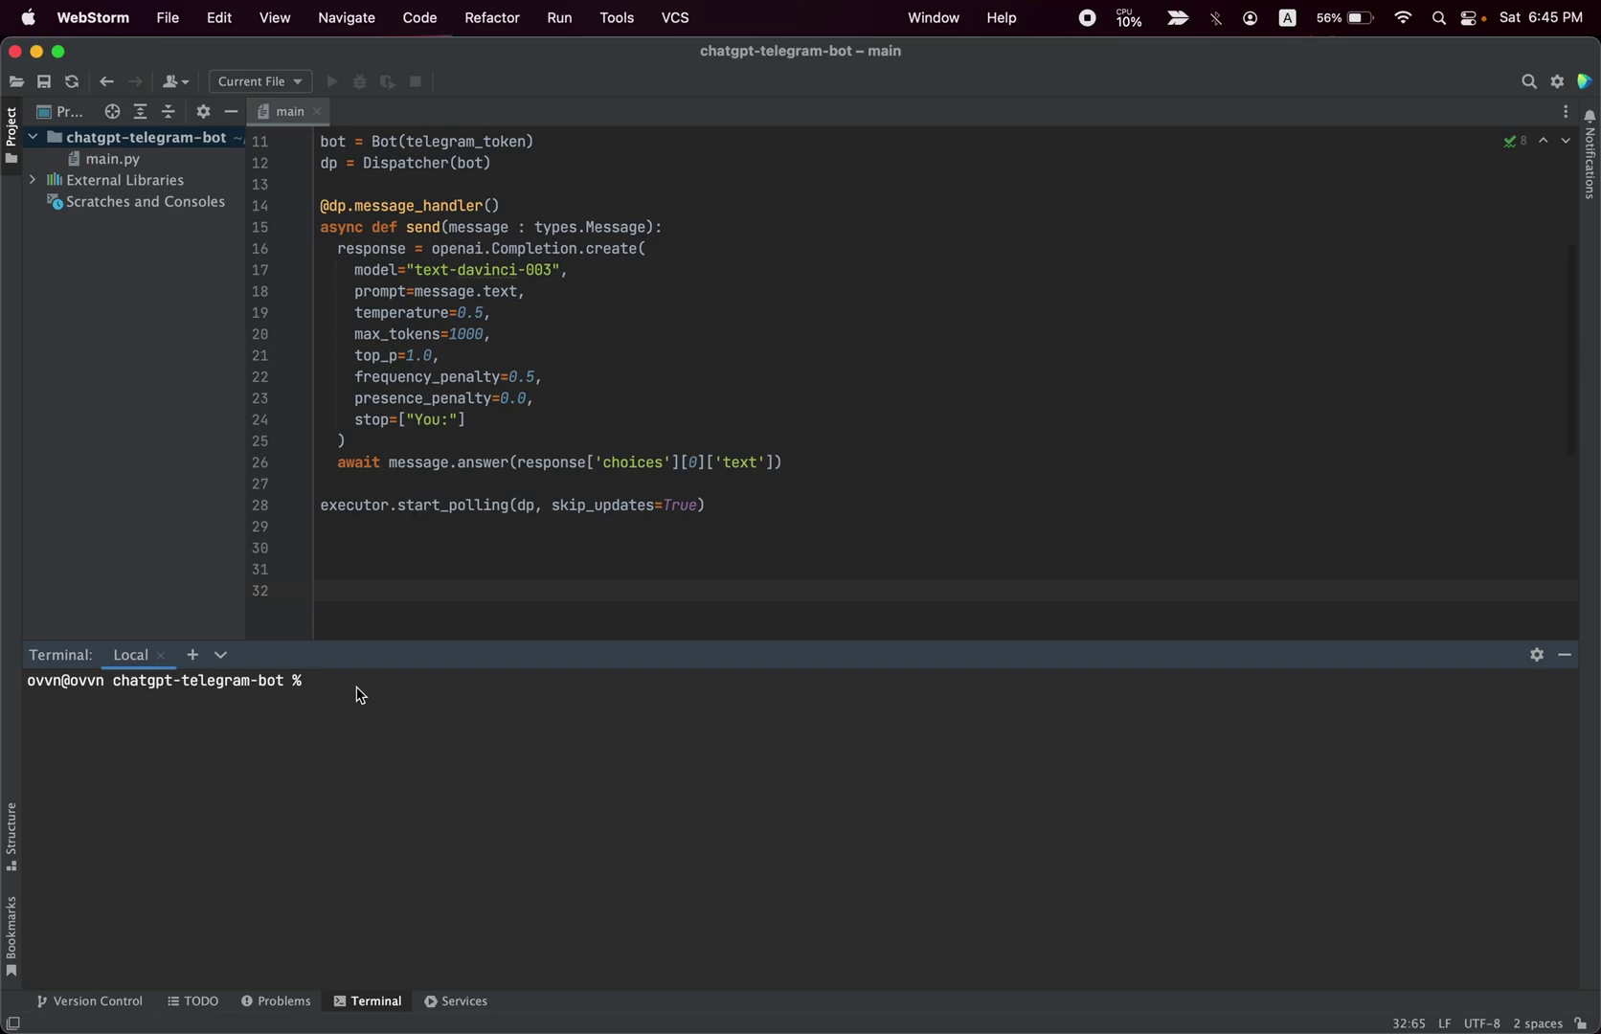
- Run the bot in the terminal with python3 main.py
text(python)
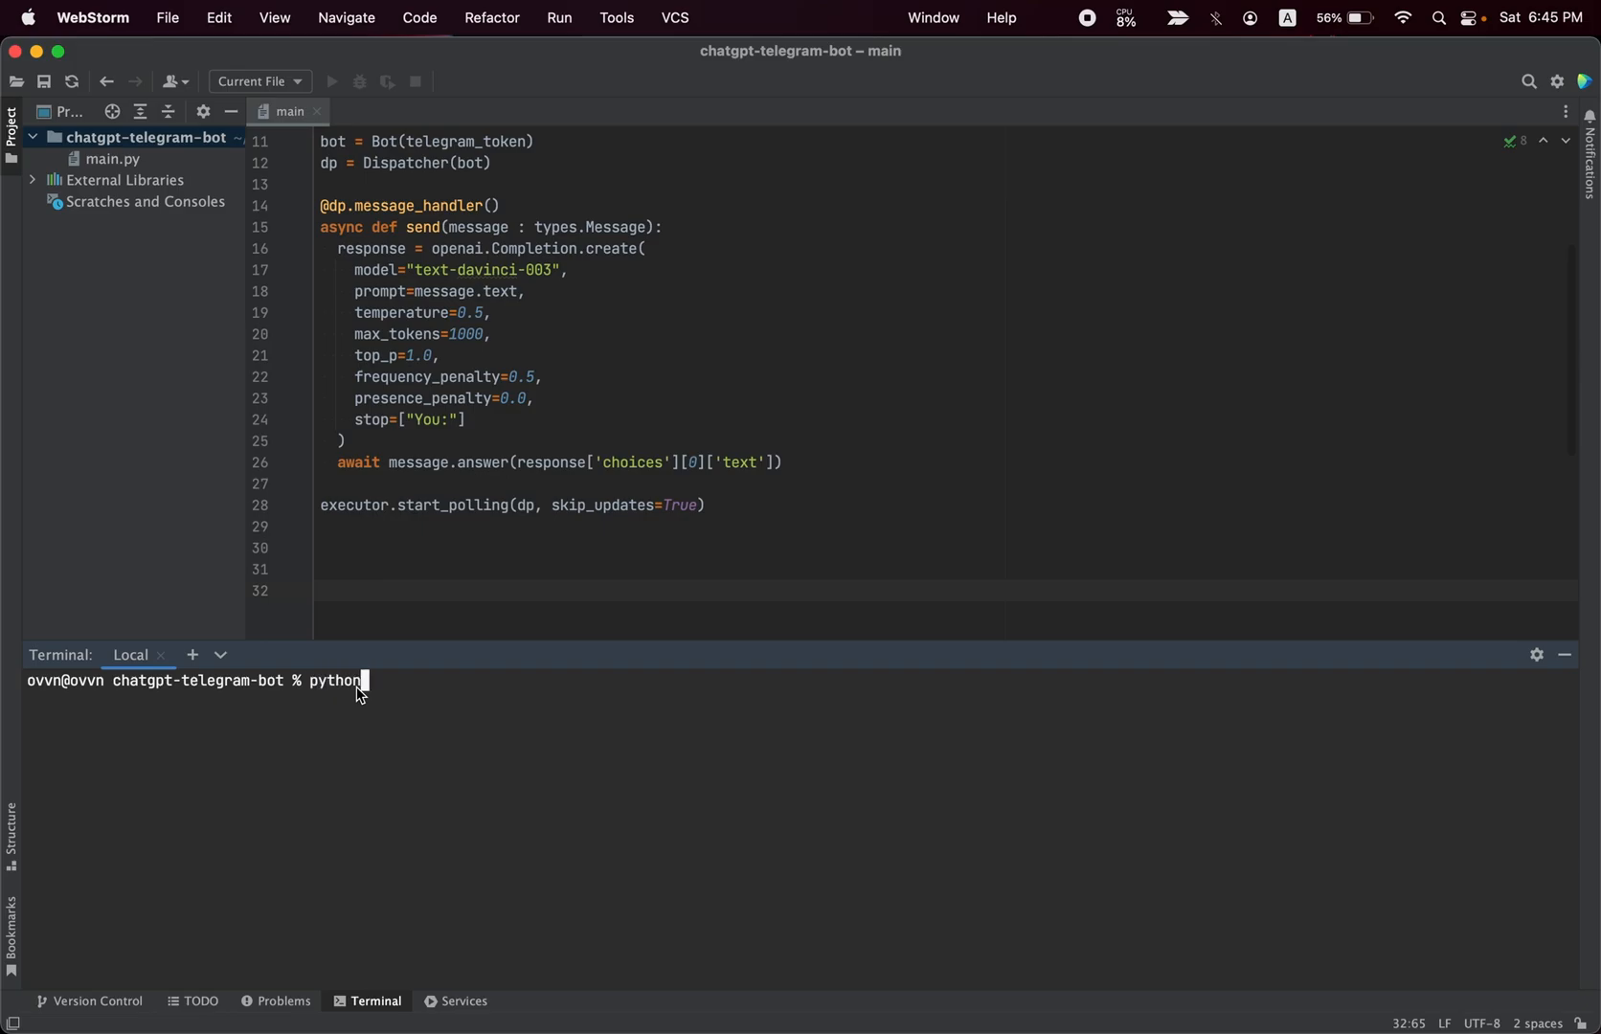
text(3 main.py)
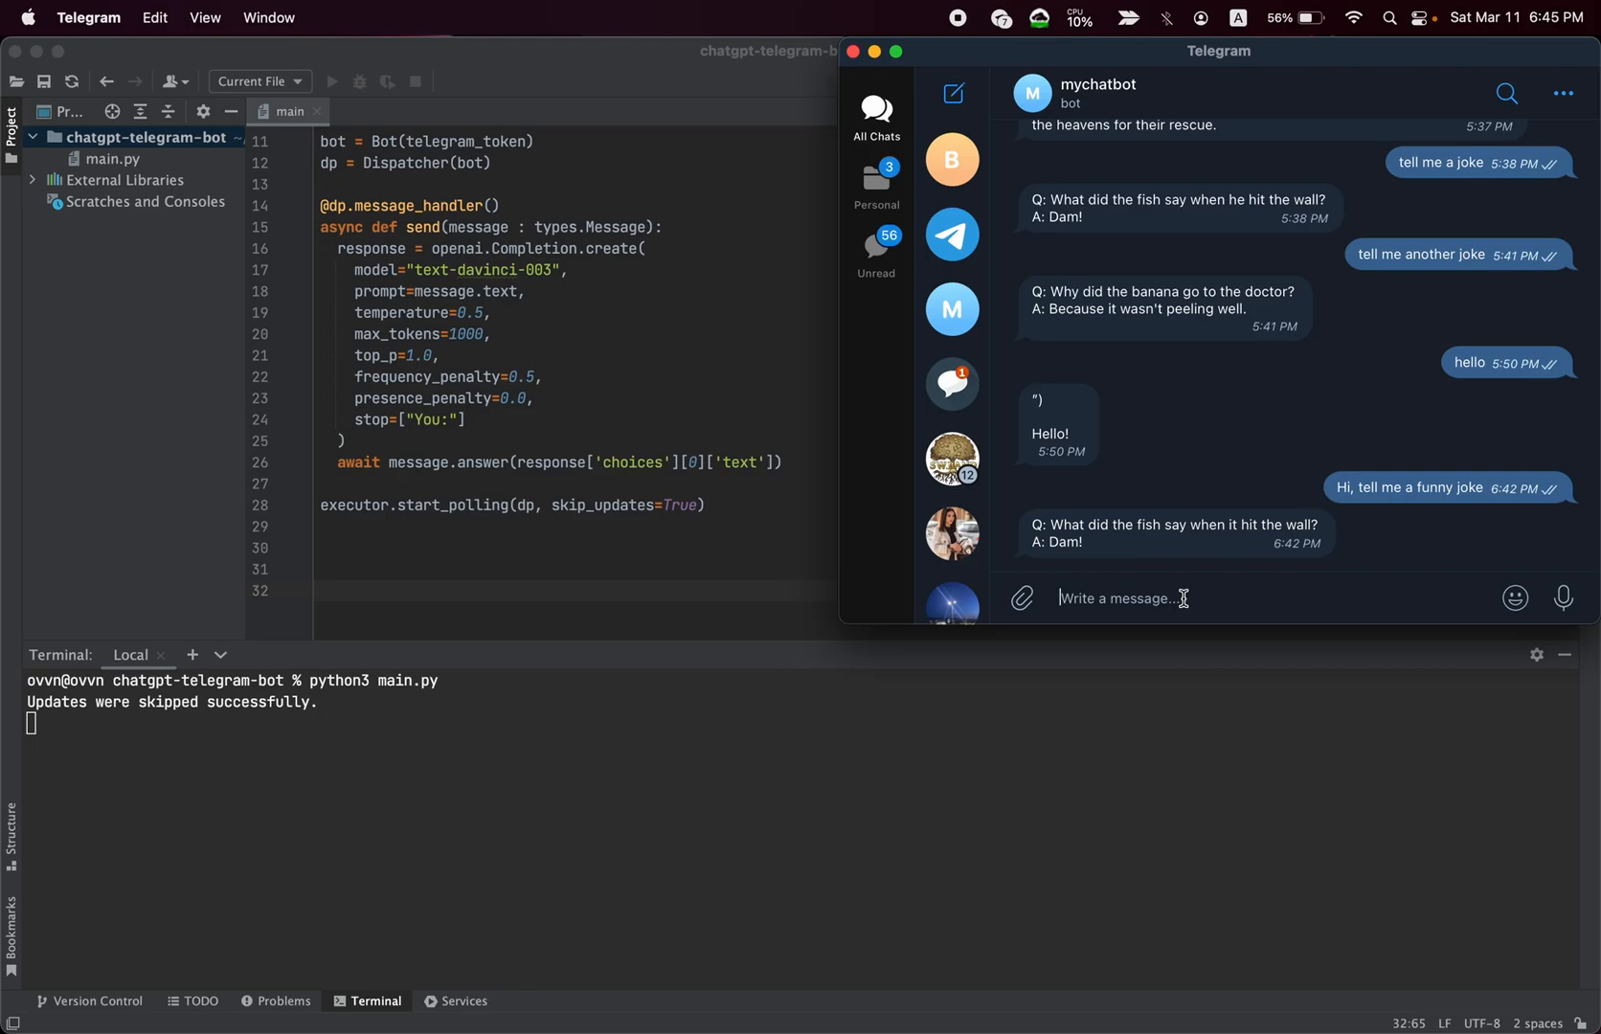
- Message the bot "Hello, what's your name", then start asking for a short funny story
text(Hello, w)
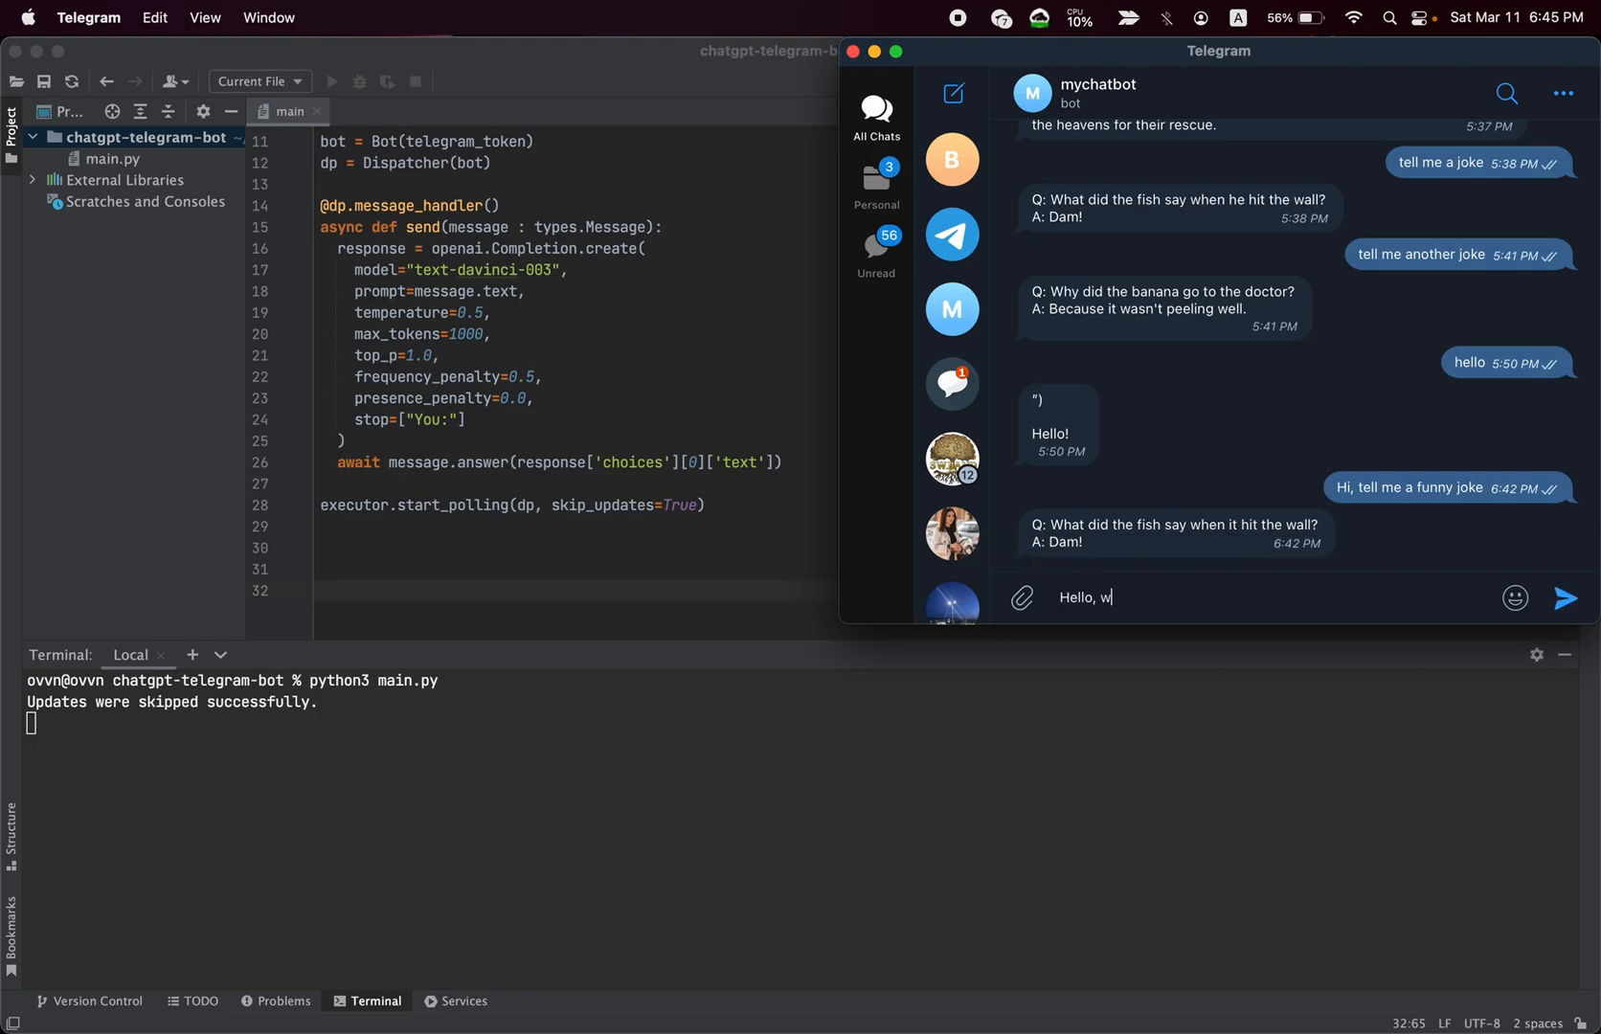
text(hat's your name)
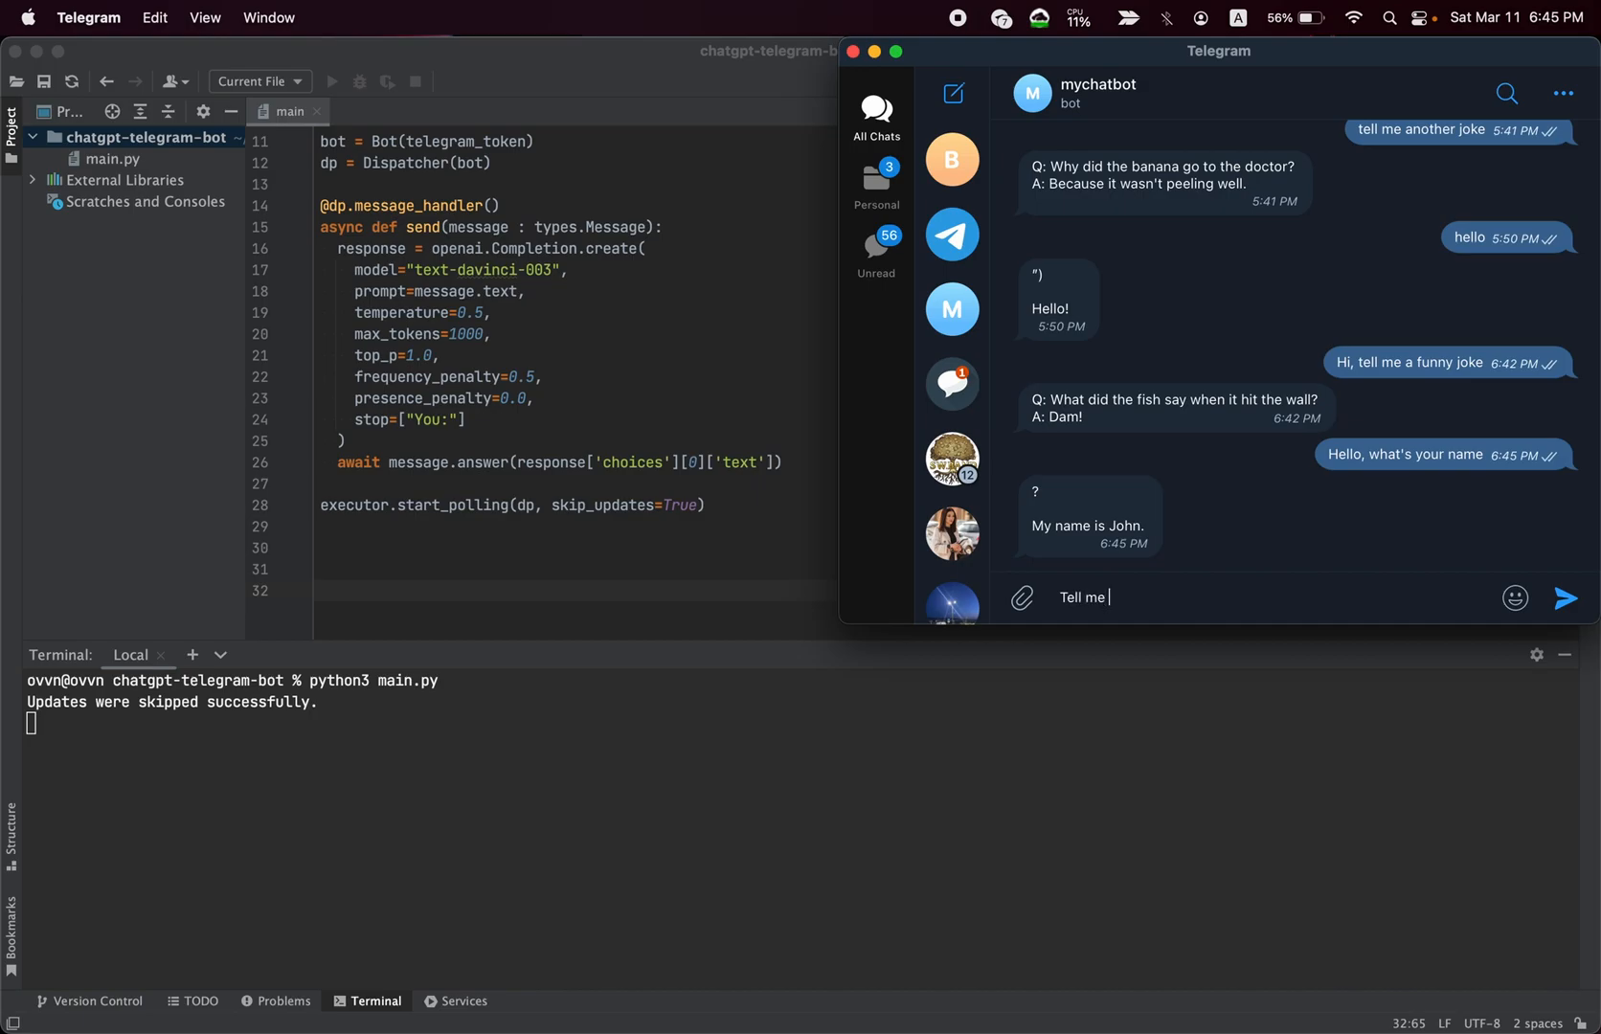
text(a short)
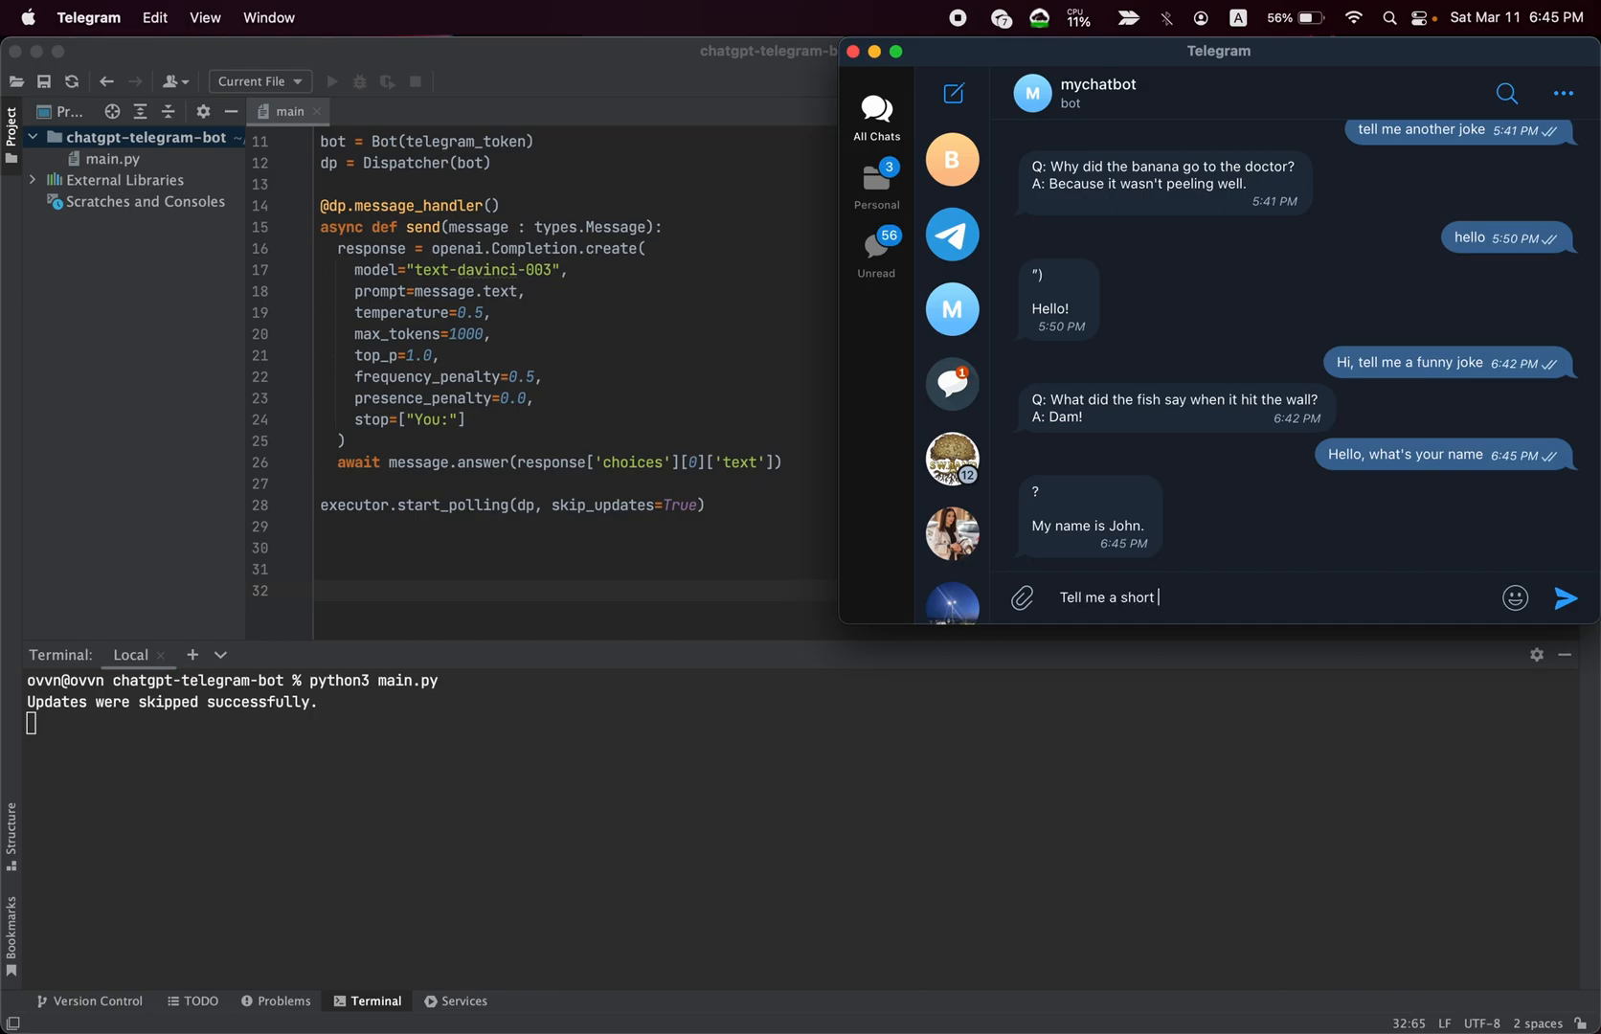
text(funny stor)
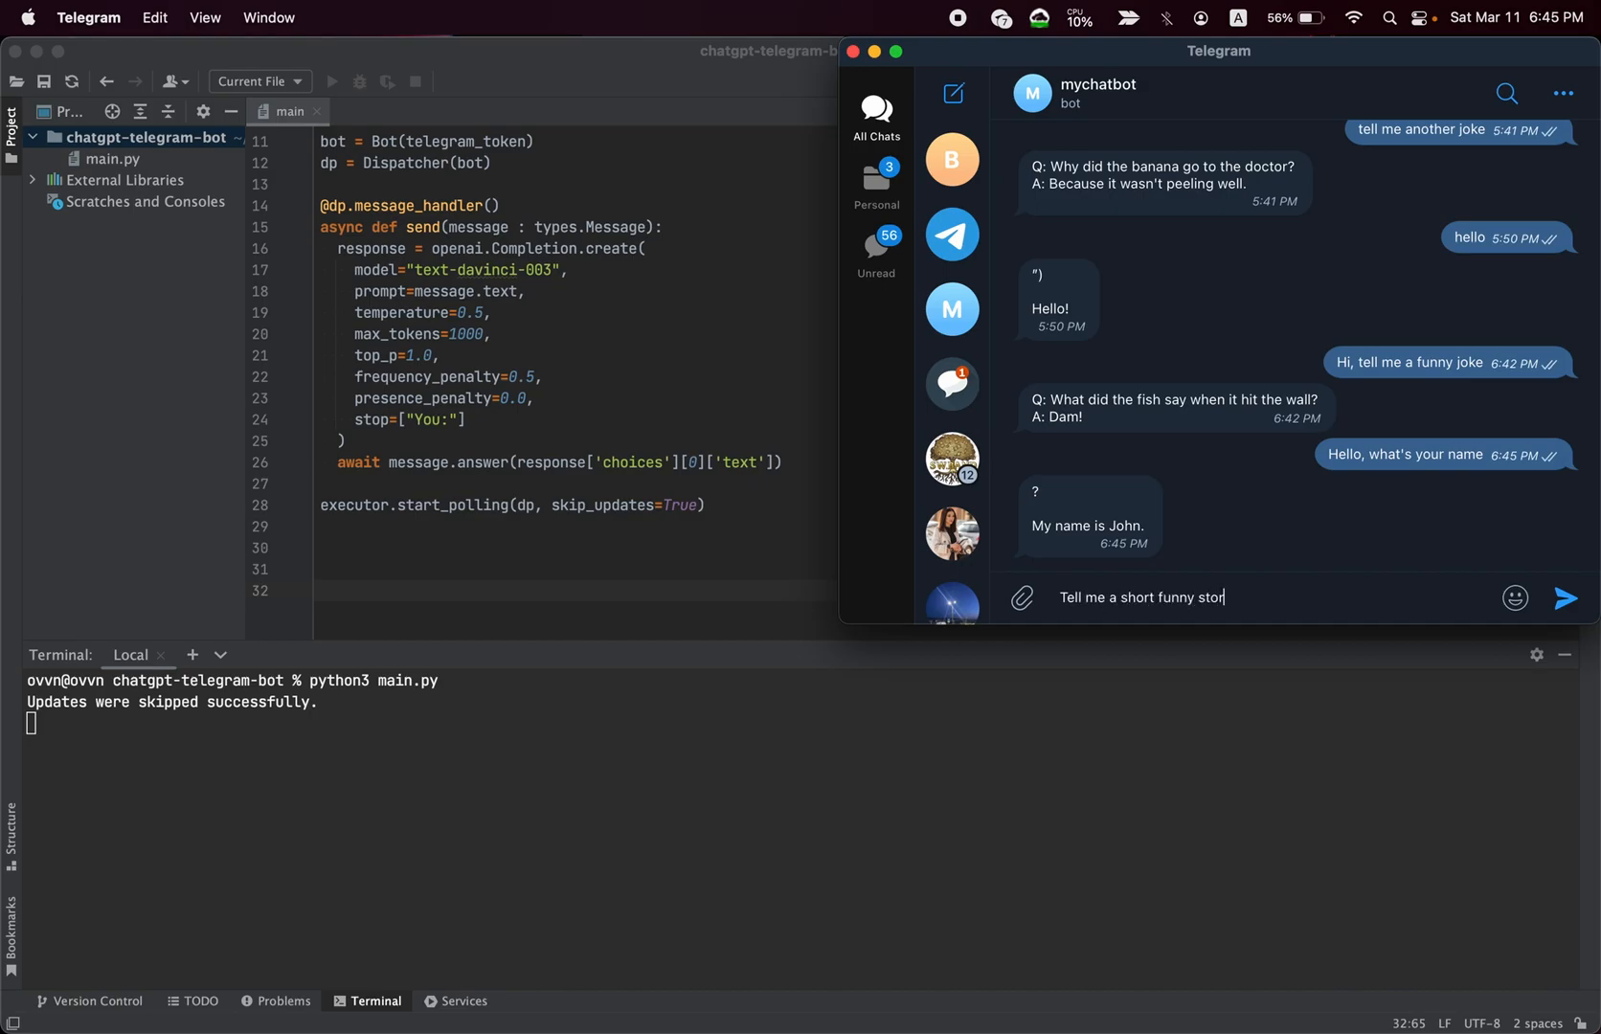